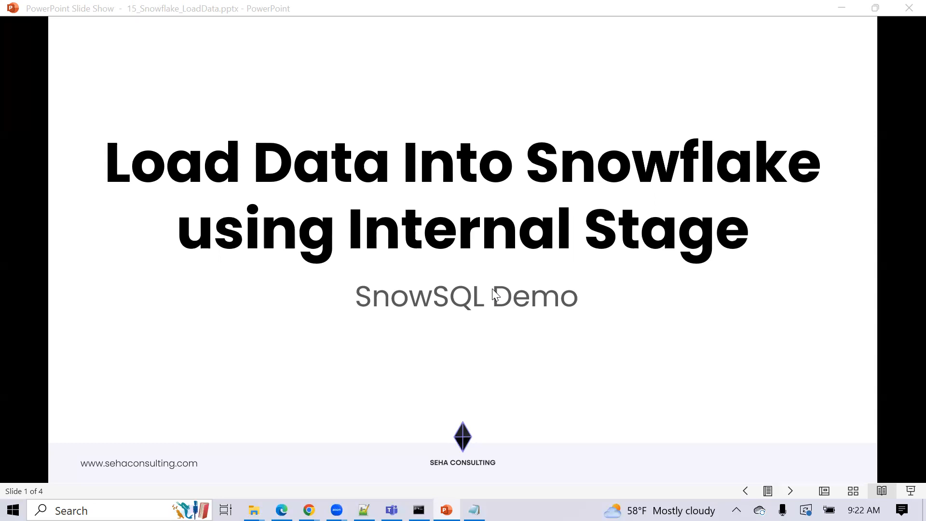
mouse_move(847, 462)
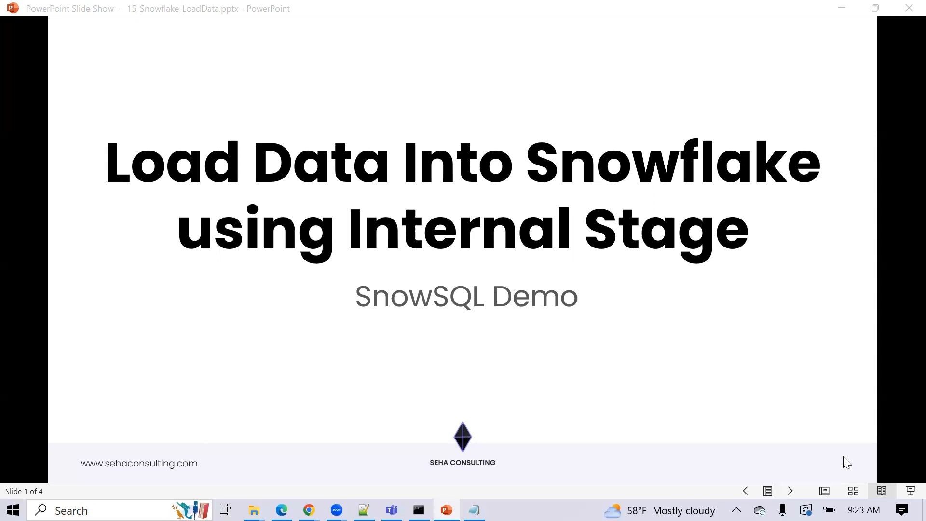
- Advance the slide show from the title slide to slide 2, Introduction
left_click(791, 490)
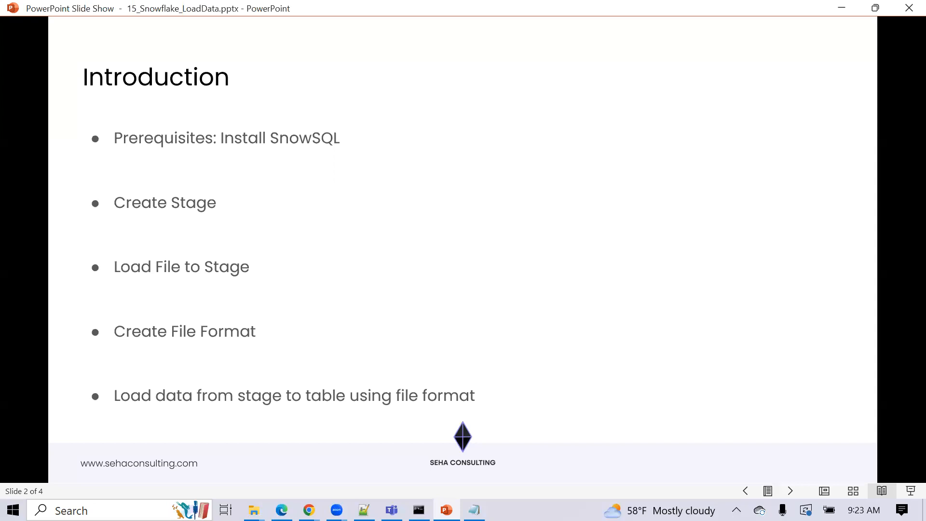
- Advance to slide 3, Key Concepts, covering named stages and file formats
key("right")
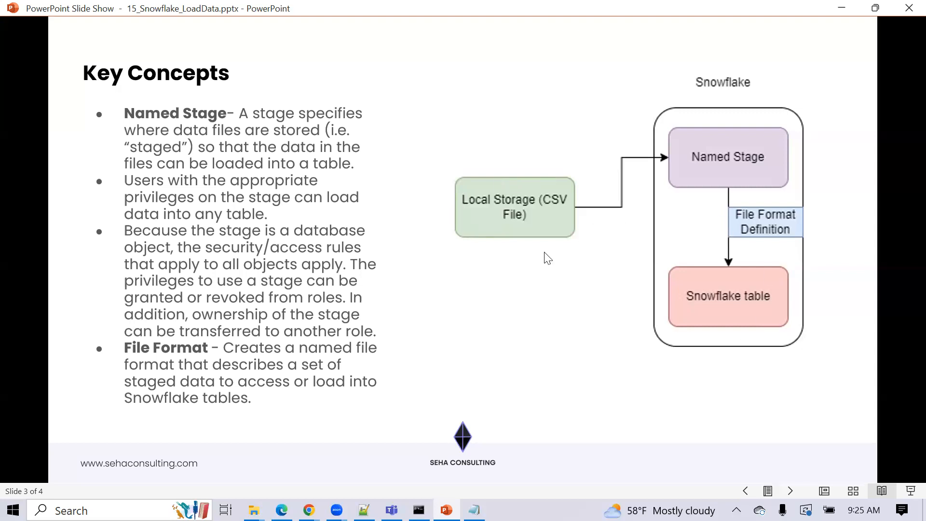
mouse_move(485, 216)
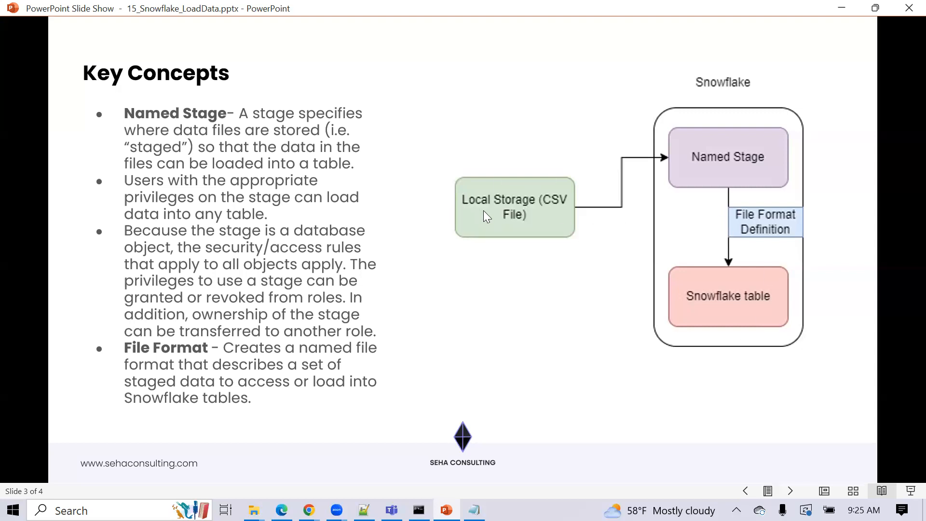
mouse_move(715, 151)
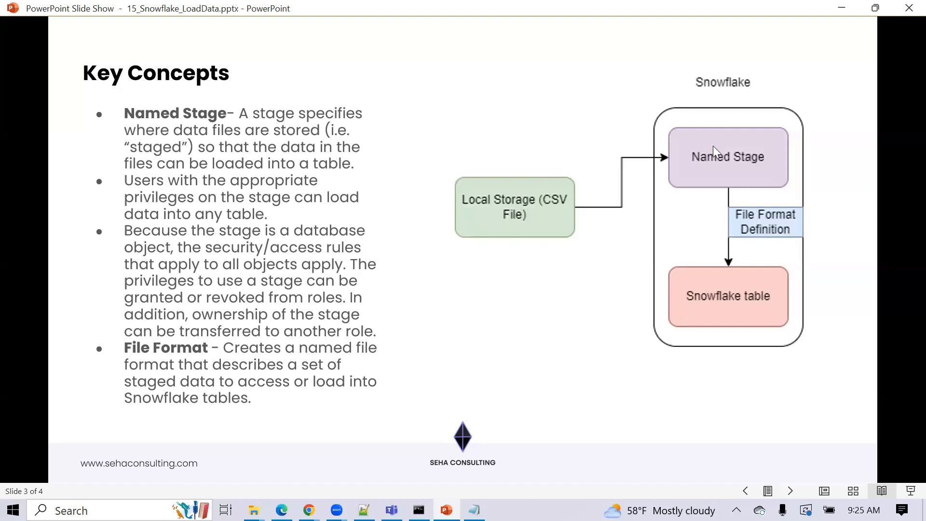
mouse_move(265, 377)
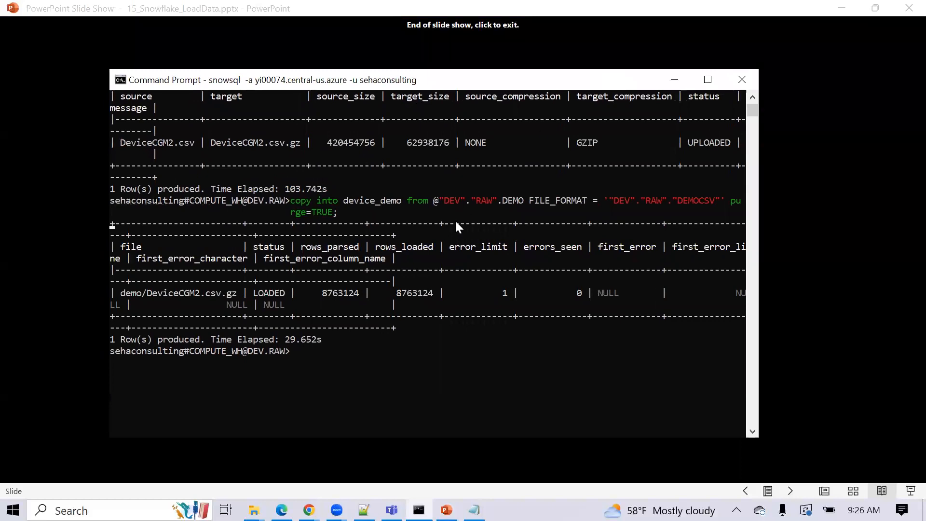
- Launch Command Prompt from the Windows search results
scroll("down", 3)
type("cmd")
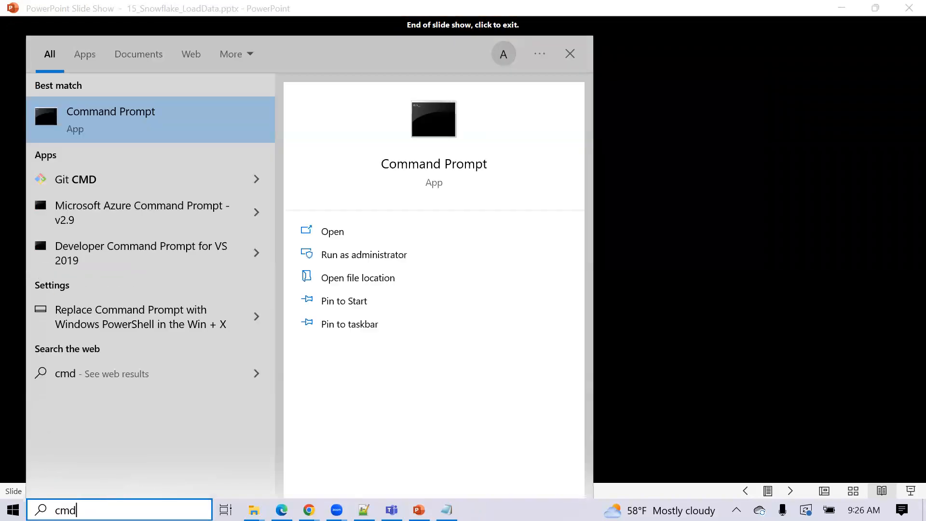
left_click(110, 118)
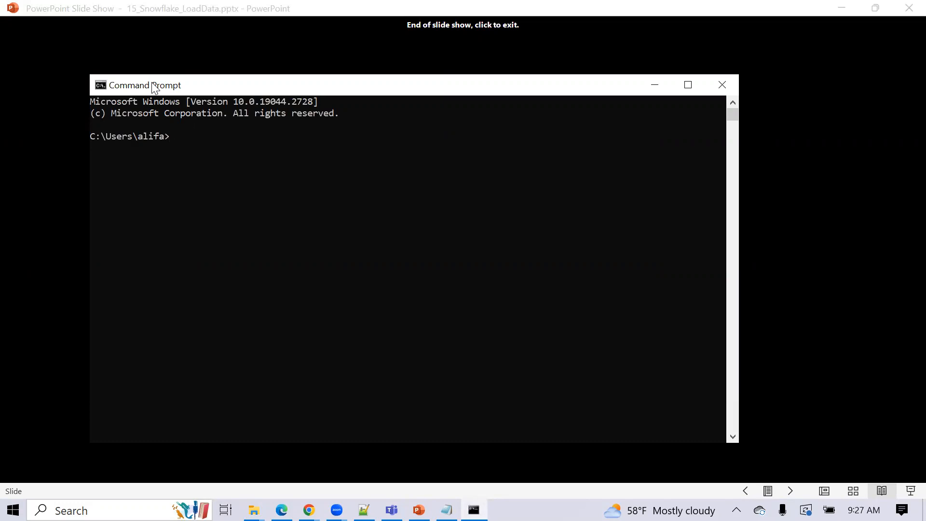
type("snow")
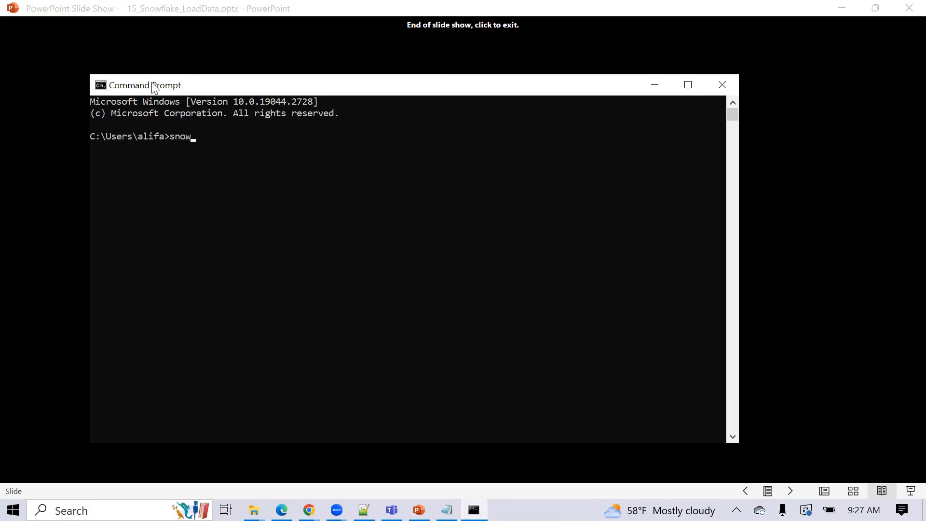
type("sql -")
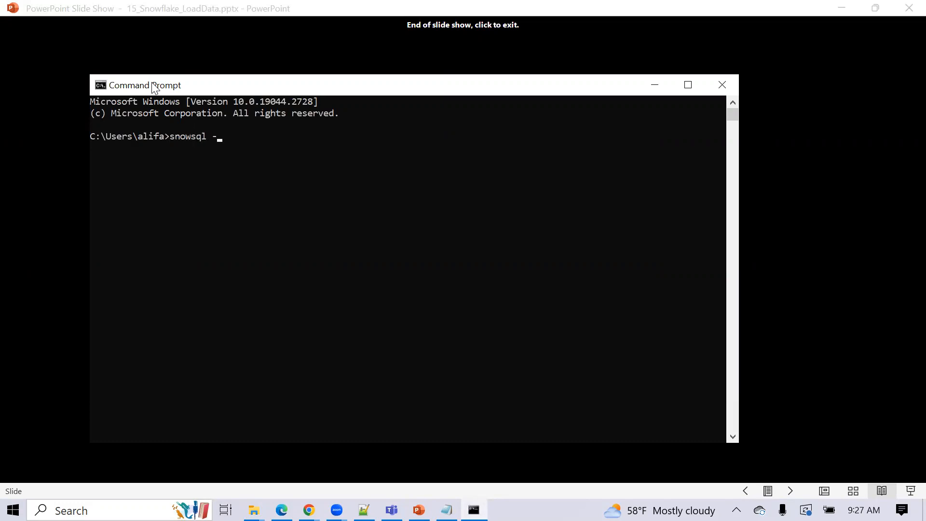
type("a")
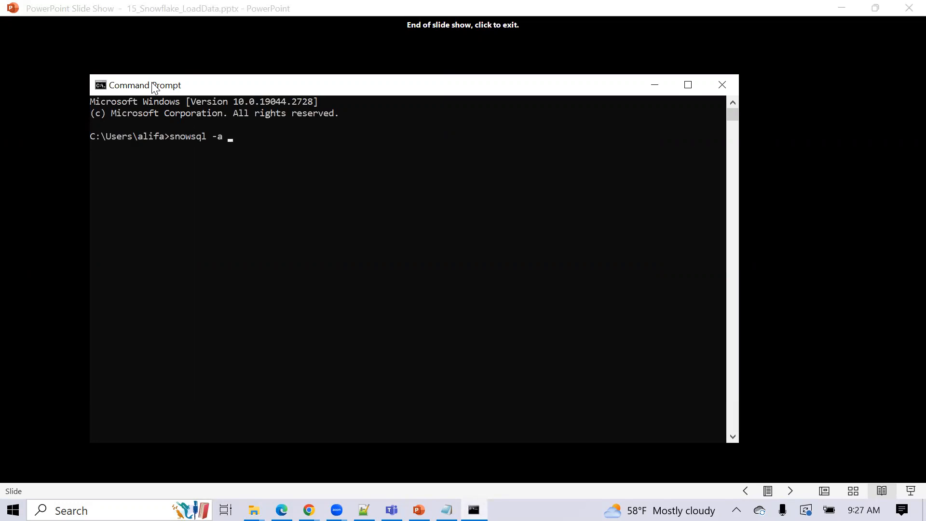
mouse_move(278, 482)
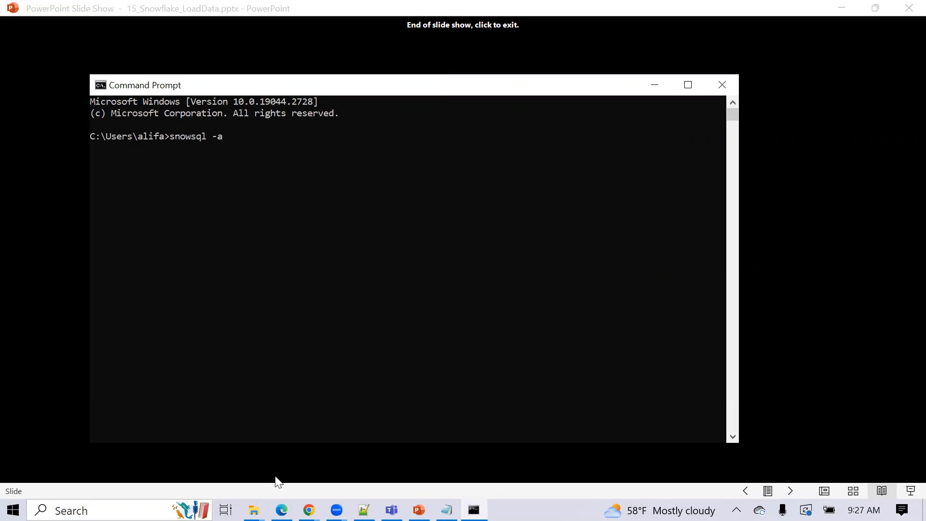
mouse_move(309, 509)
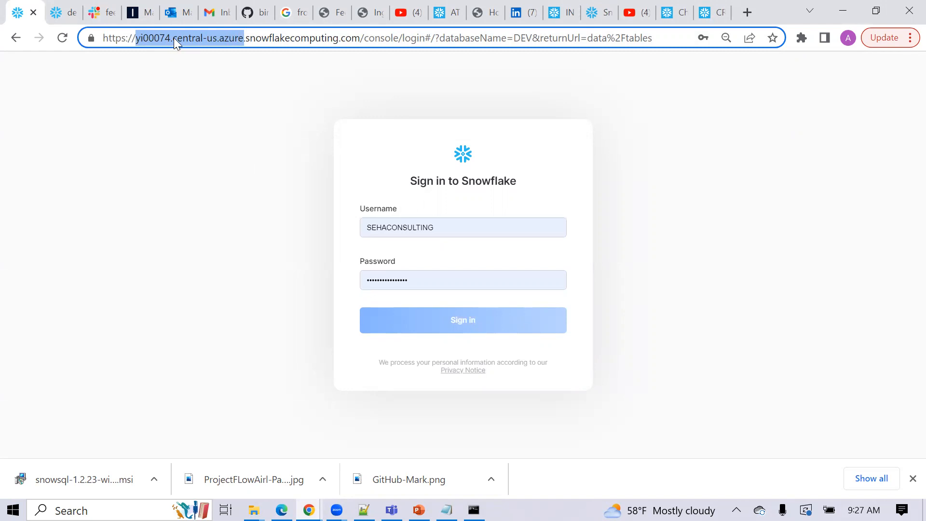
mouse_move(231, 49)
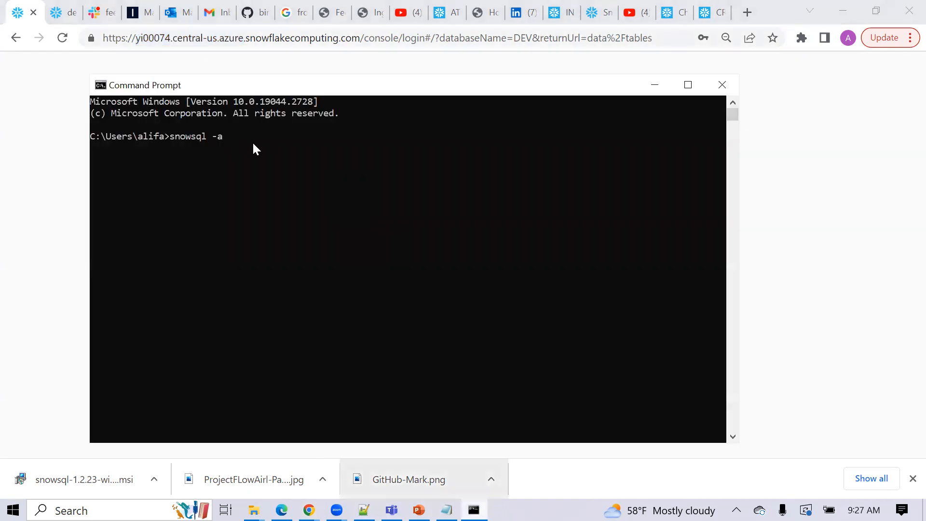
type("yi00074.central-us.azure -u")
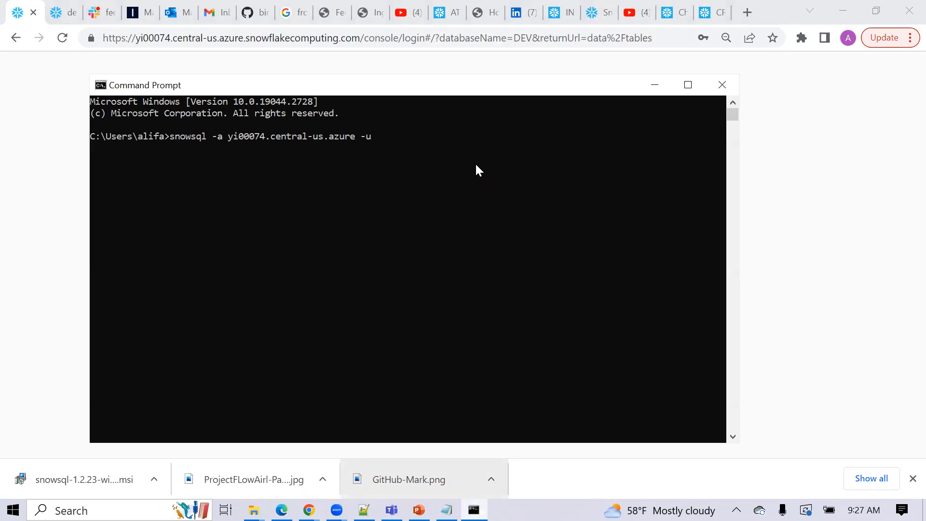
type("sehaconsulting")
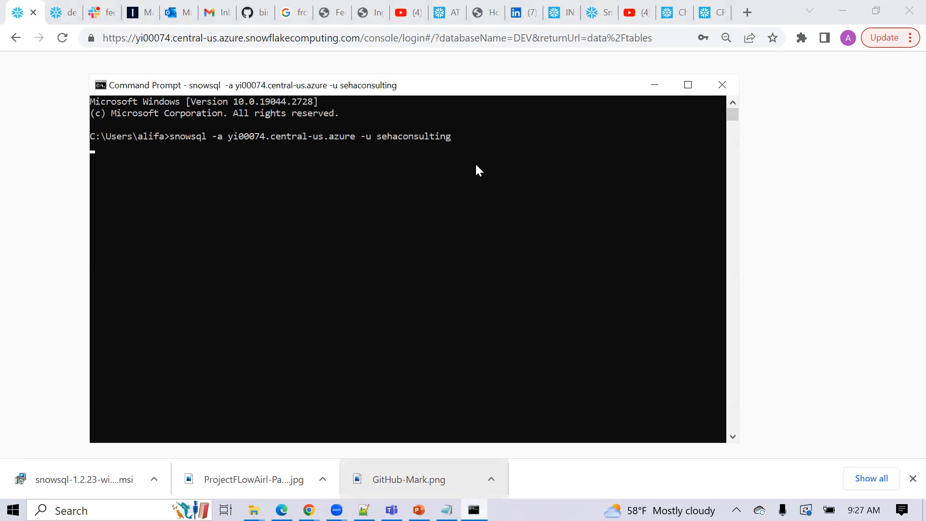
- Sign in and switch the session to the DEV database with 'use dev;'
key("enter")
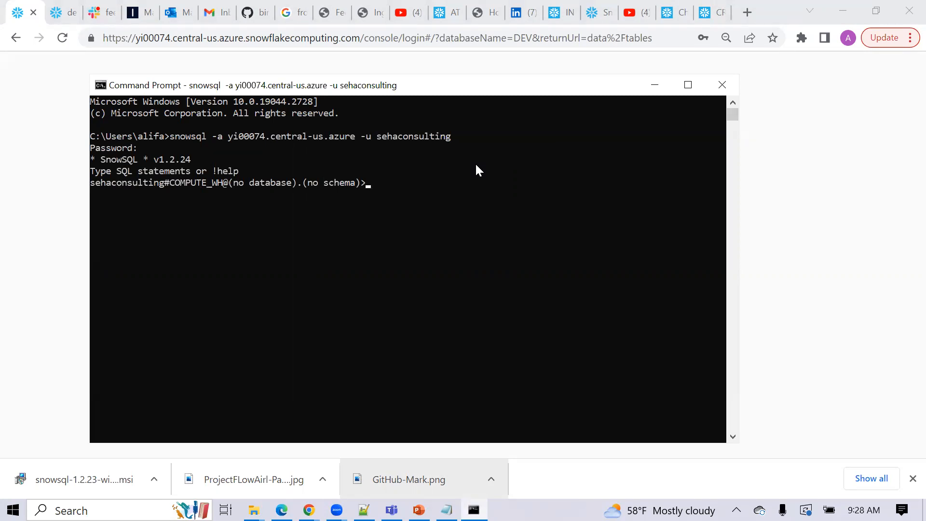
type("u")
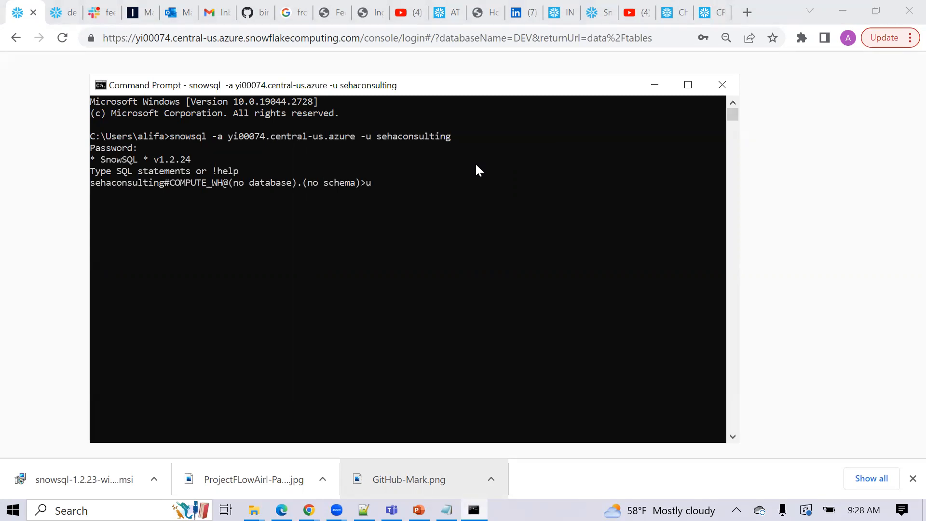
type("se")
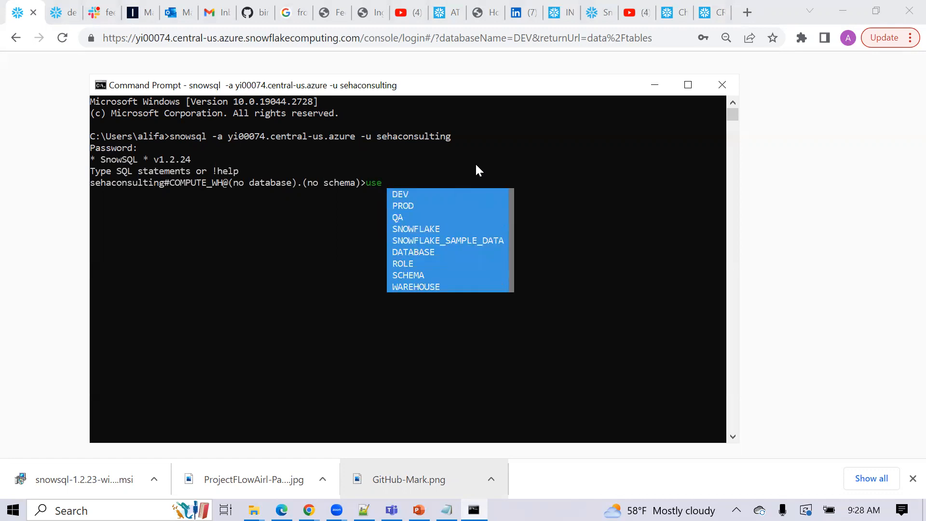
type("dev")
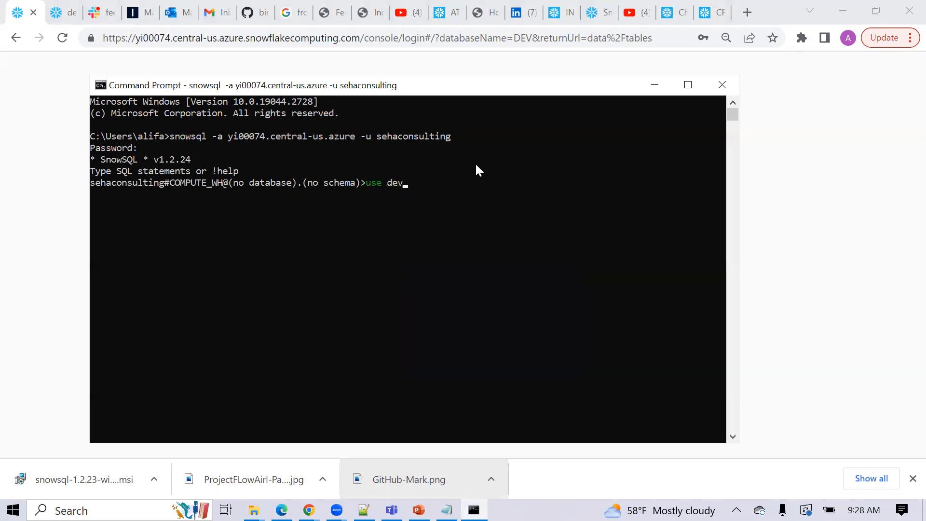
type(";")
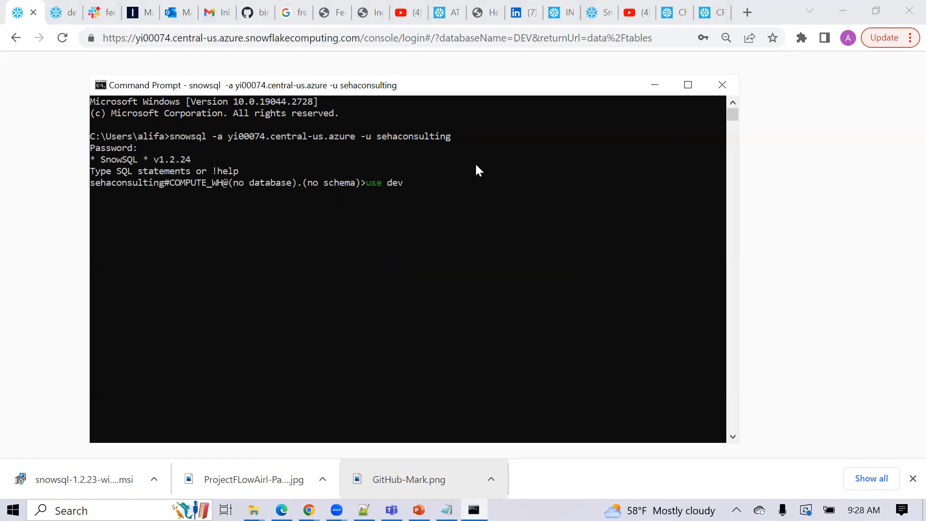
type(";")
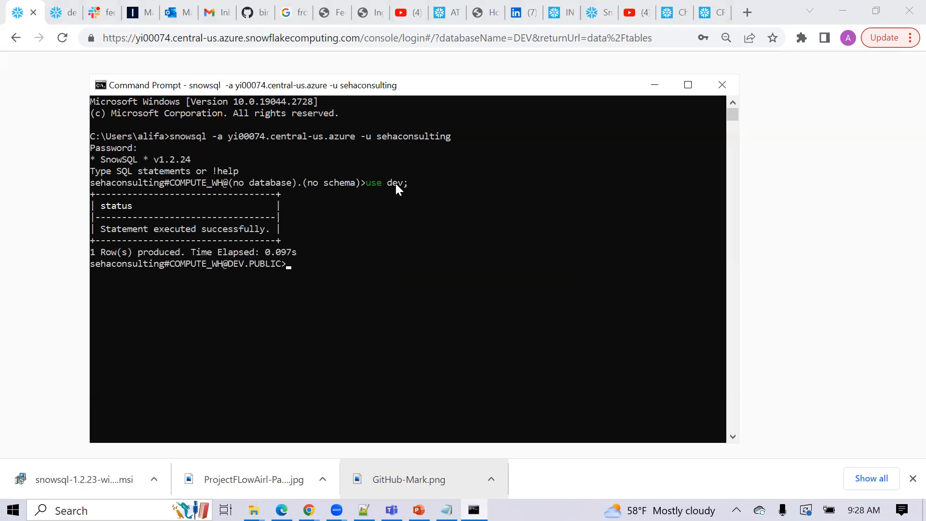
- Switch the session to the RAW schema with 'use schema raw;'
type("u")
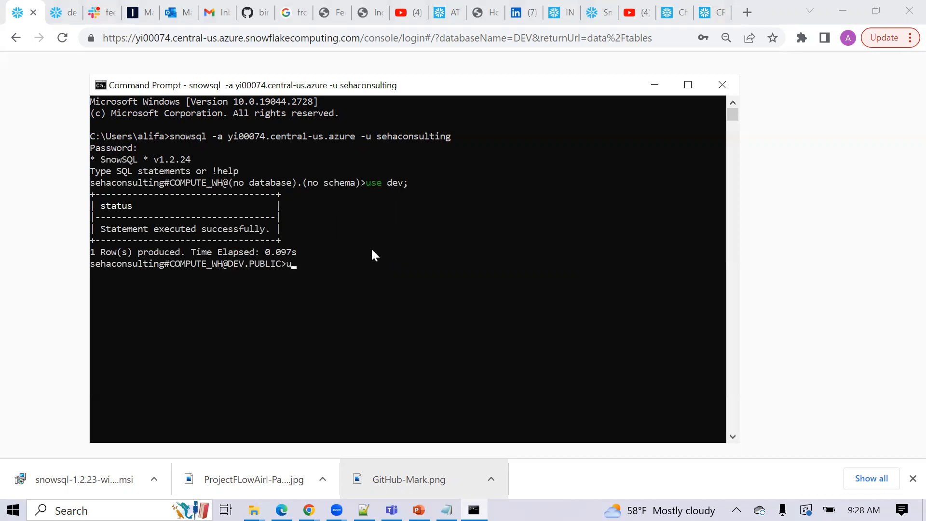
type("se schema")
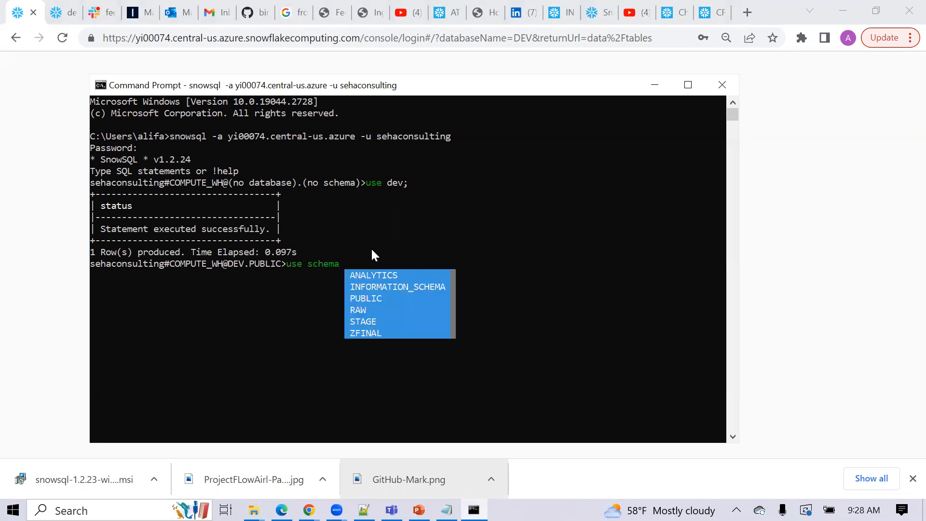
type("raw;")
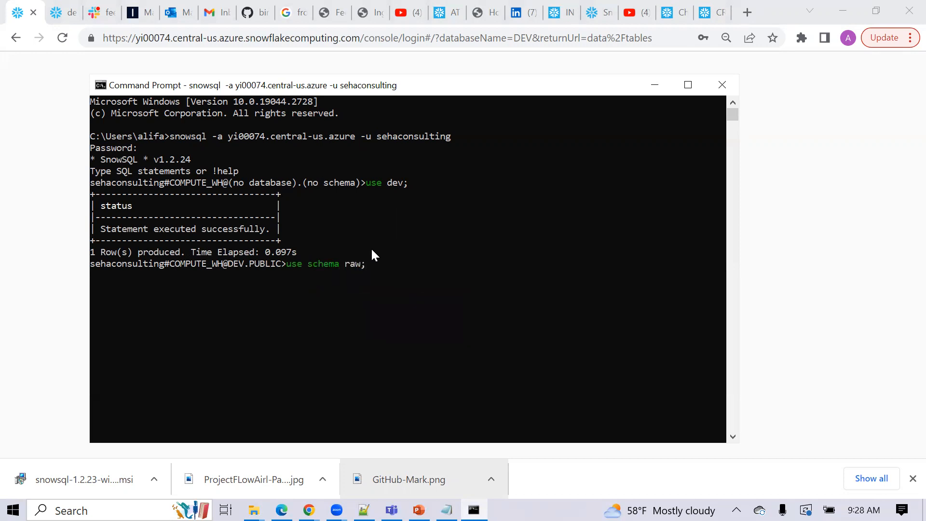
key("Enter")
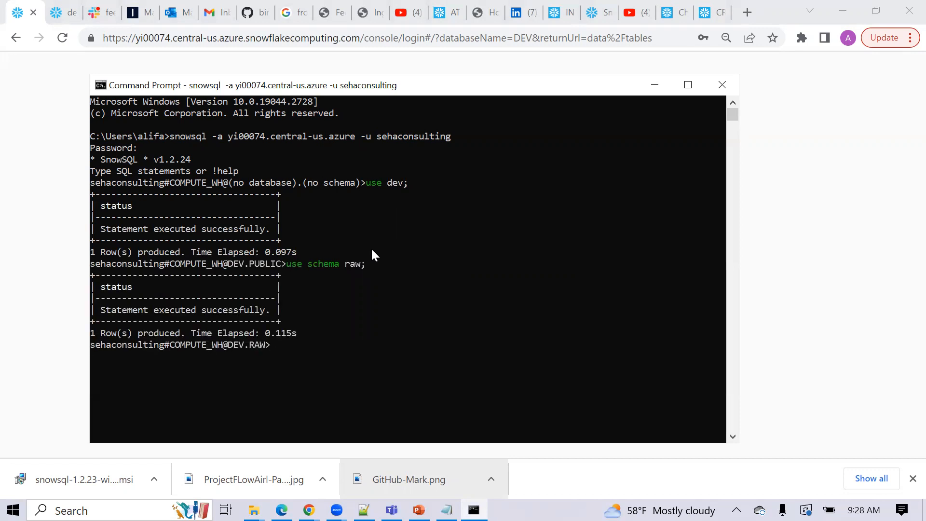
mouse_move(32, 29)
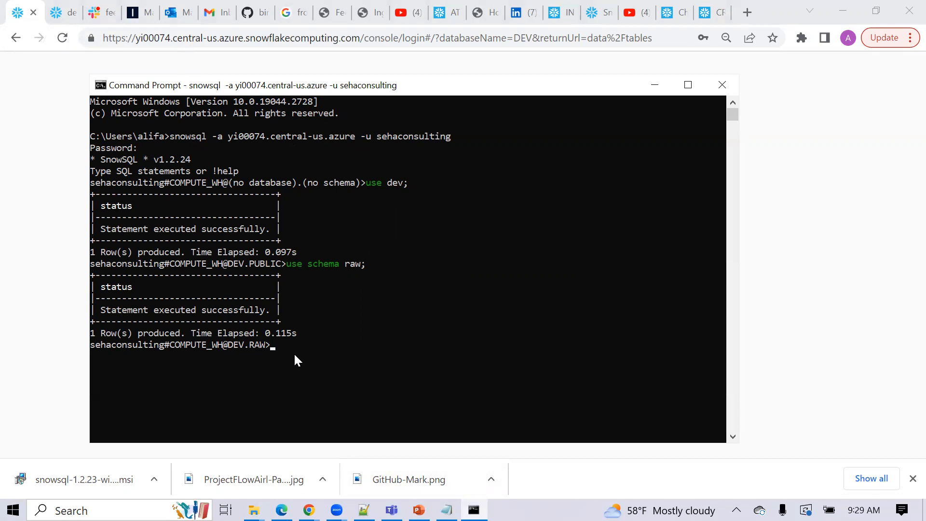
mouse_move(296, 361)
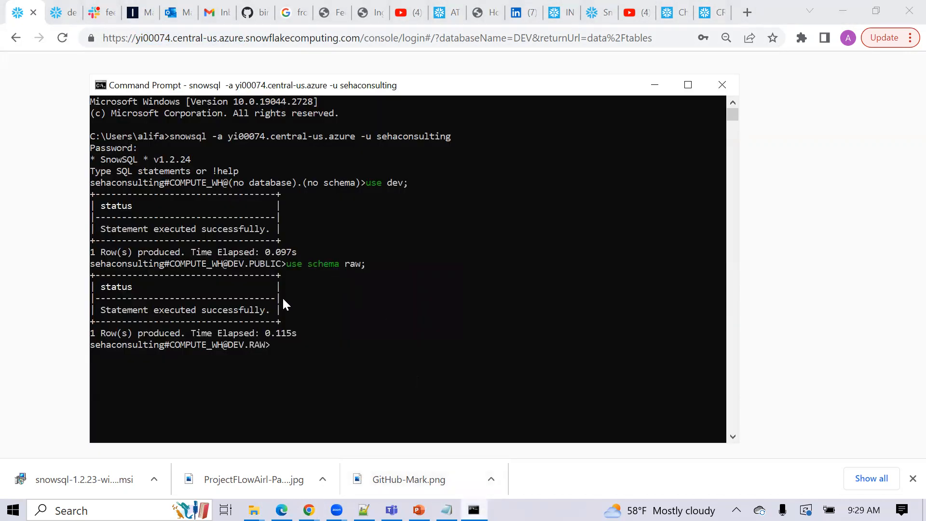
mouse_move(281, 347)
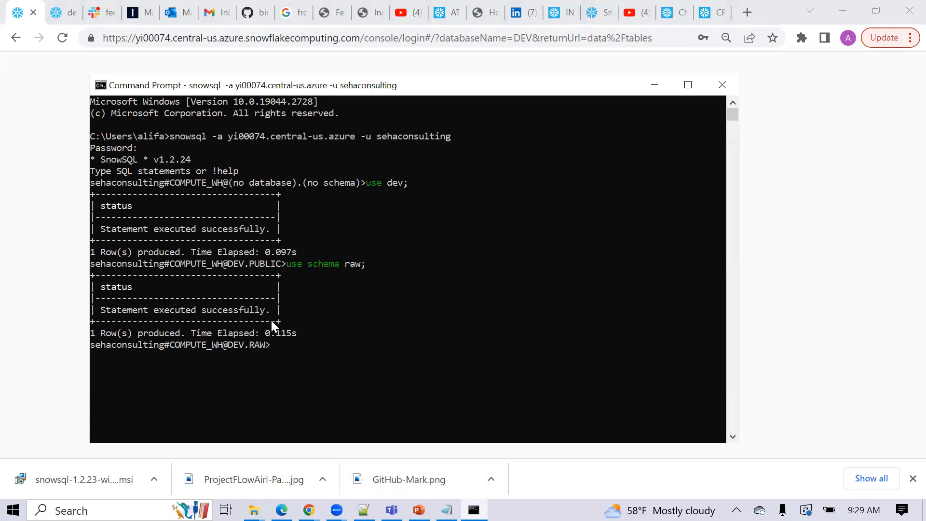
mouse_move(272, 318)
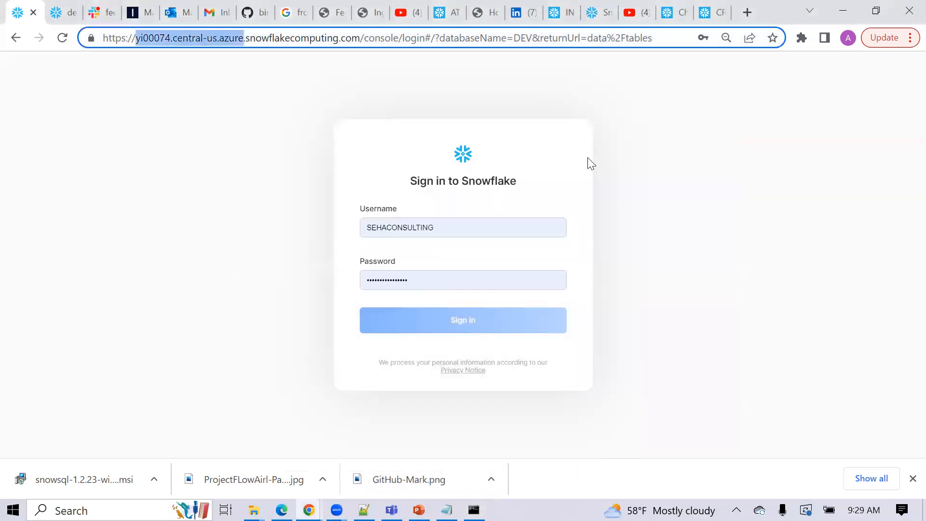
- Sign in, switch to the Classic Console, and sign in there again
left_click(463, 319)
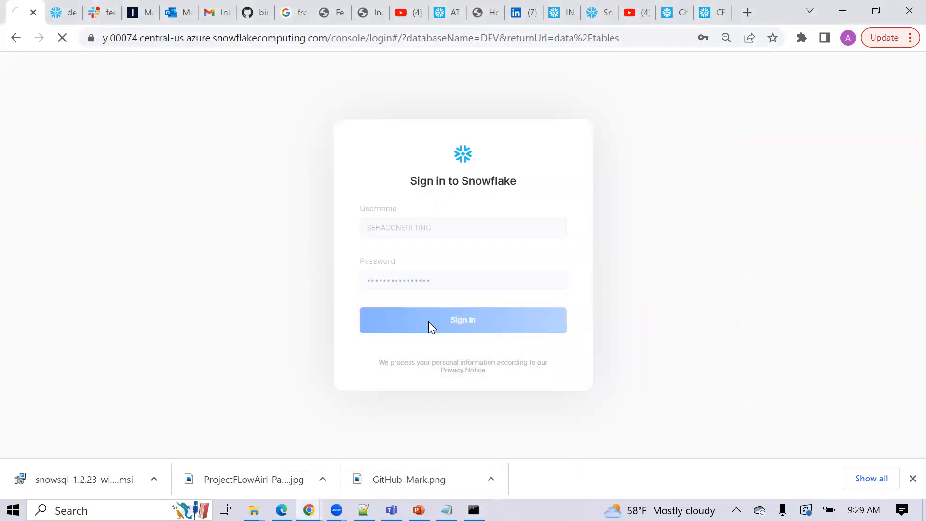
left_click(463, 320)
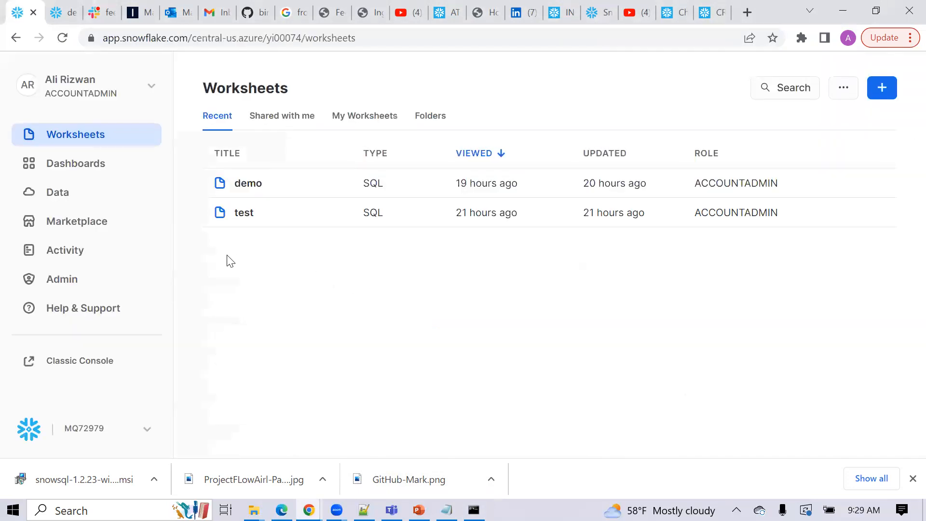
mouse_move(83, 307)
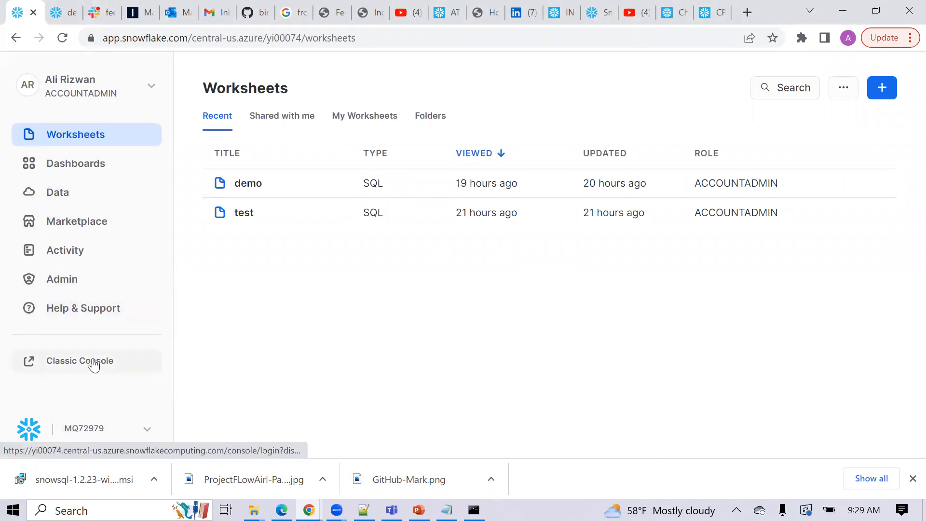
left_click(80, 360)
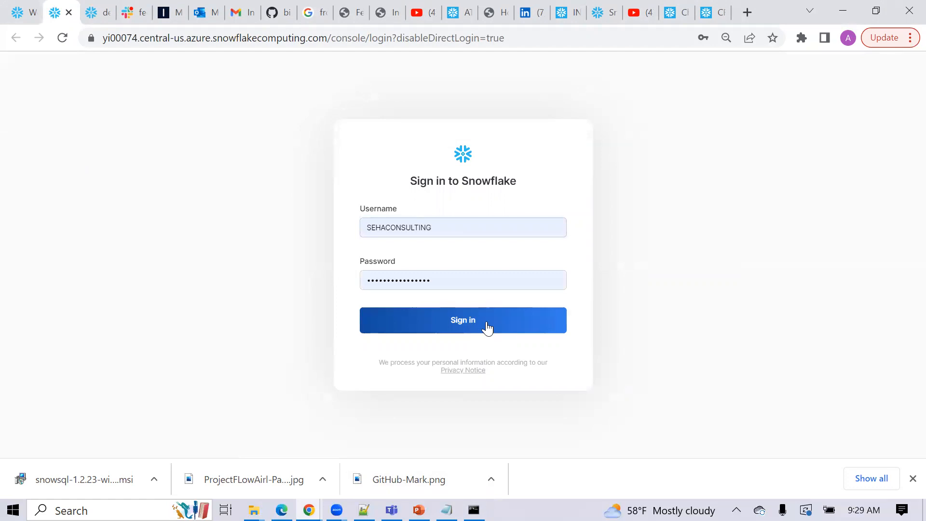
left_click(463, 320)
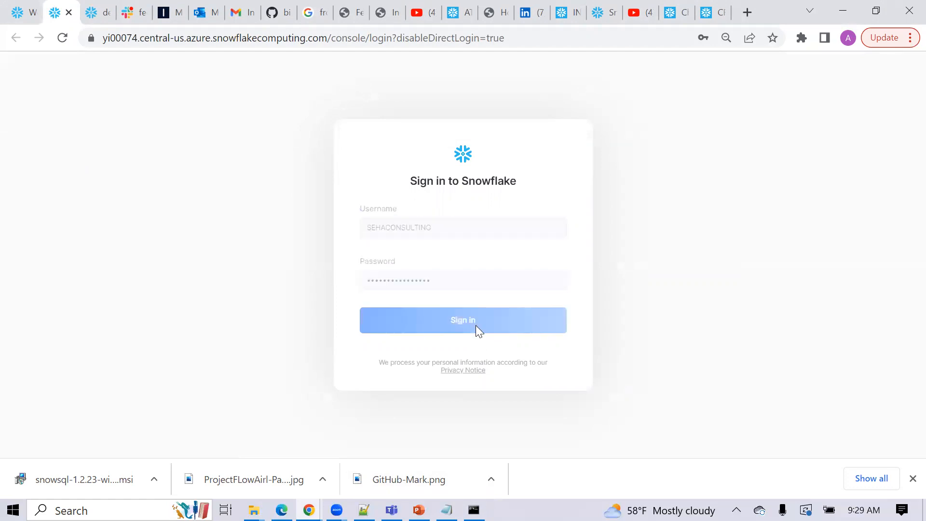
left_click(462, 320)
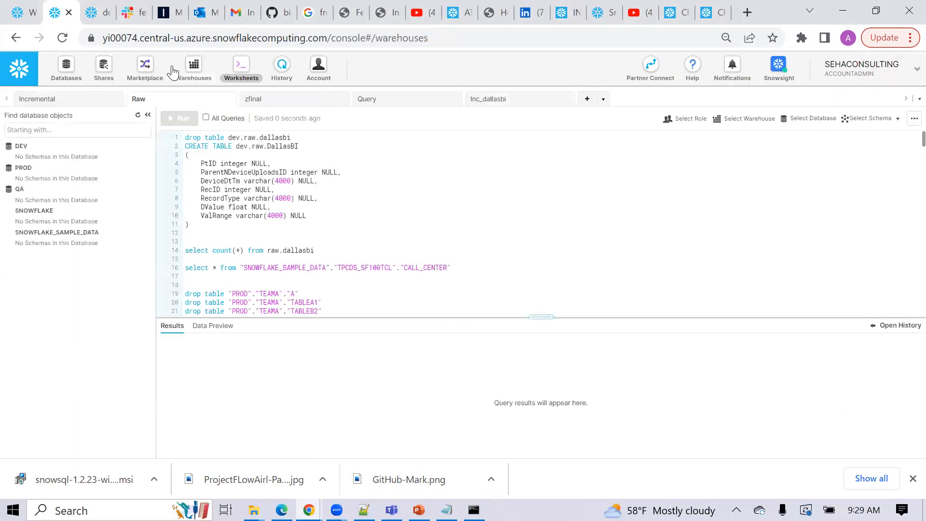
- Under Databases > DEV > Stages, create a Snowflake-managed stage named DEMO_STAGE
left_click(66, 66)
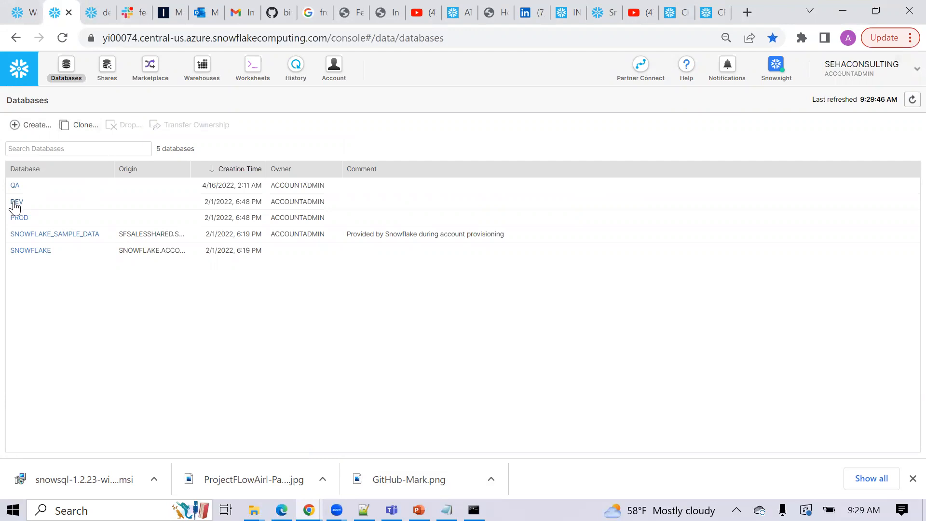
left_click(17, 201)
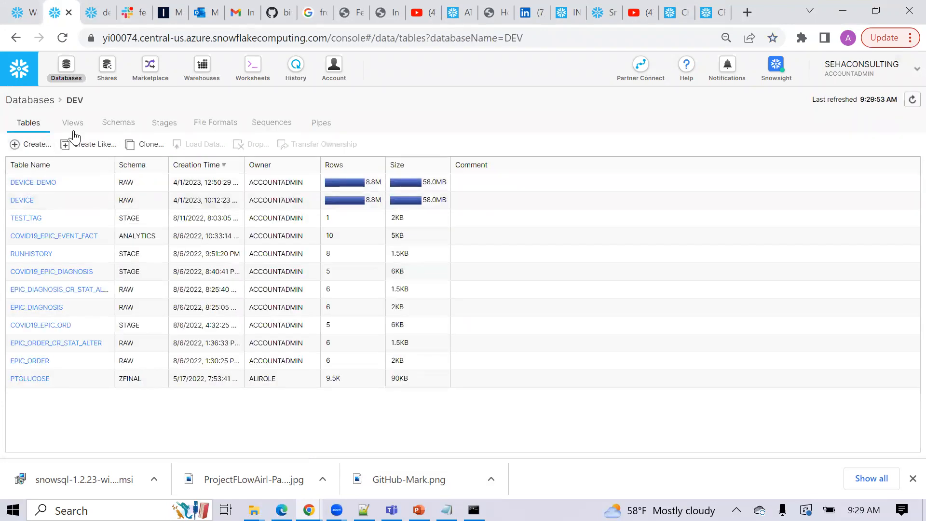
left_click(164, 122)
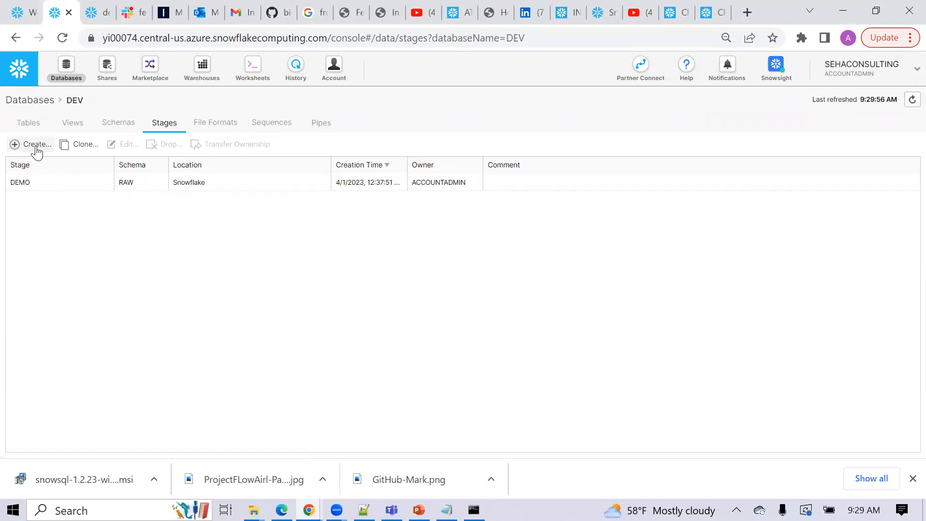
left_click(36, 144)
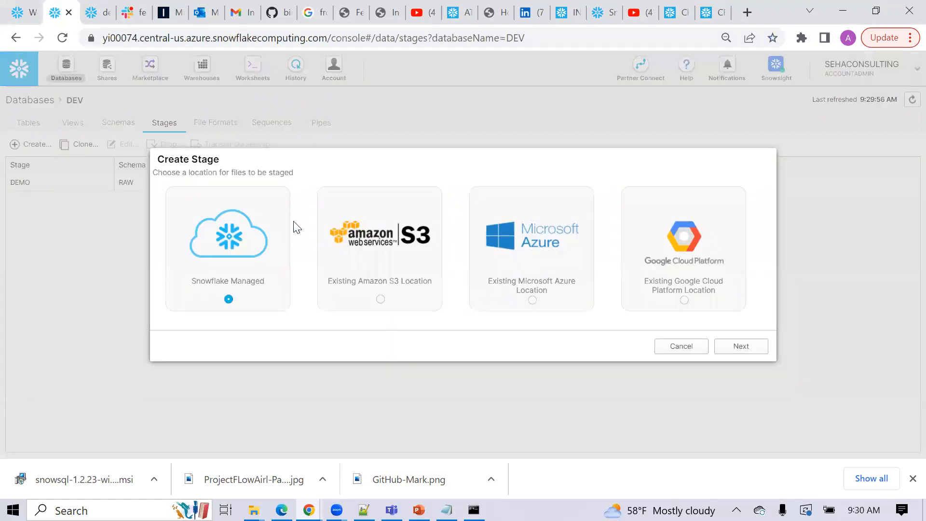
mouse_move(384, 269)
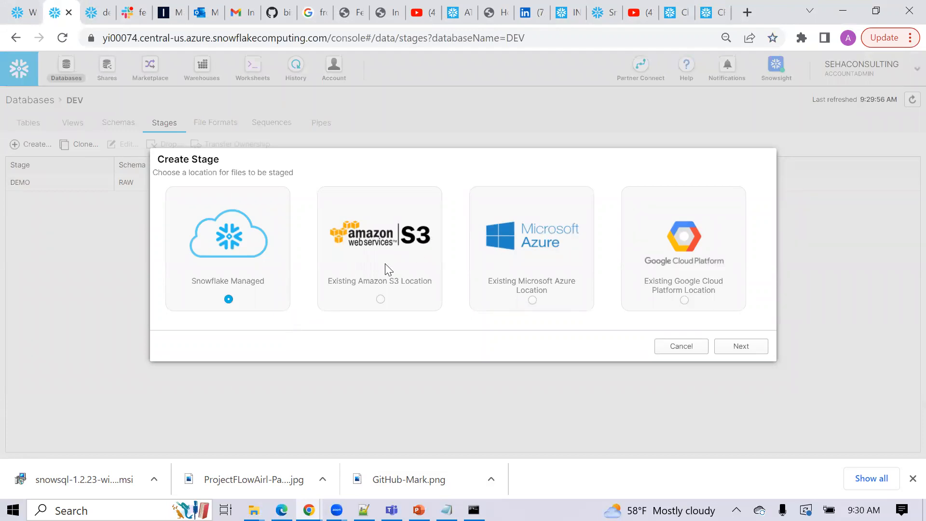
mouse_move(203, 328)
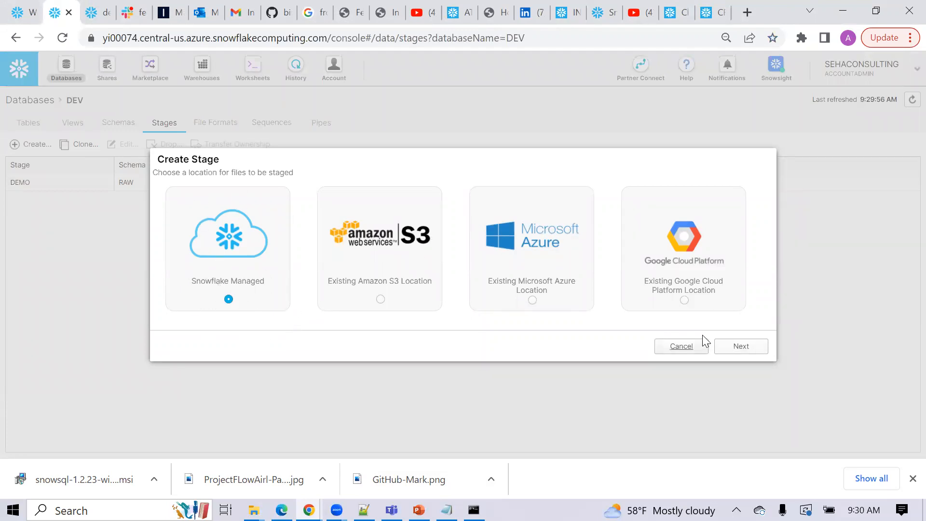
left_click(741, 346)
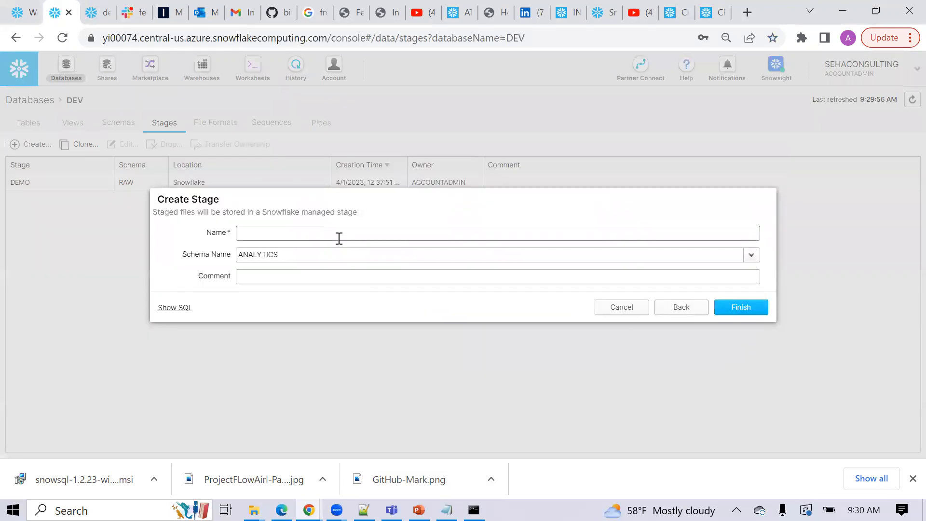
type("DEMO_S")
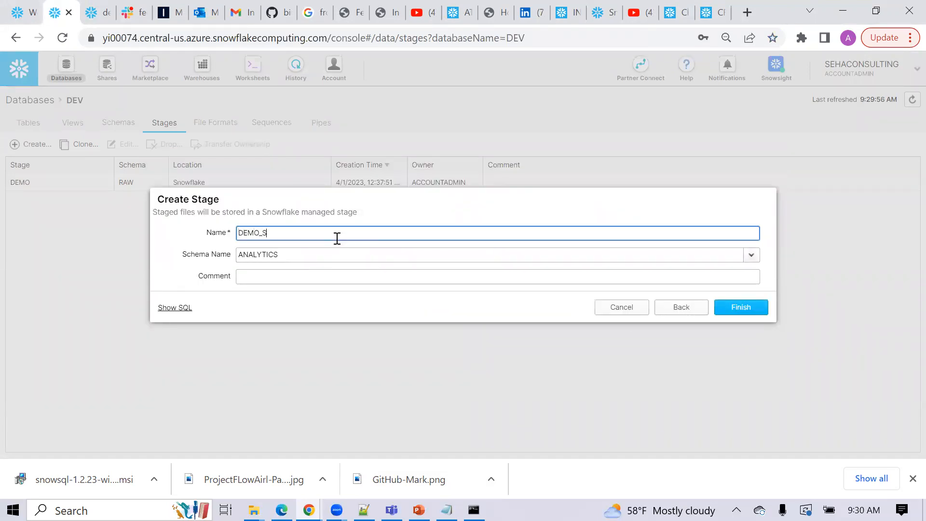
type("TAGE")
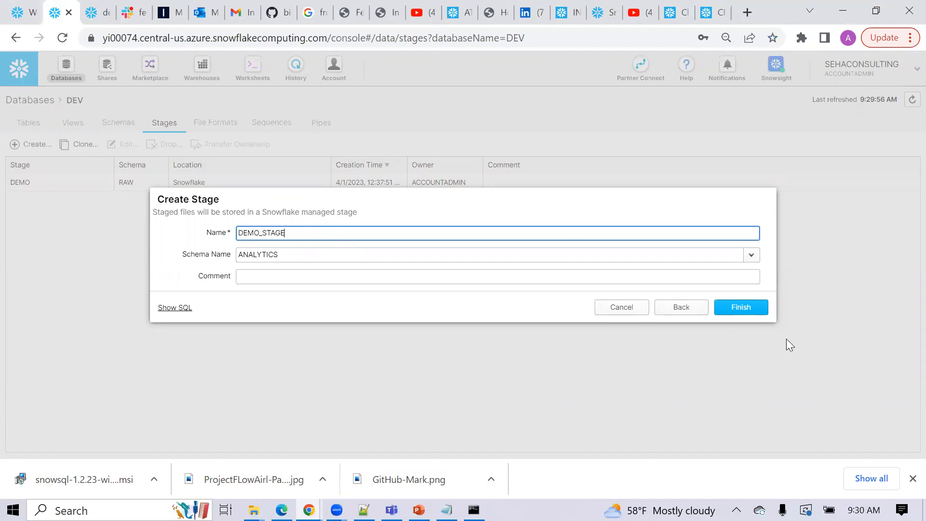
left_click(741, 307)
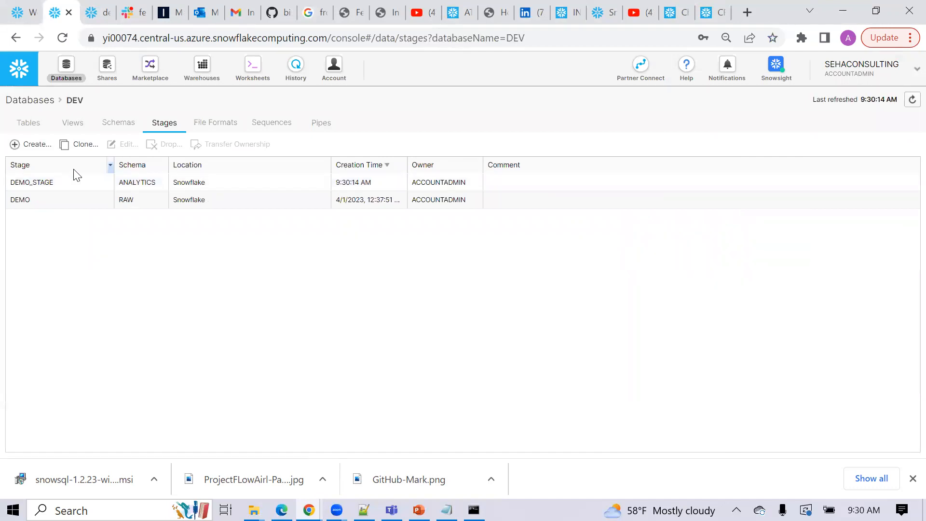
- Select DEMO_STAGE, open its settings, and close them without changes
left_click(31, 200)
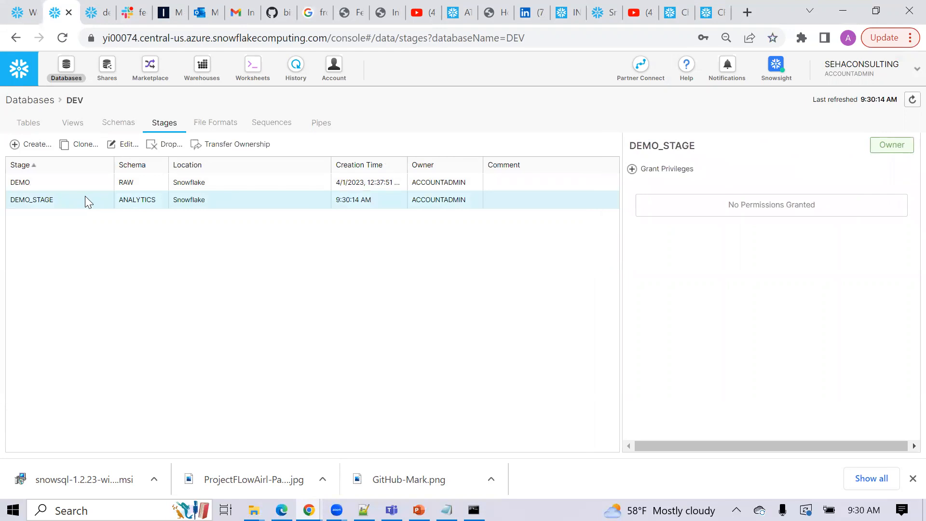
left_click(126, 144)
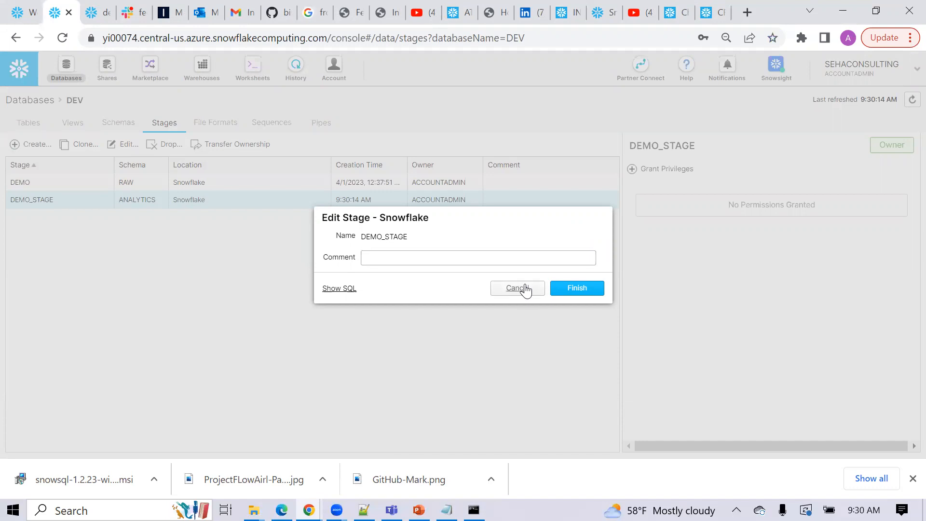
left_click(515, 288)
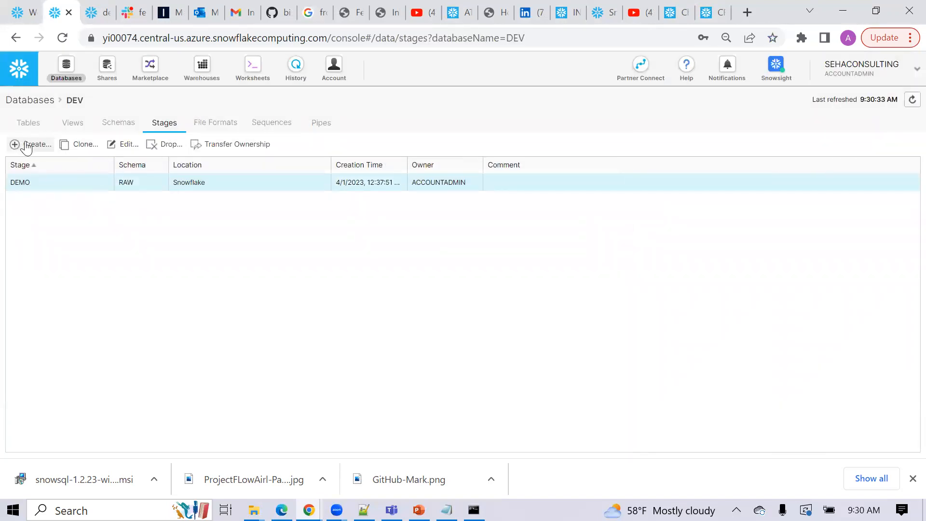
- Create the Snowflake-managed stage again with its schema set to RAW
left_click(34, 144)
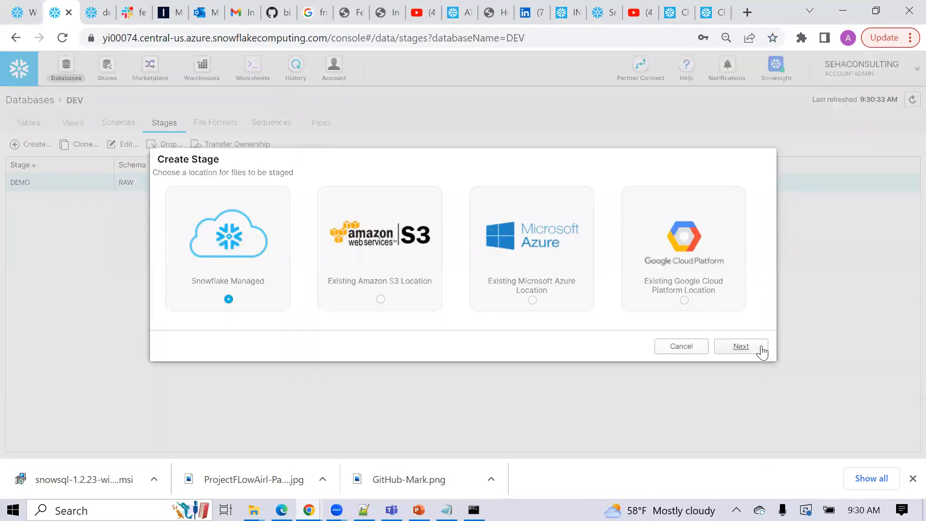
left_click(741, 346)
type("DEMO_STAGE")
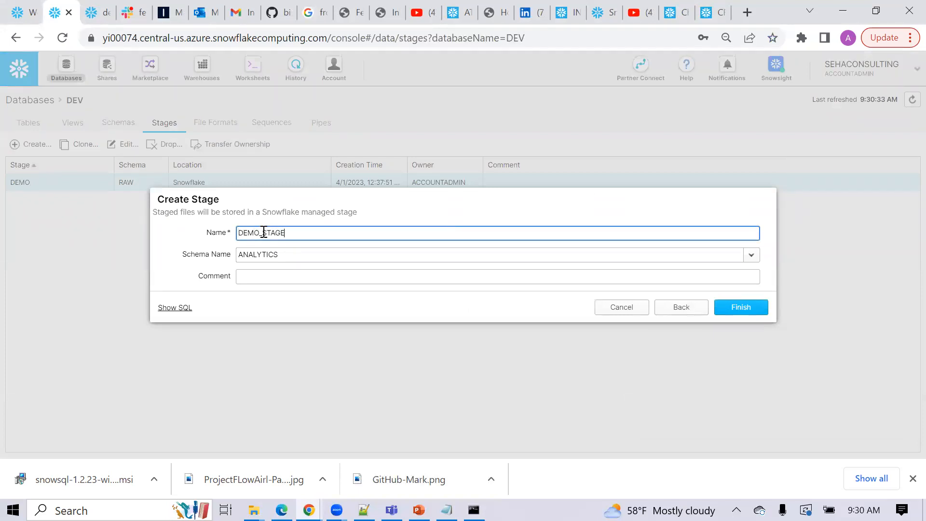
left_click(750, 255)
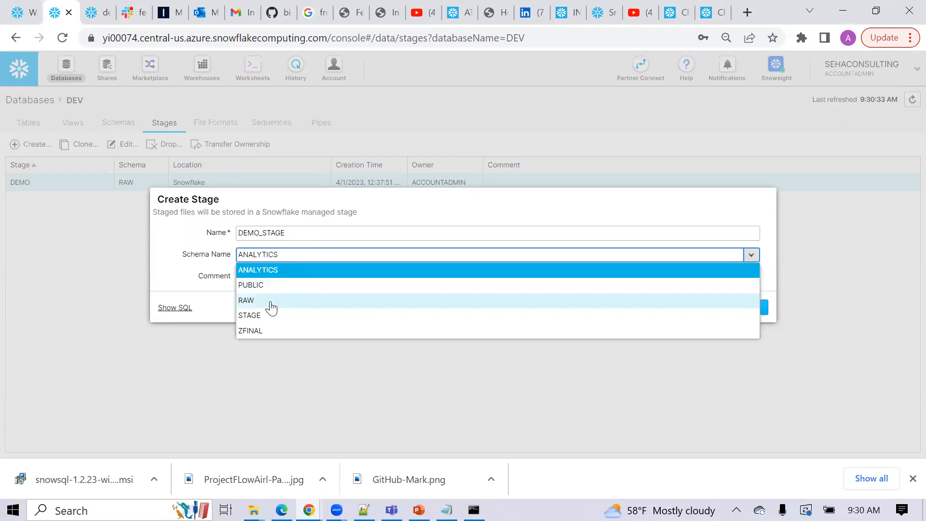
left_click(246, 300)
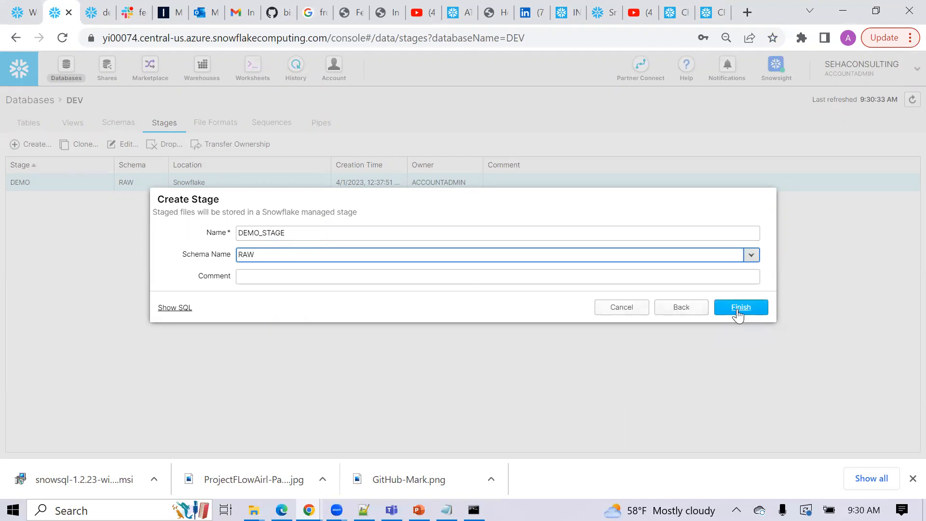
left_click(741, 308)
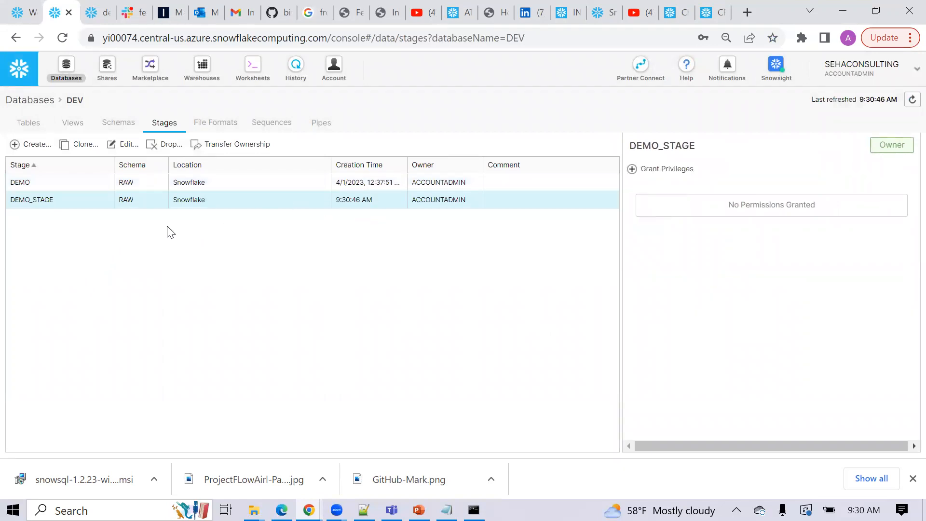
mouse_move(43, 209)
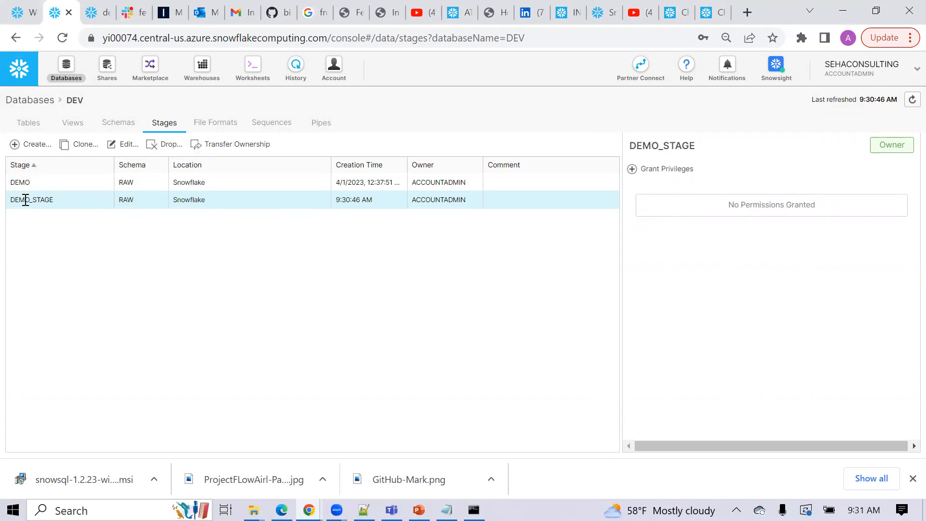
mouse_move(214, 148)
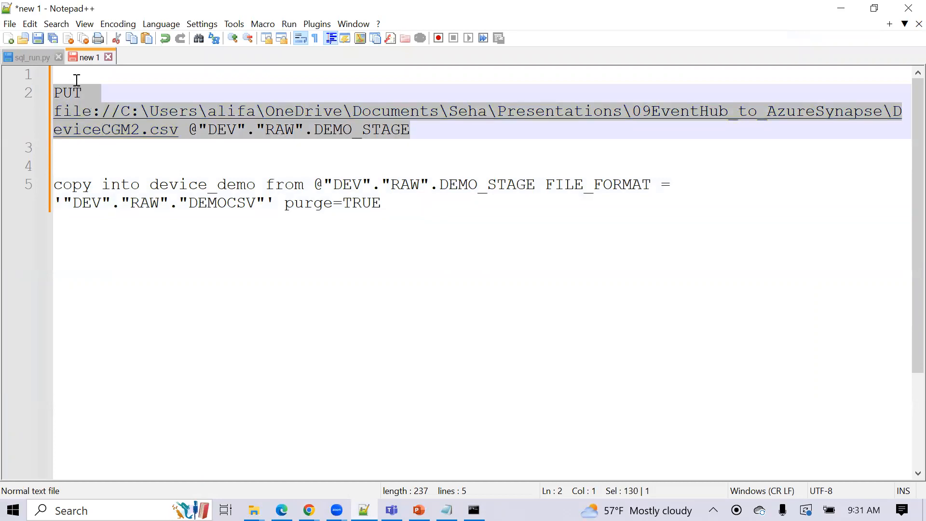
mouse_move(55, 113)
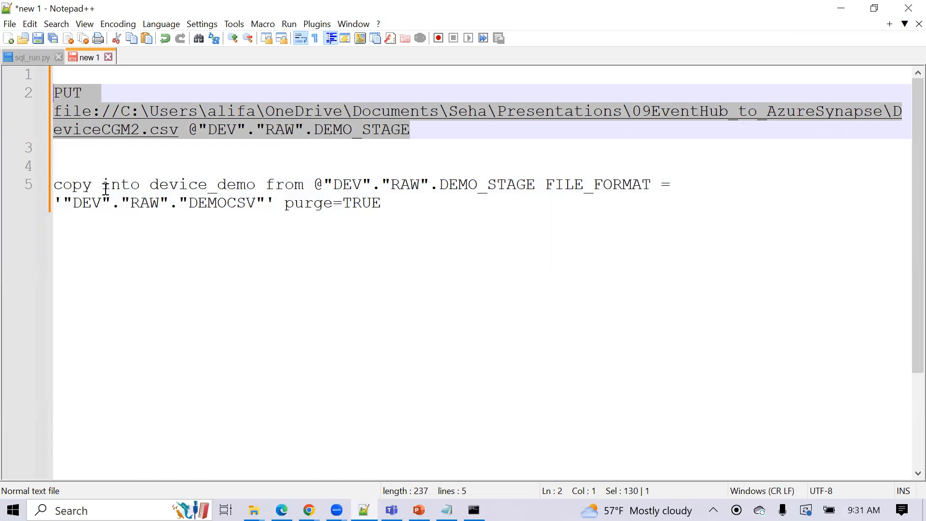
mouse_move(232, 193)
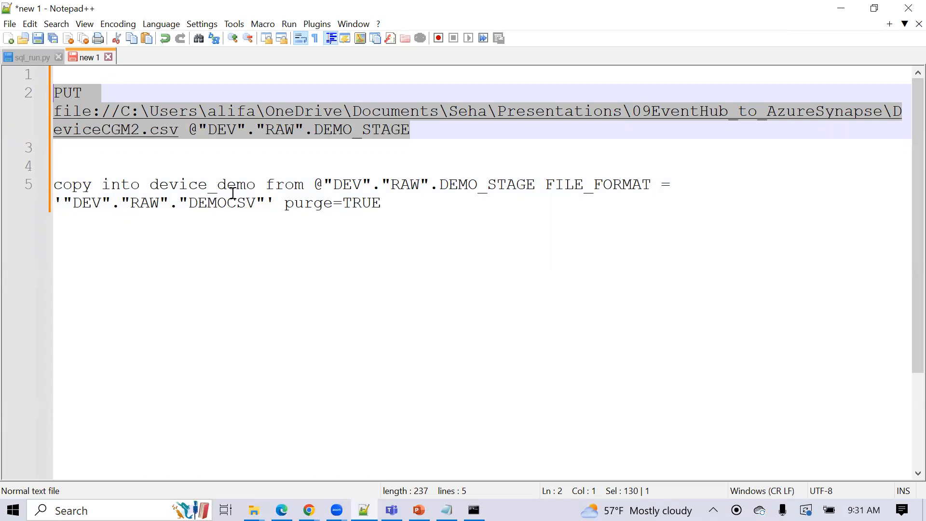
mouse_move(242, 211)
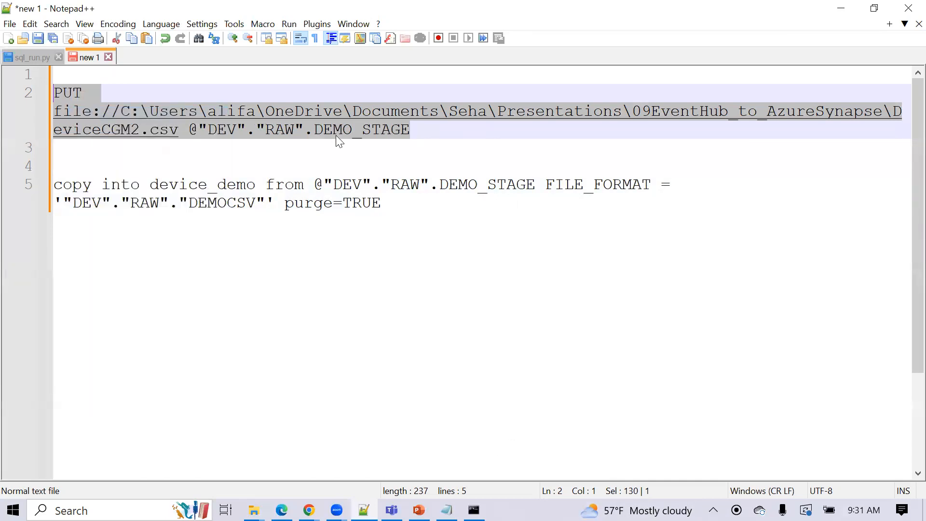
mouse_move(77, 102)
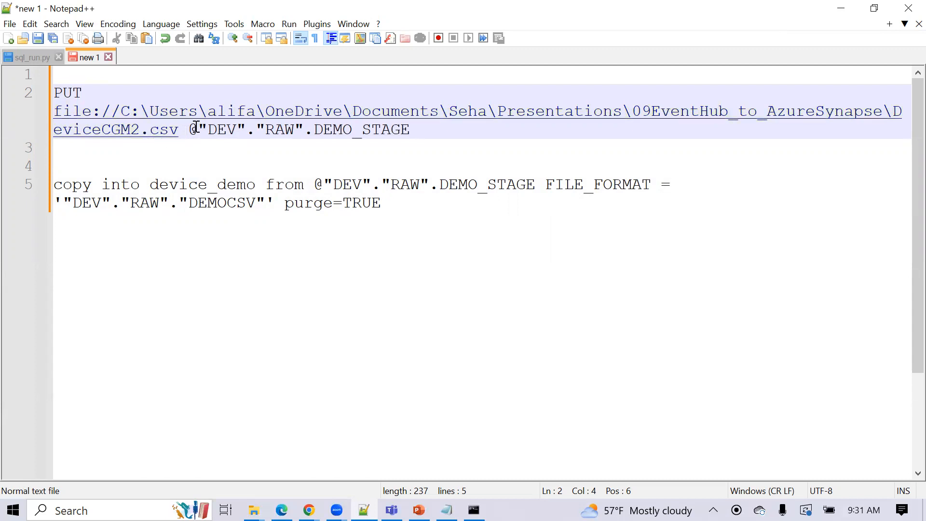
left_click(199, 129)
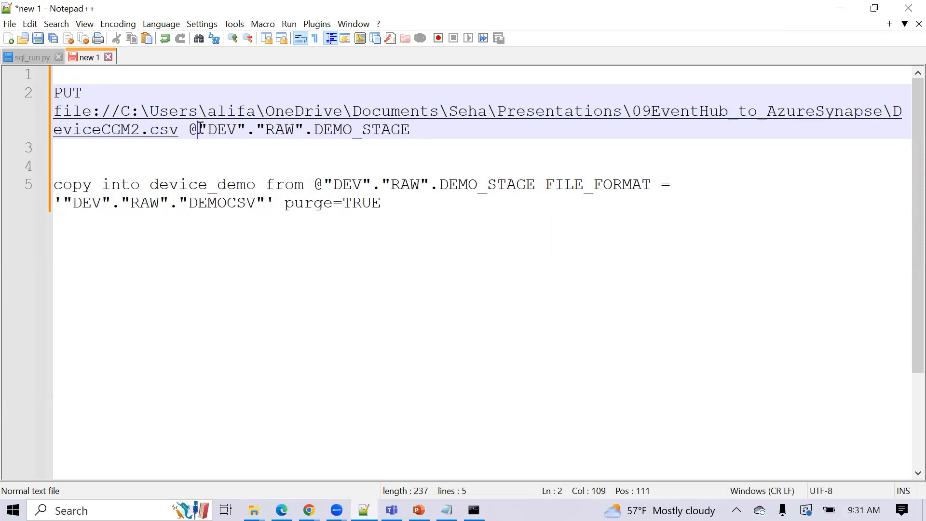
left_click_drag(197, 130, 402, 130)
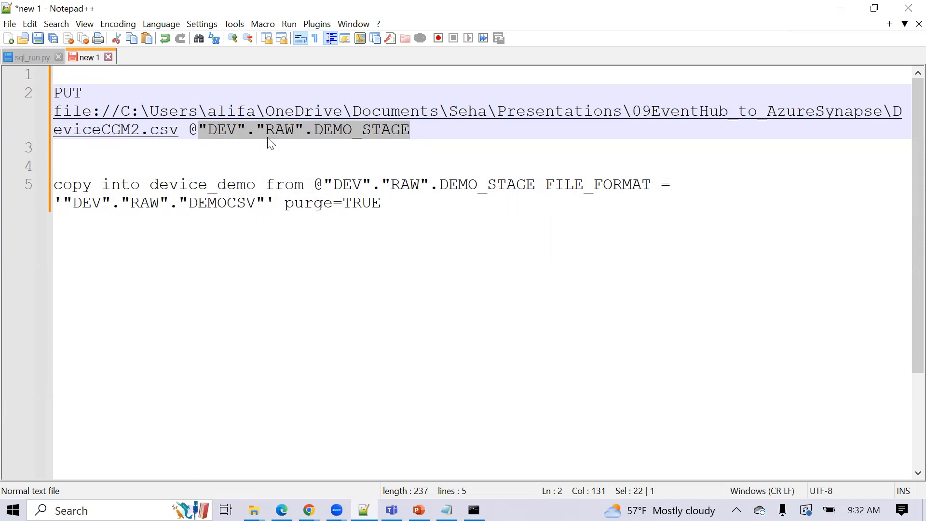
mouse_move(345, 142)
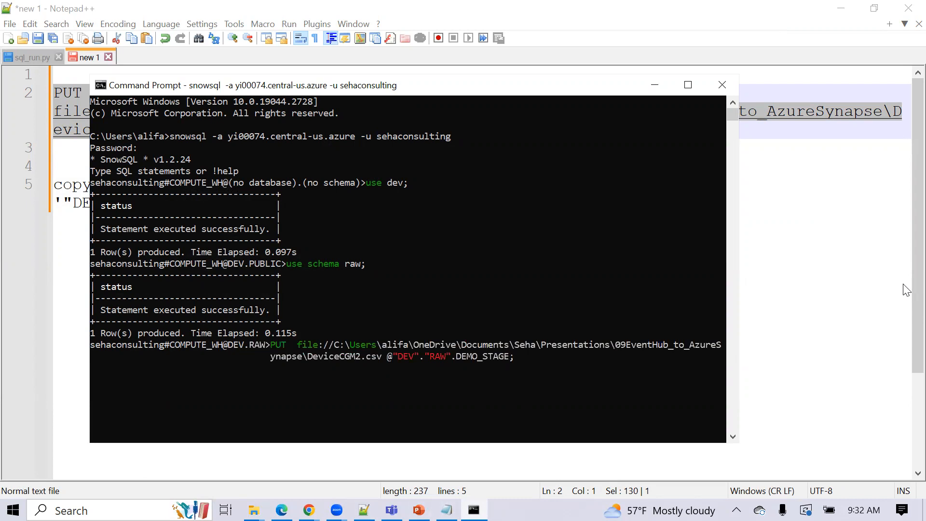
mouse_move(415, 149)
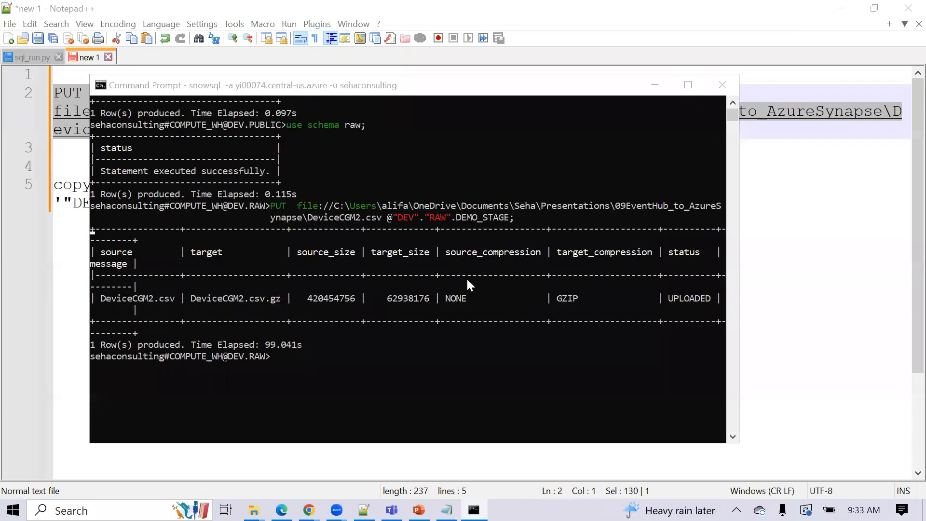
mouse_move(329, 360)
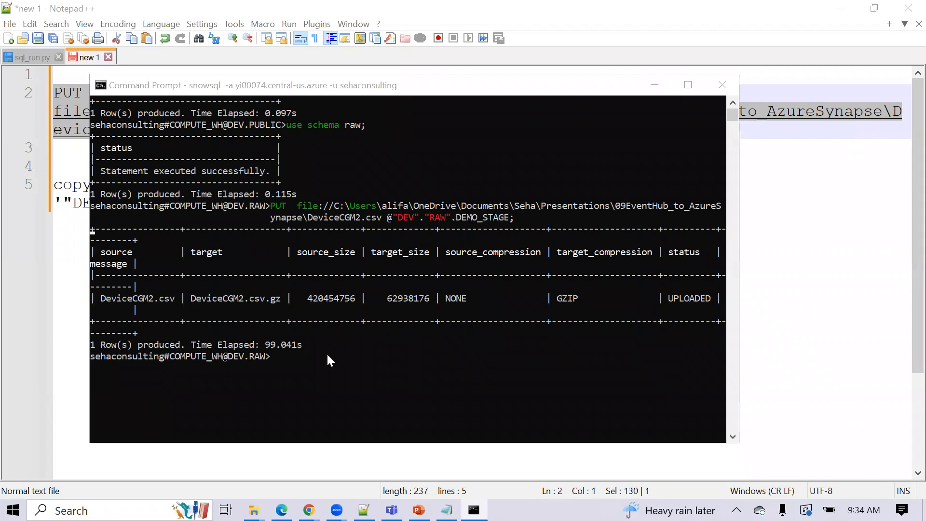
mouse_move(278, 360)
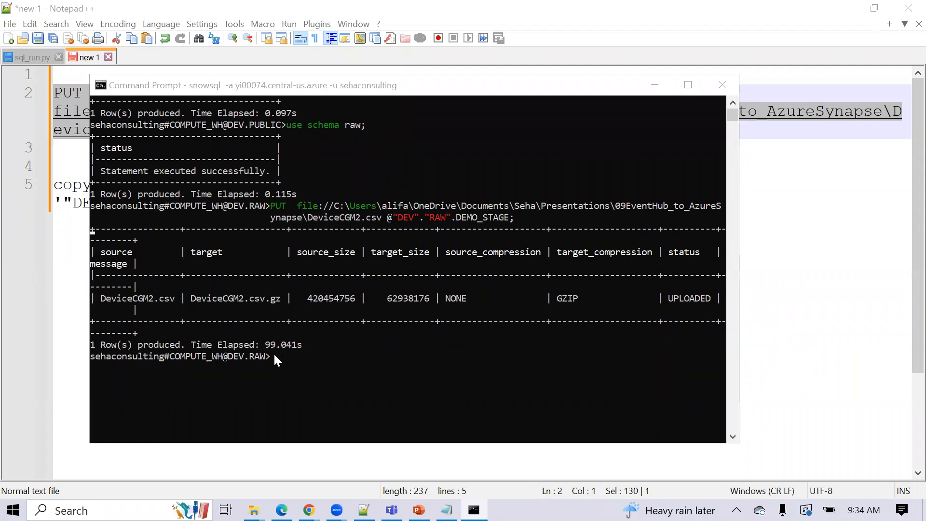
mouse_move(278, 348)
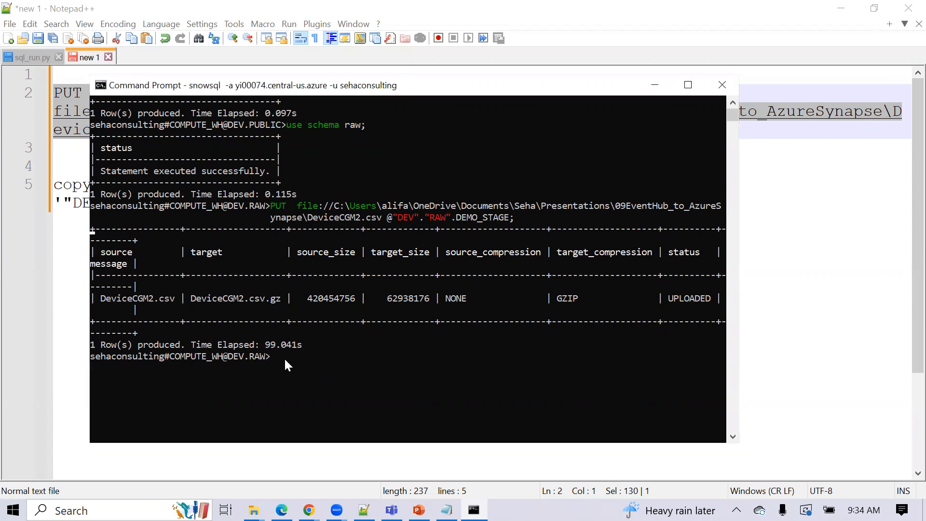
mouse_move(338, 355)
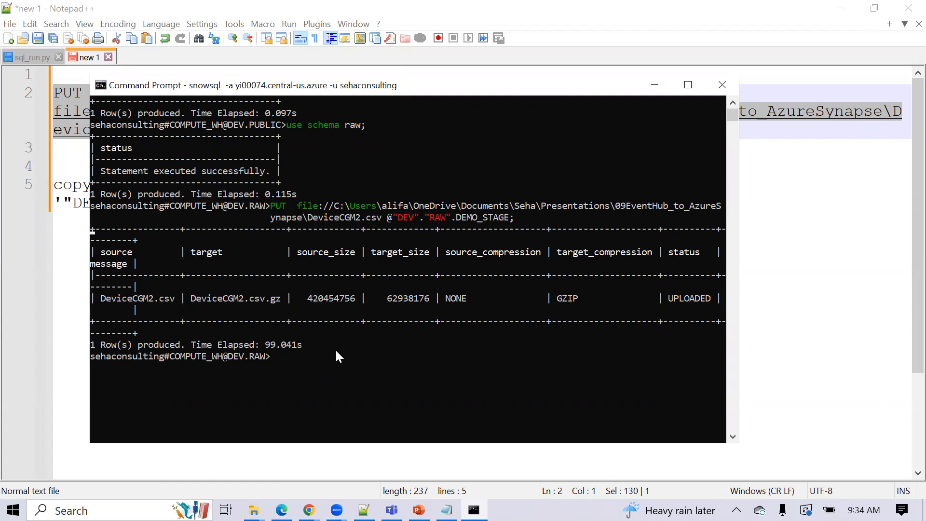
- Begin typing the stage listing command list @"DEV". in SnowSQL
type("list")
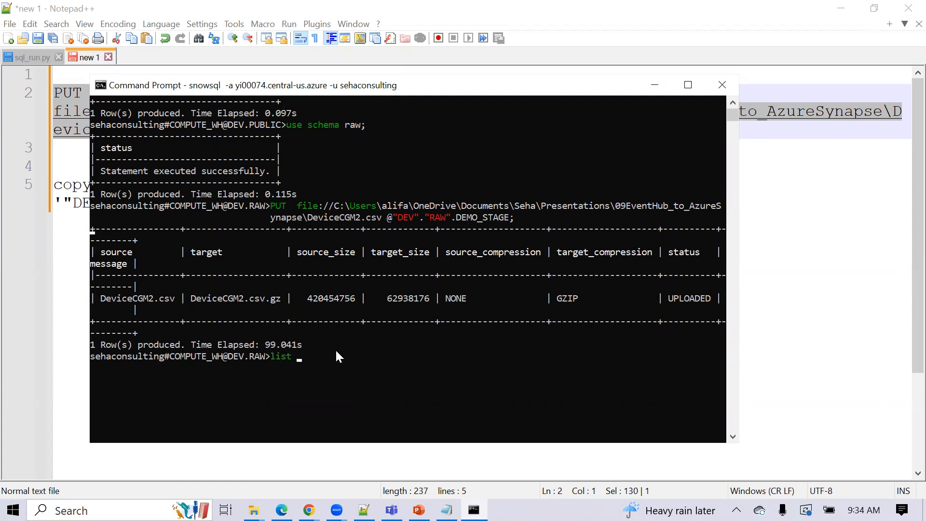
type("@")
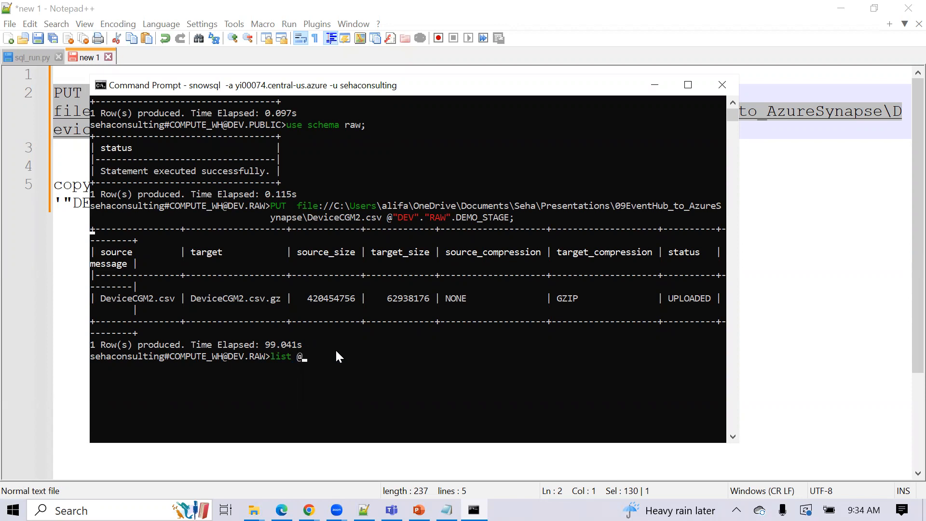
type("\"DEV\".")
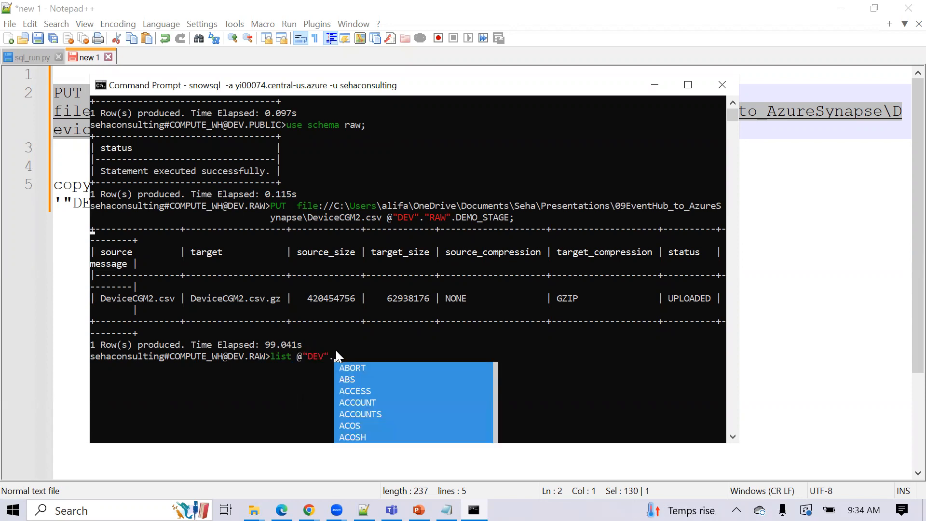
- Complete the list command with the stage path "RAW".DEMO_STAGE
type("\"RAW\".")
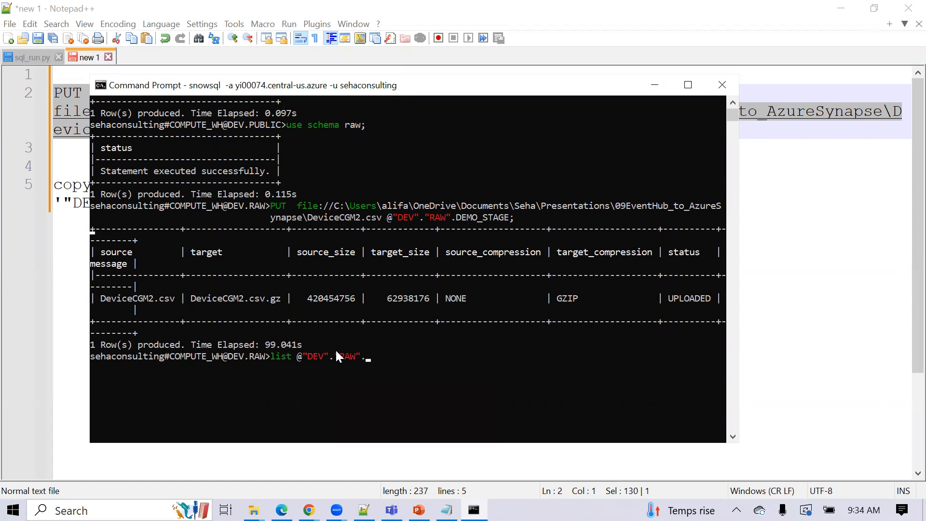
type("DEMO_STAGE;")
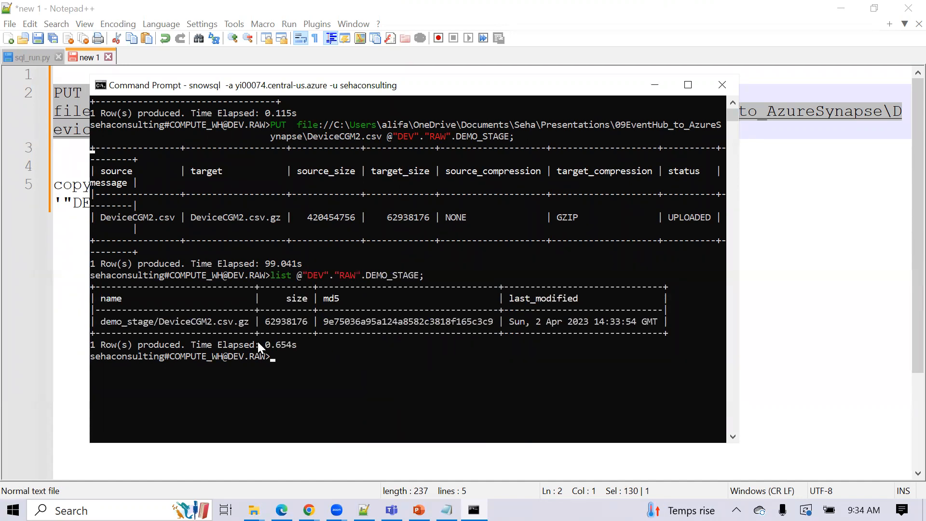
mouse_move(317, 313)
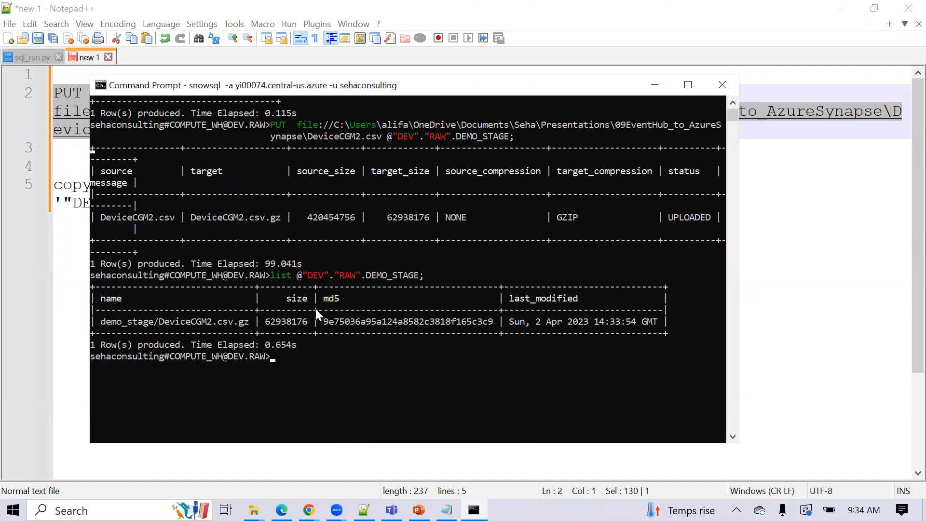
mouse_move(313, 321)
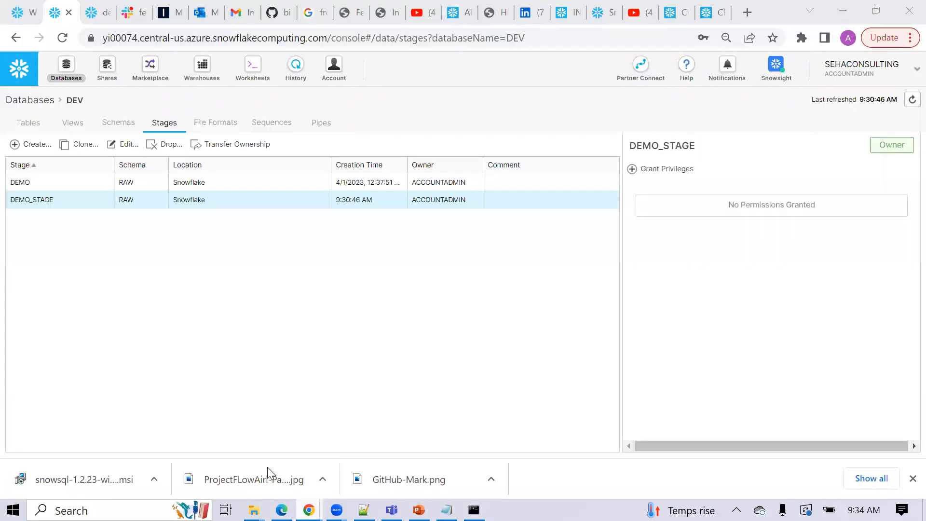
mouse_move(207, 128)
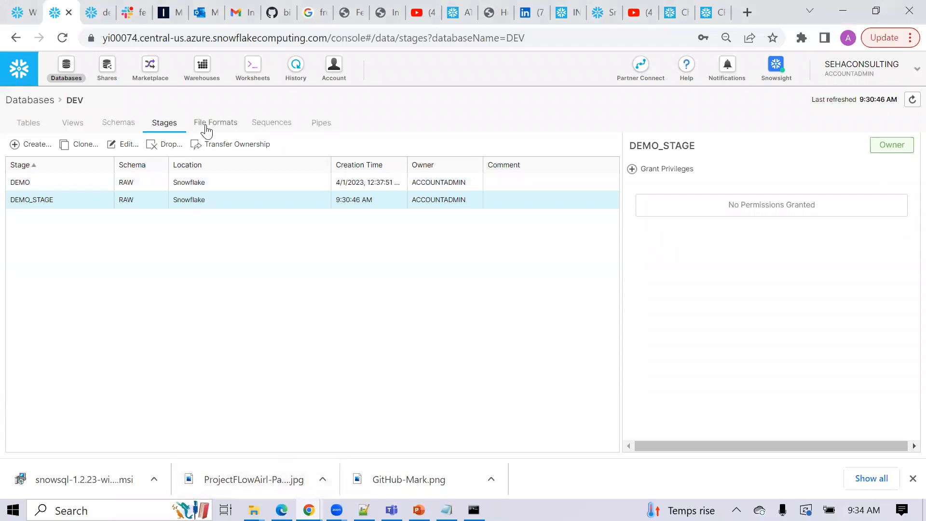
- Edit the DEMOCSV file format to skip 1 header line and save the change
left_click(215, 122)
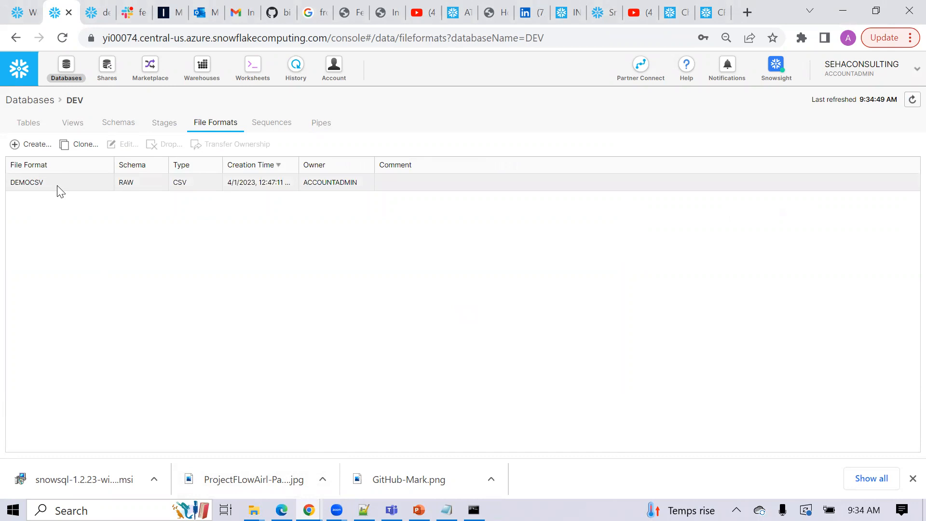
left_click(26, 182)
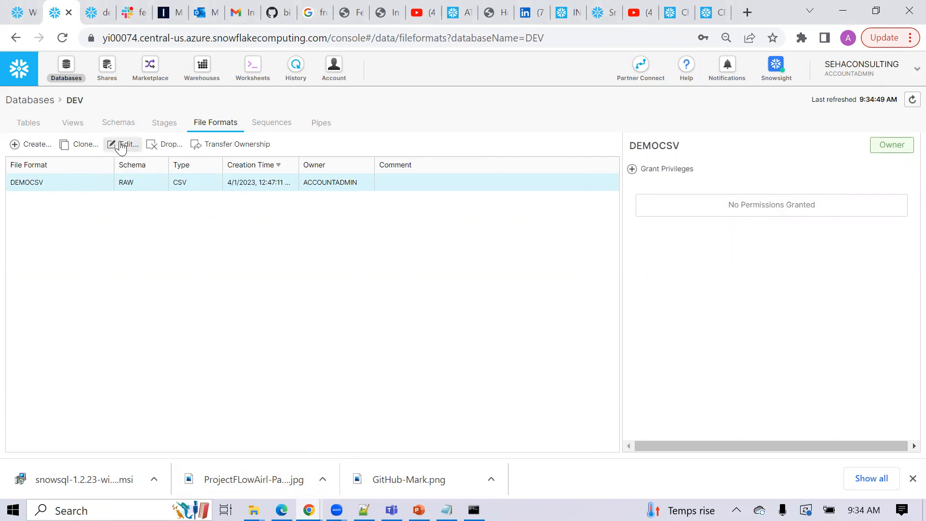
left_click(125, 144)
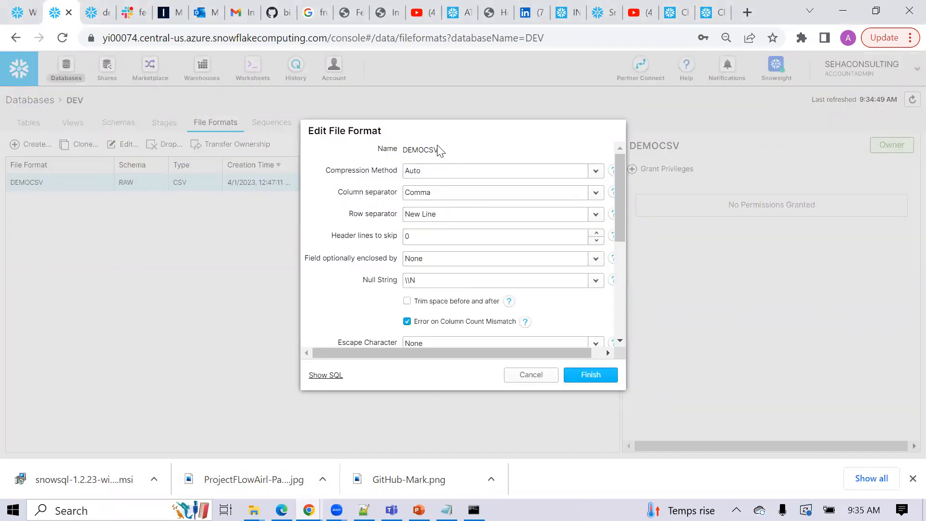
double_click(420, 150)
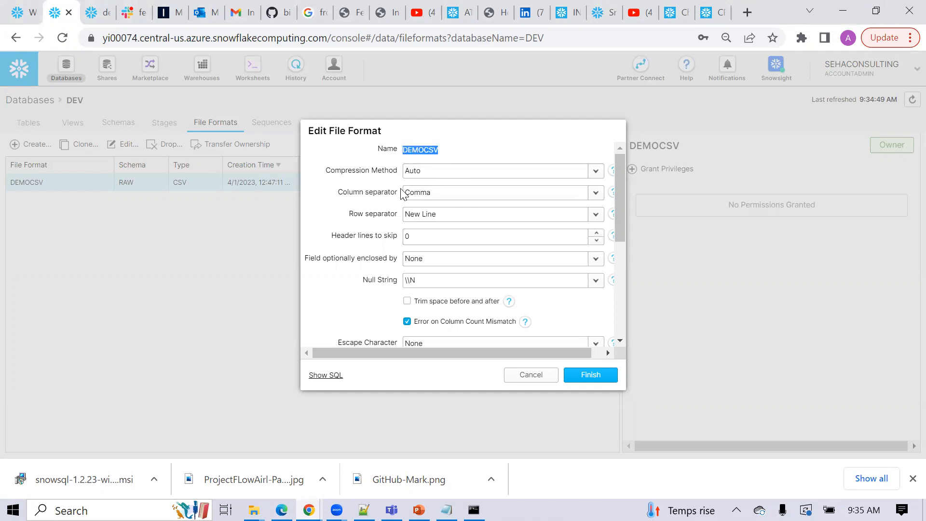
left_click(497, 192)
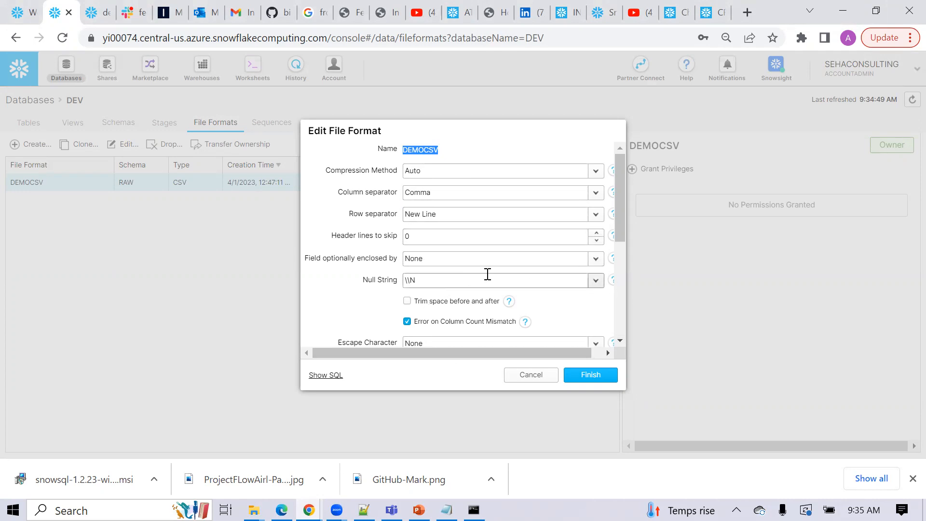
mouse_move(486, 278)
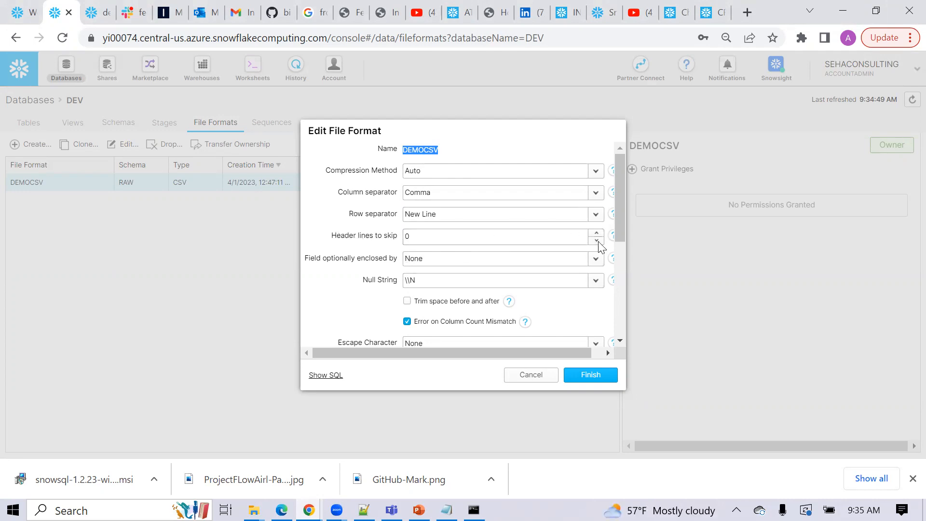
left_click(596, 233)
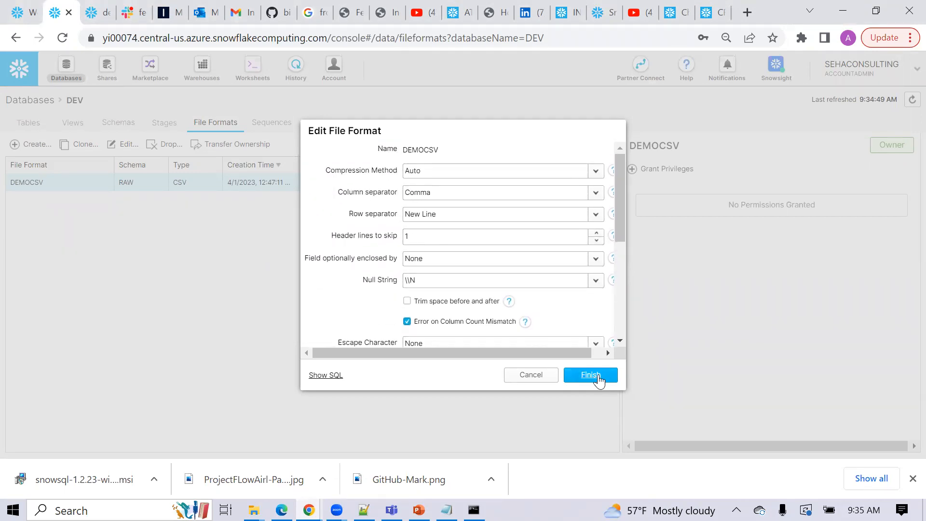
left_click(590, 374)
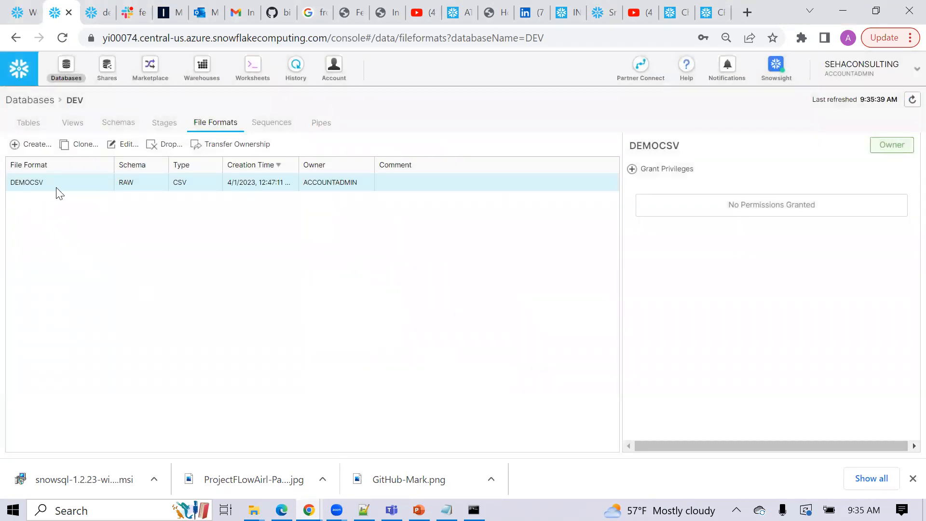
mouse_move(220, 272)
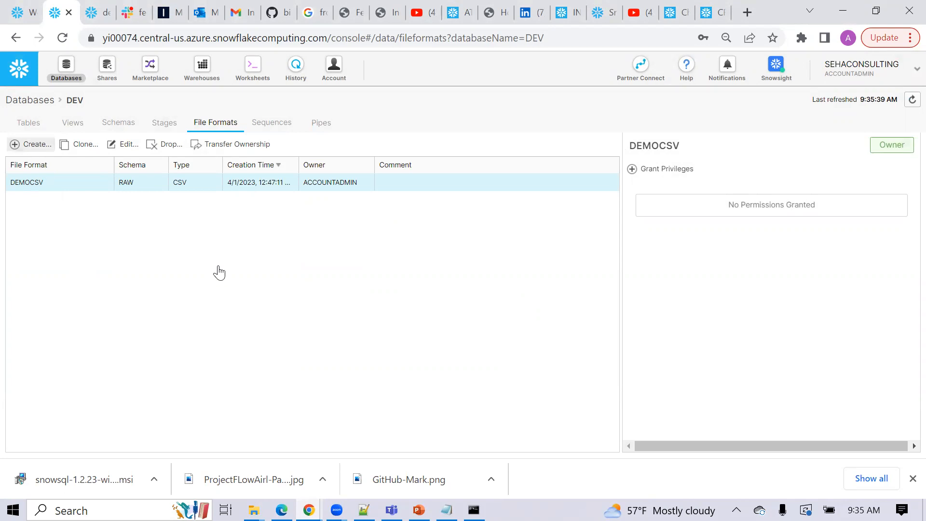
- Start a new file format in the RAW schema, then close it without creating it
left_click(31, 144)
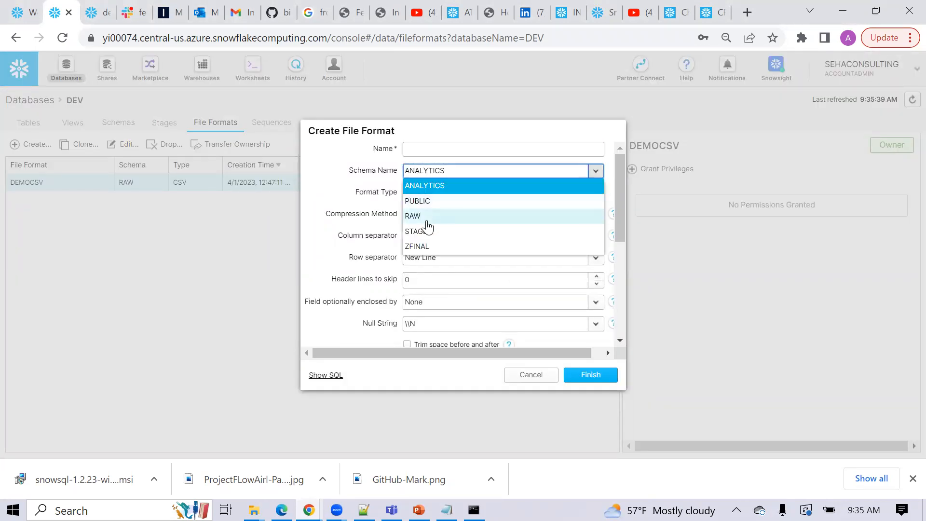
left_click(412, 215)
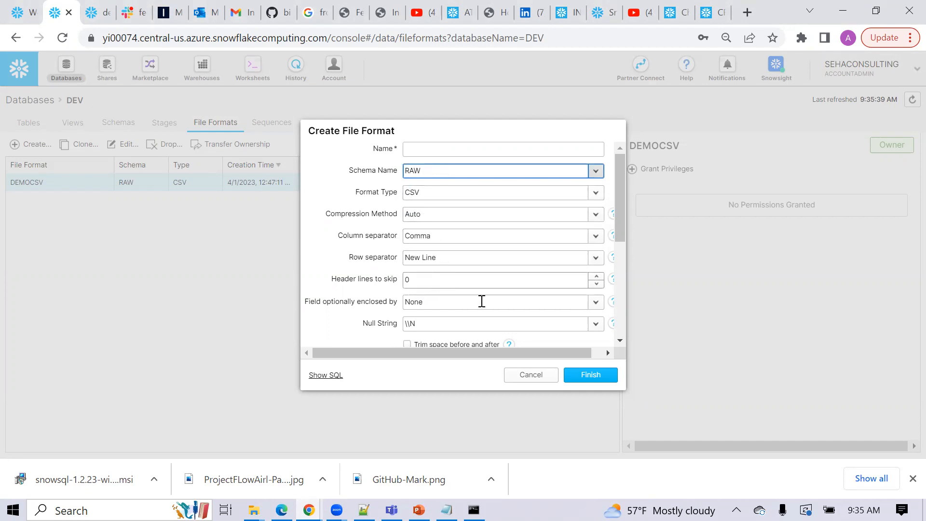
scroll("down", 3)
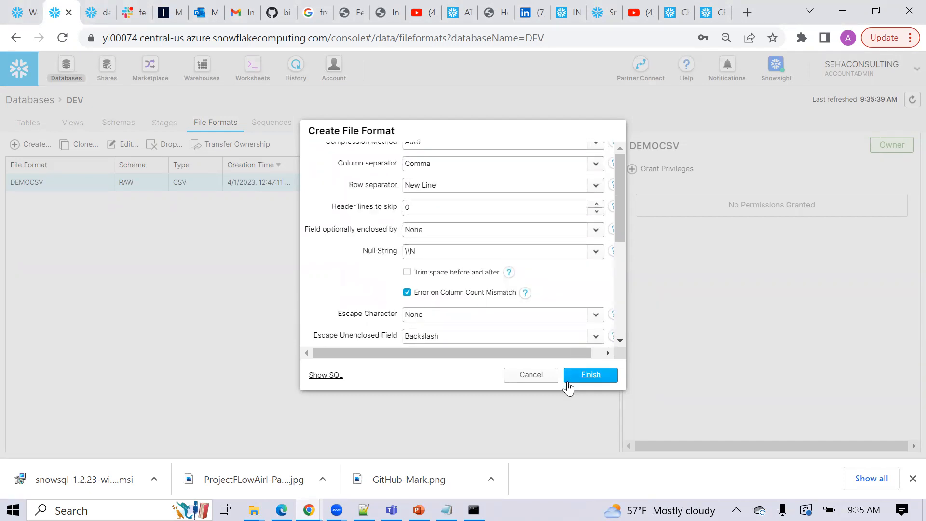
left_click(590, 374)
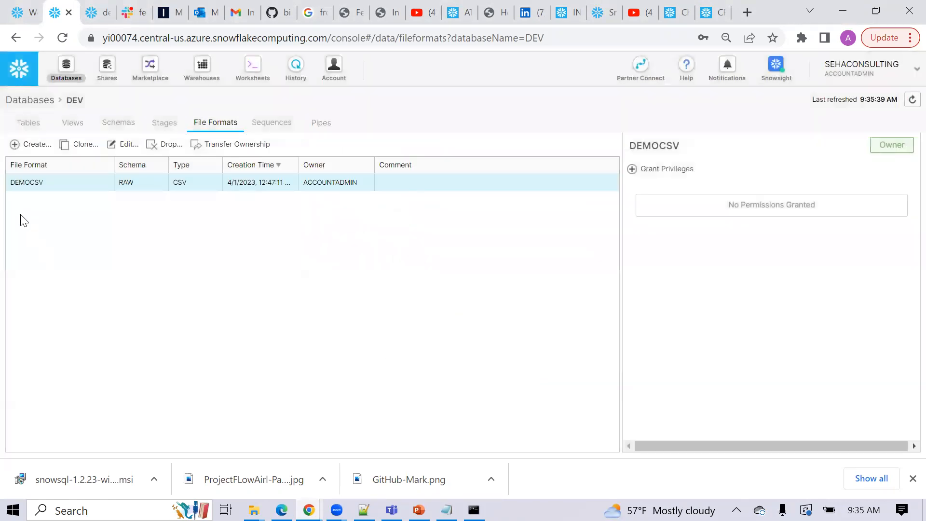
mouse_move(82, 188)
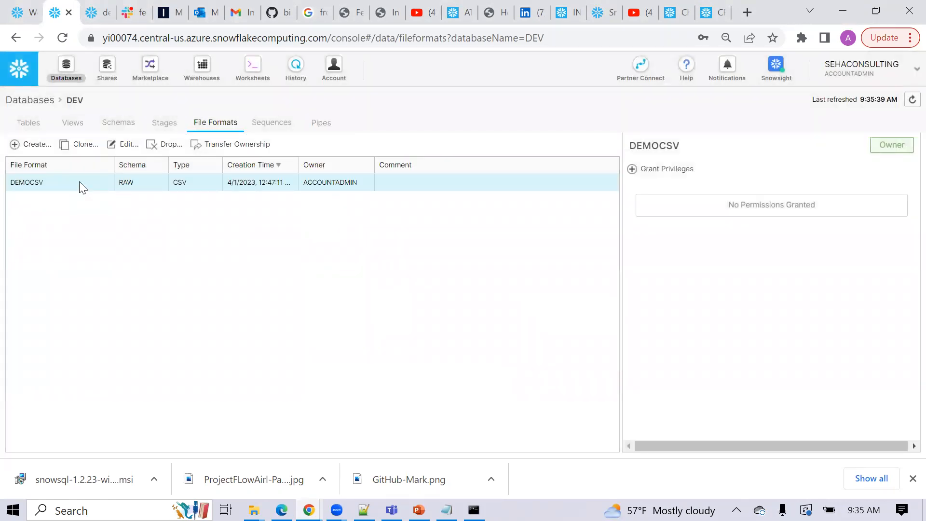
- Browse DEV's table list, where DEVICE_DEMO shows about 8.8M rows
left_click(28, 122)
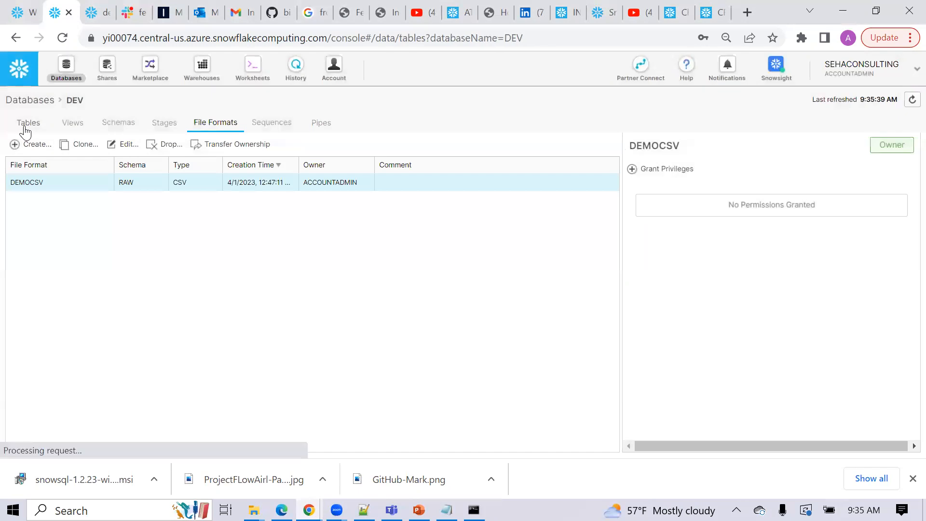
left_click(28, 122)
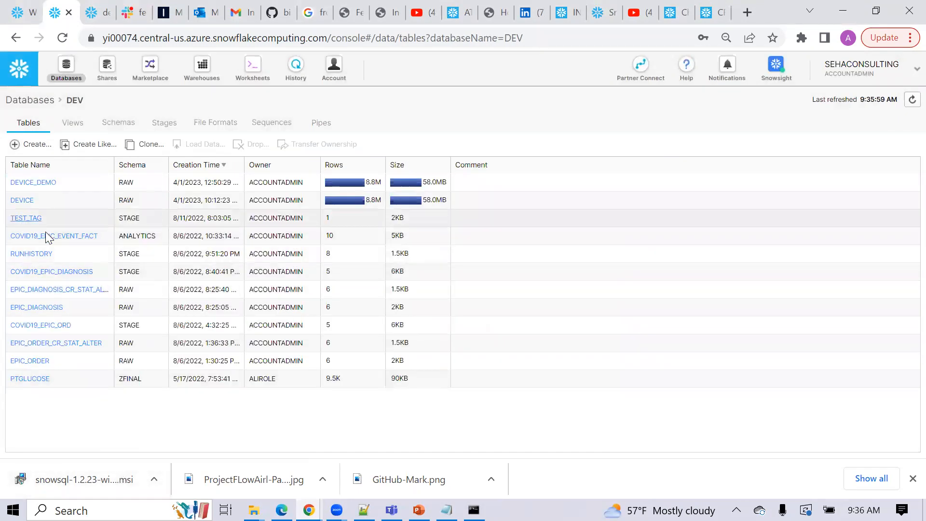
mouse_move(29, 200)
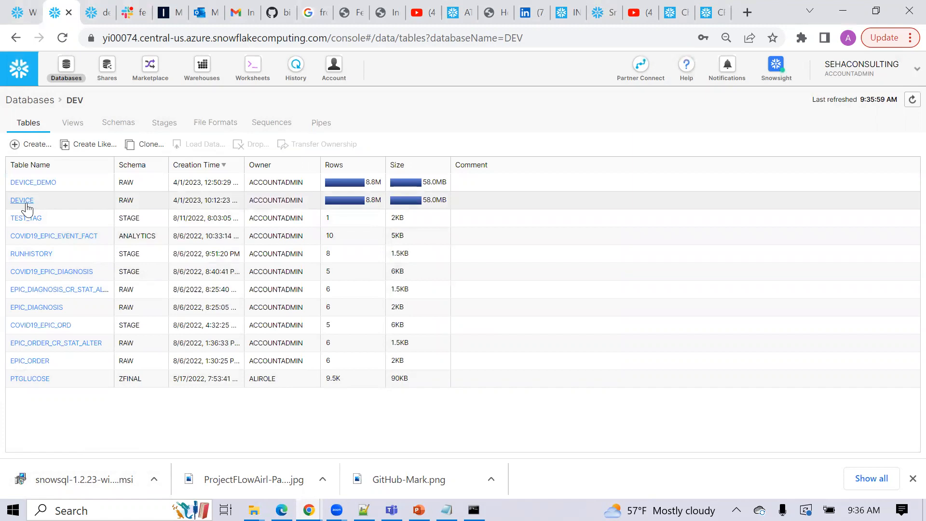
mouse_move(29, 184)
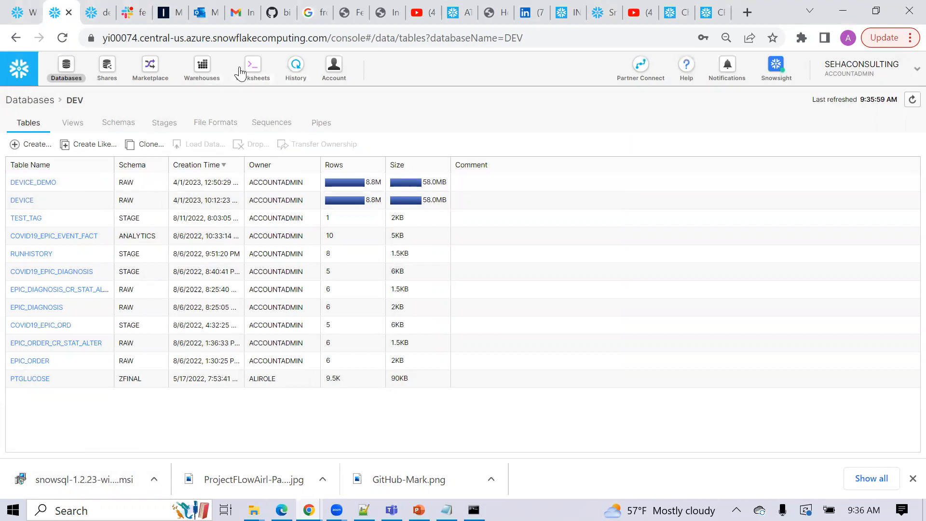
left_click(252, 67)
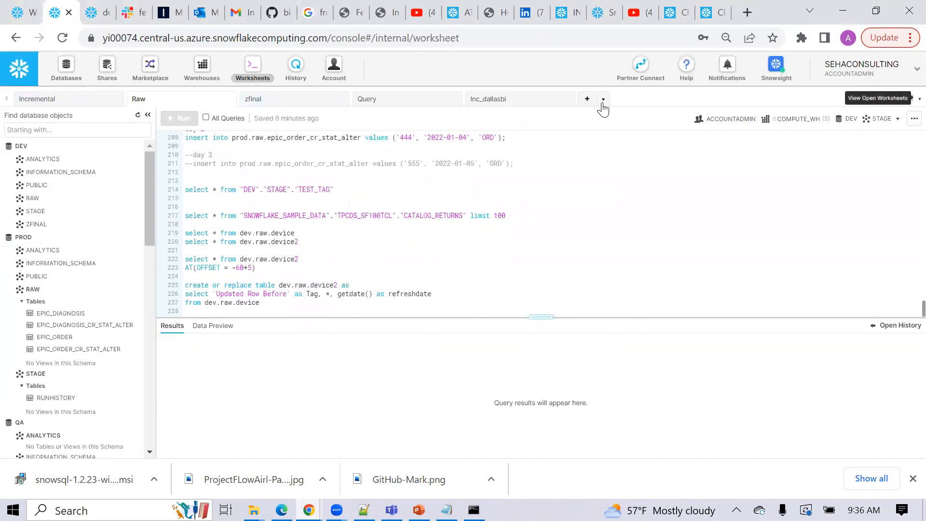
- Run 'select * from dev.raw.device_demo limit 10' in a new worksheet, returning 10 CGM rows
left_click(587, 98)
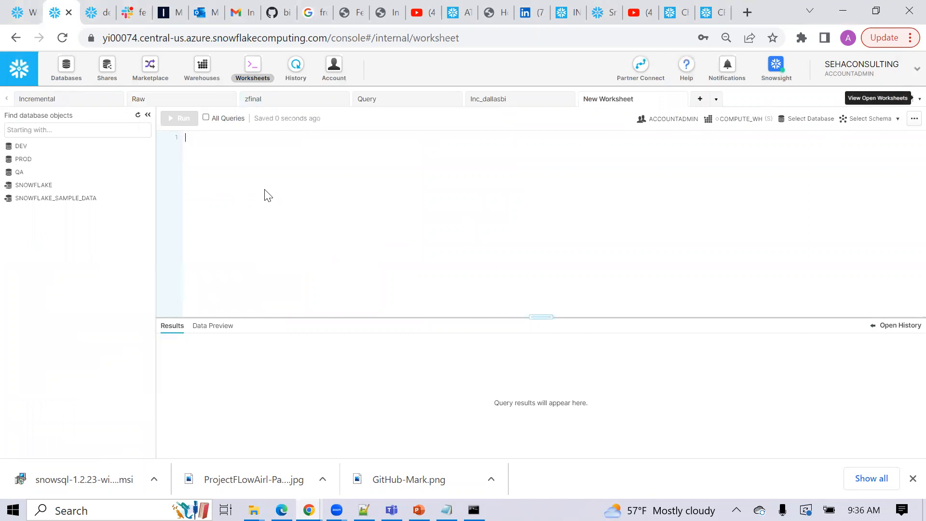
mouse_move(797, 165)
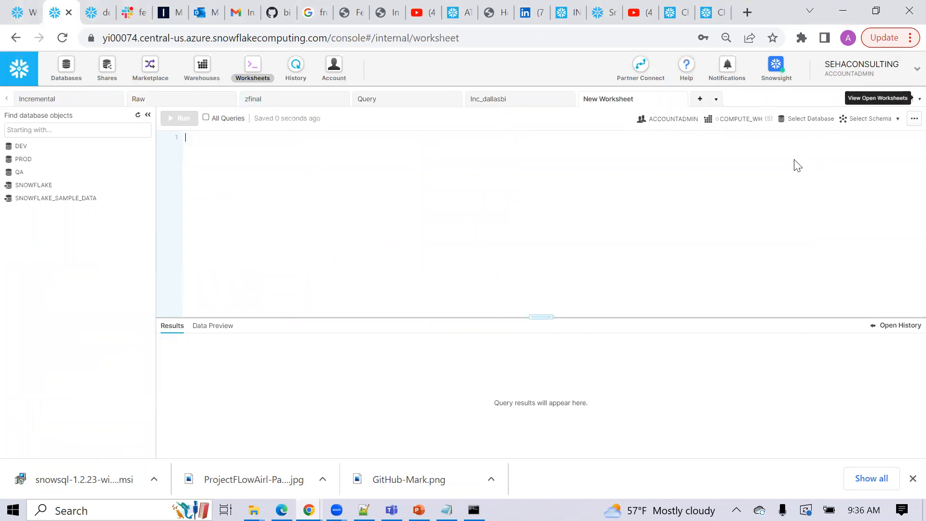
type("select *")
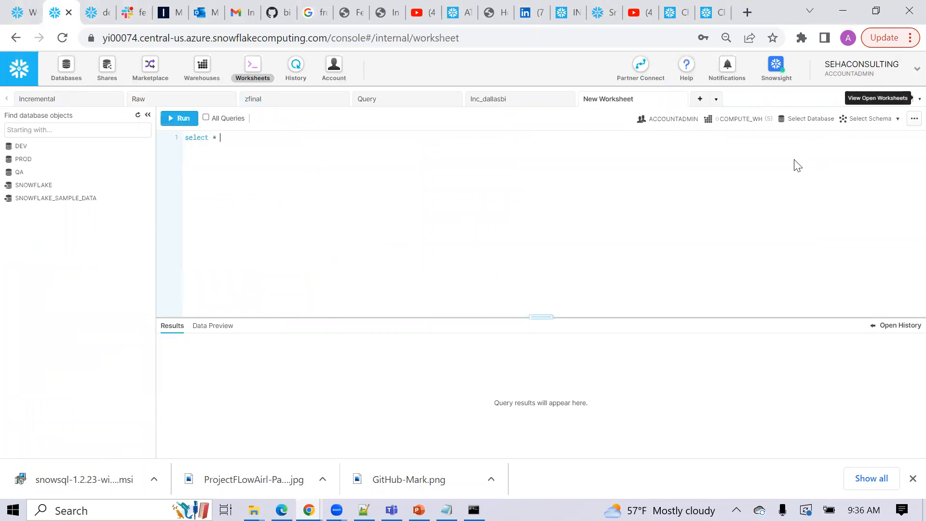
type("from")
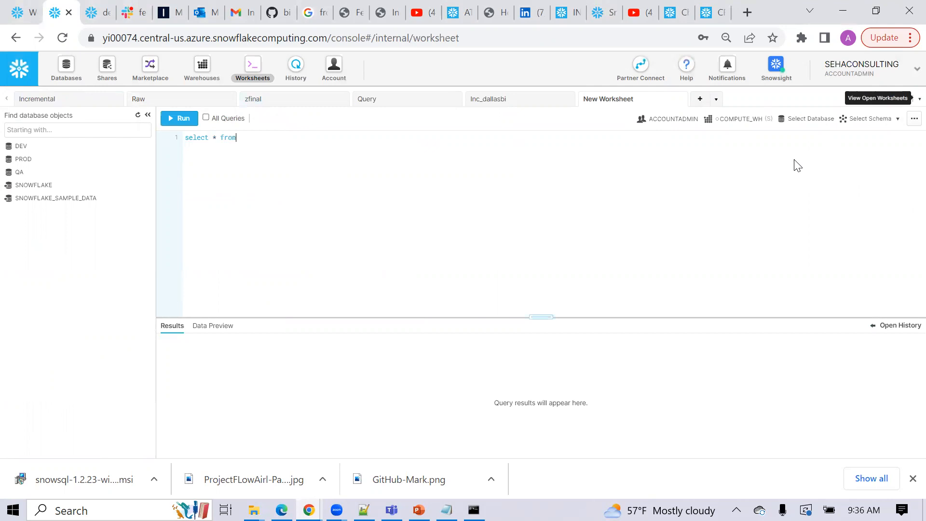
type("dev.raw.d")
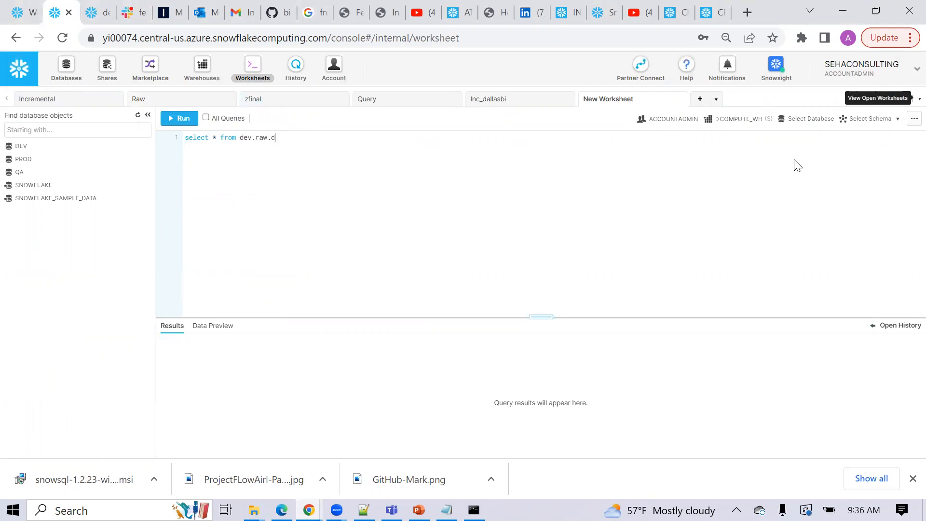
type("evice_dem")
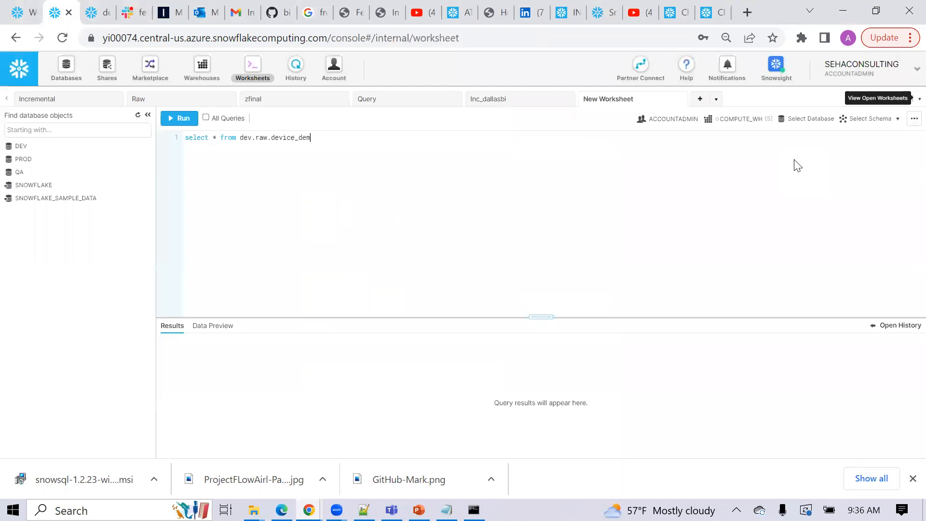
type("o limit 10")
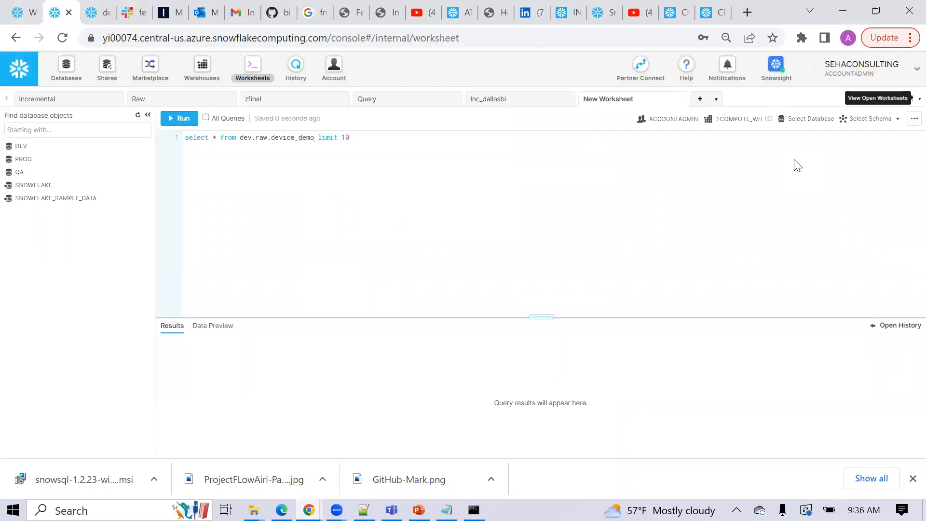
left_click(179, 118)
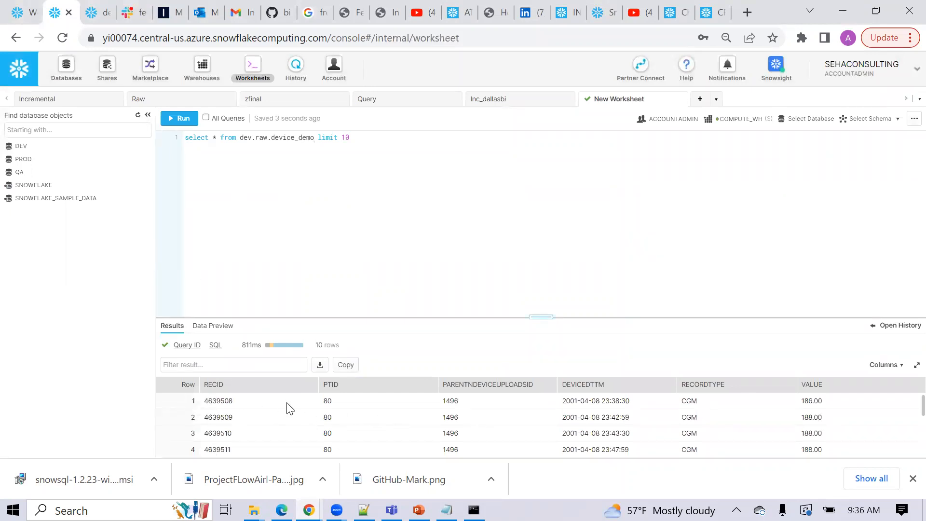
mouse_move(387, 436)
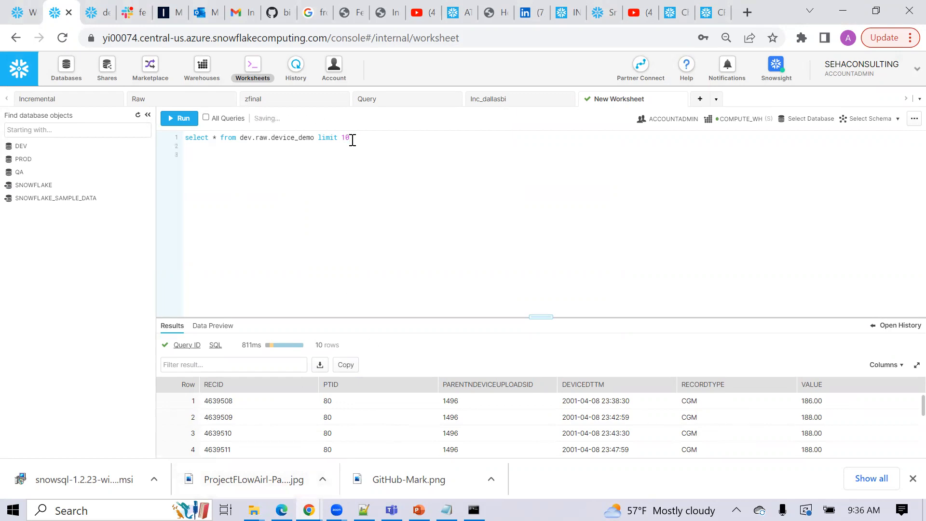
- Truncate dev.raw.device_demo and rerun the preview query, which now returns 0 rows
type("truc")
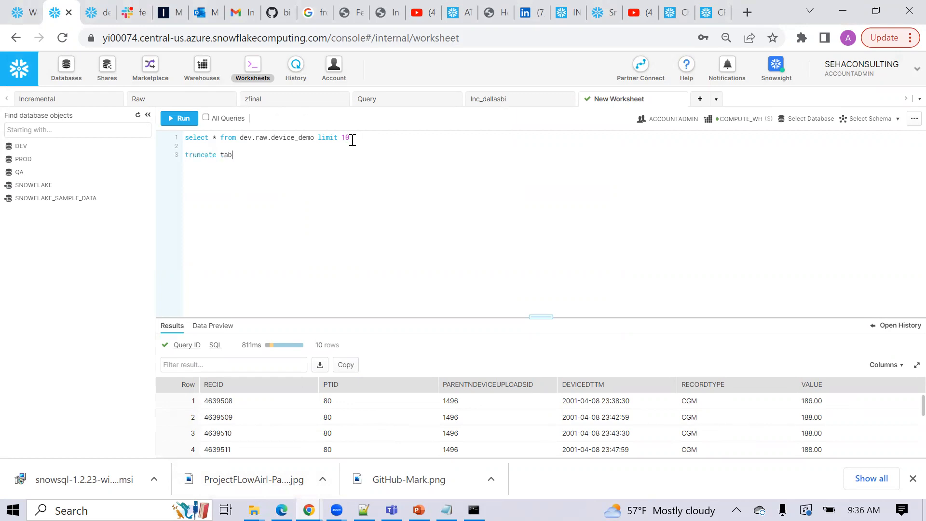
type("le")
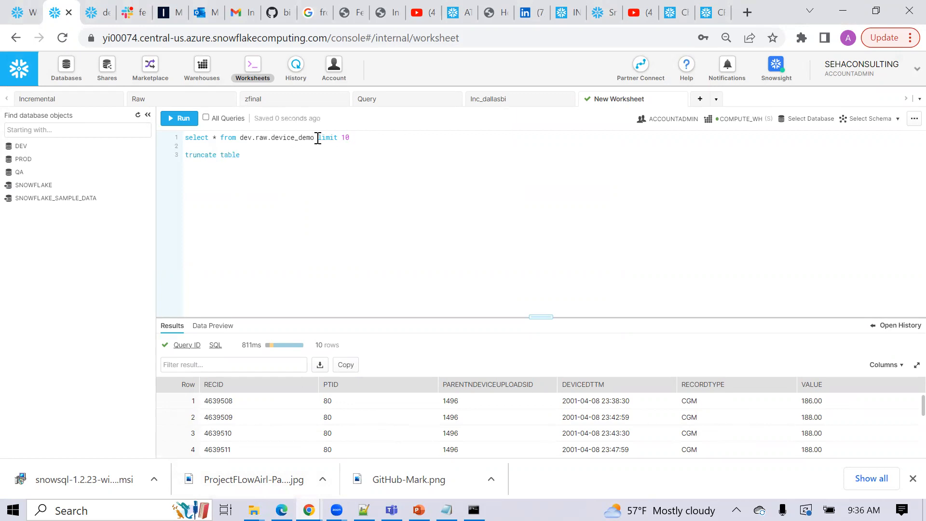
double_click(281, 137)
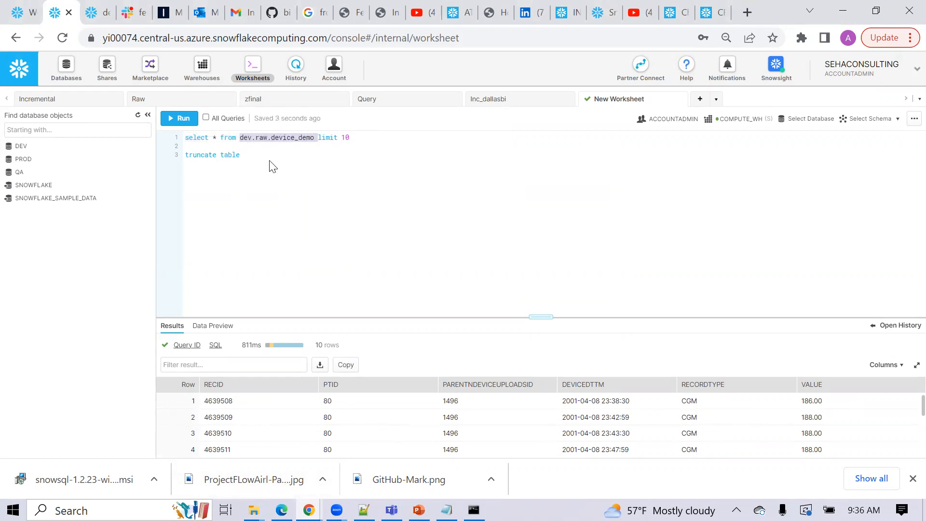
type("dev.raw.device_demo")
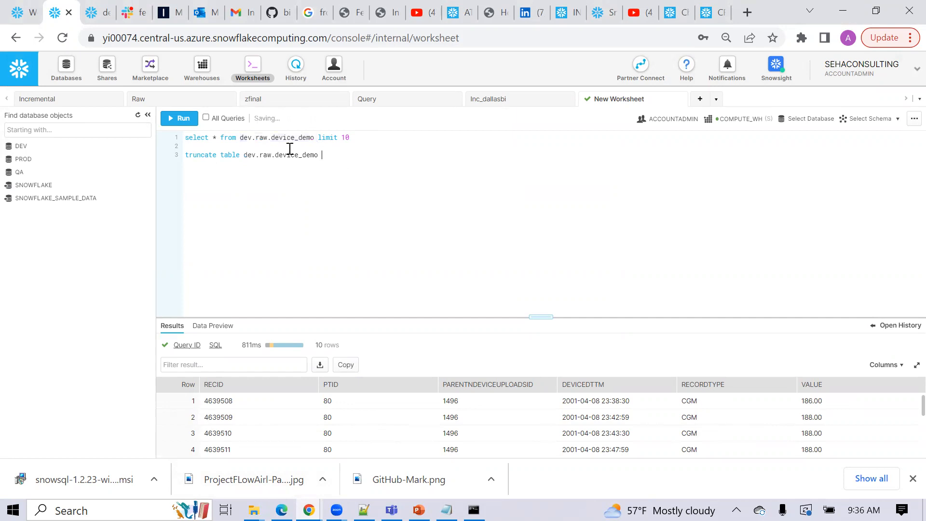
left_click(179, 118)
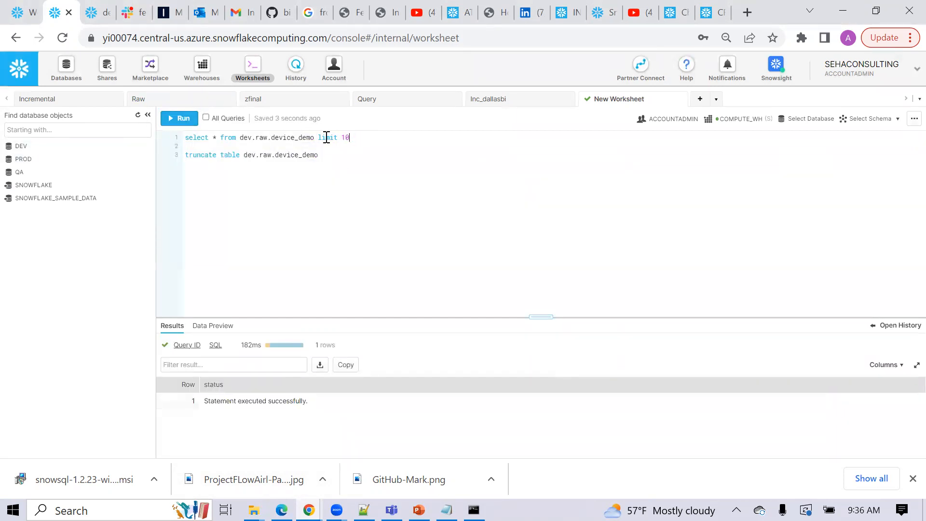
left_click(179, 118)
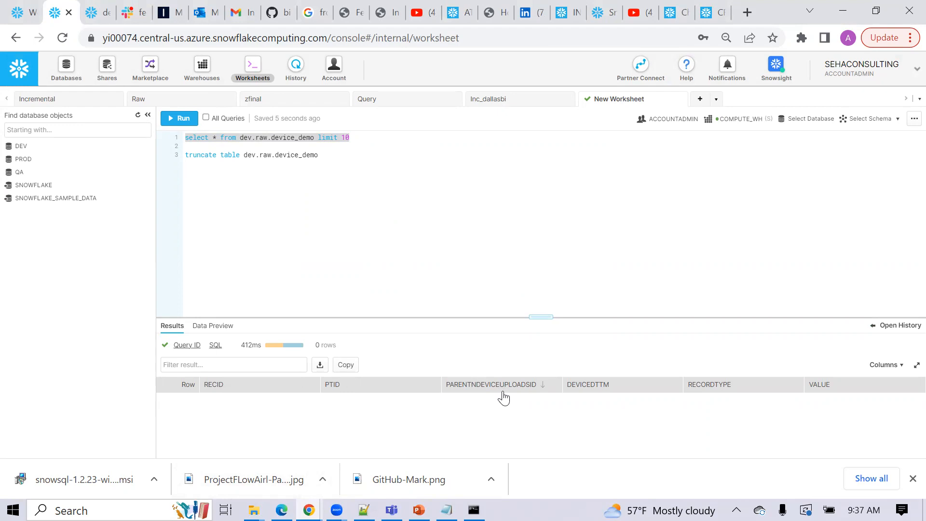
mouse_move(492, 397)
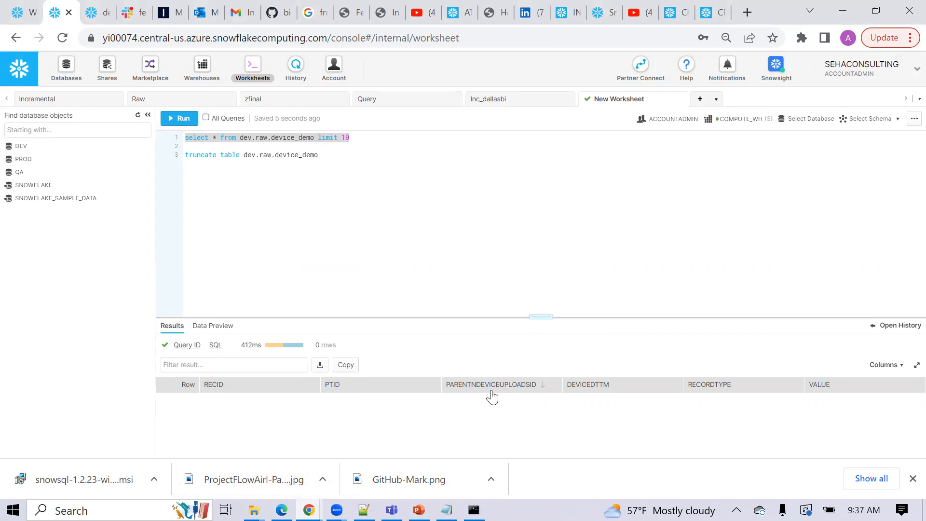
mouse_move(513, 394)
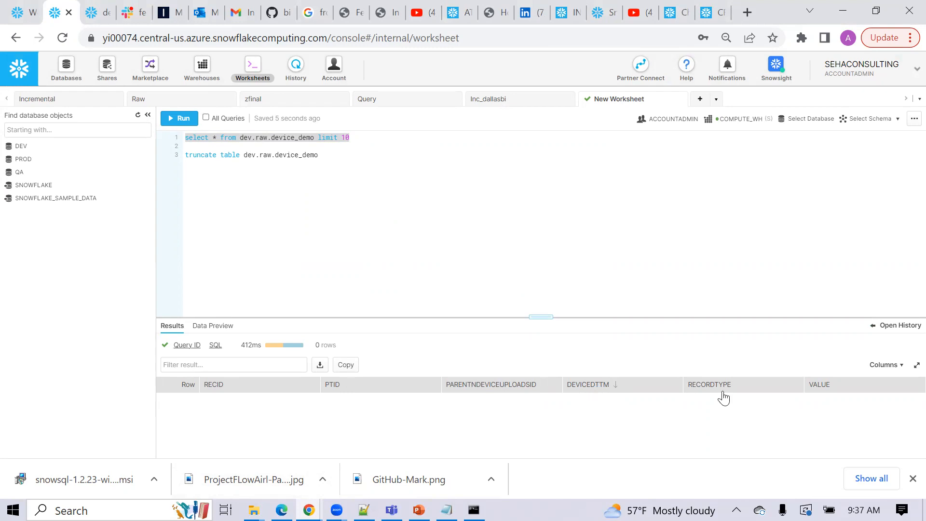
left_click(709, 384)
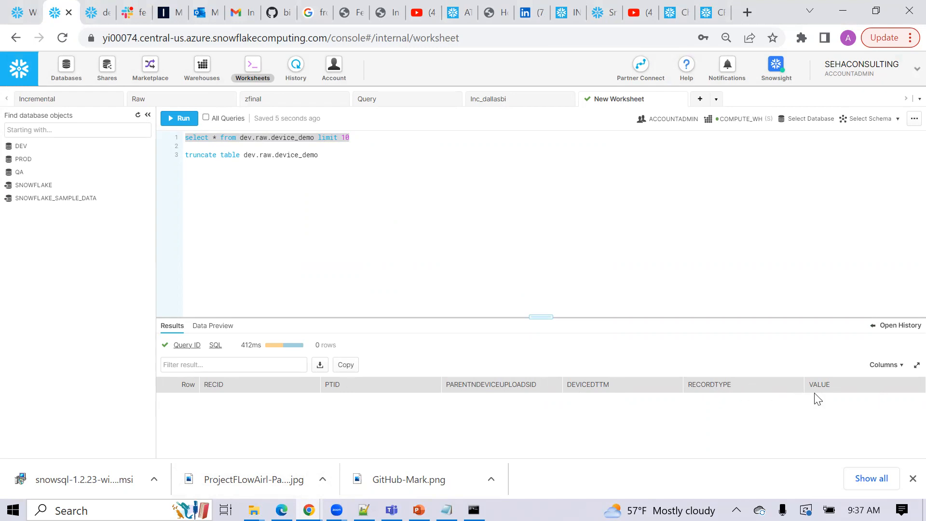
mouse_move(385, 311)
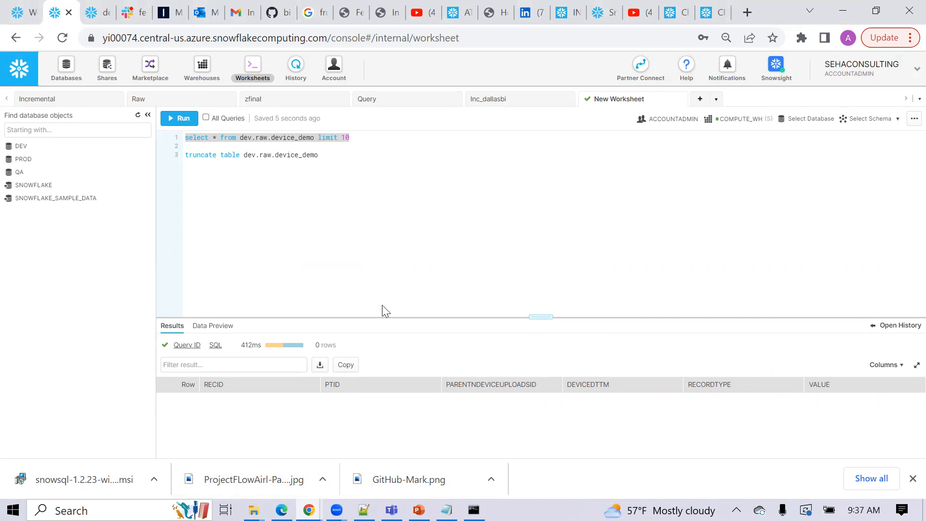
mouse_move(266, 344)
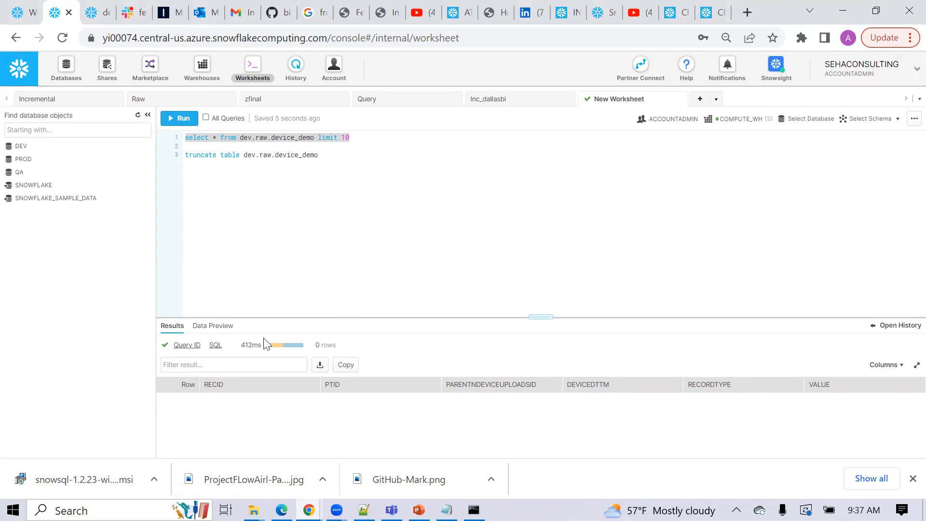
mouse_move(270, 361)
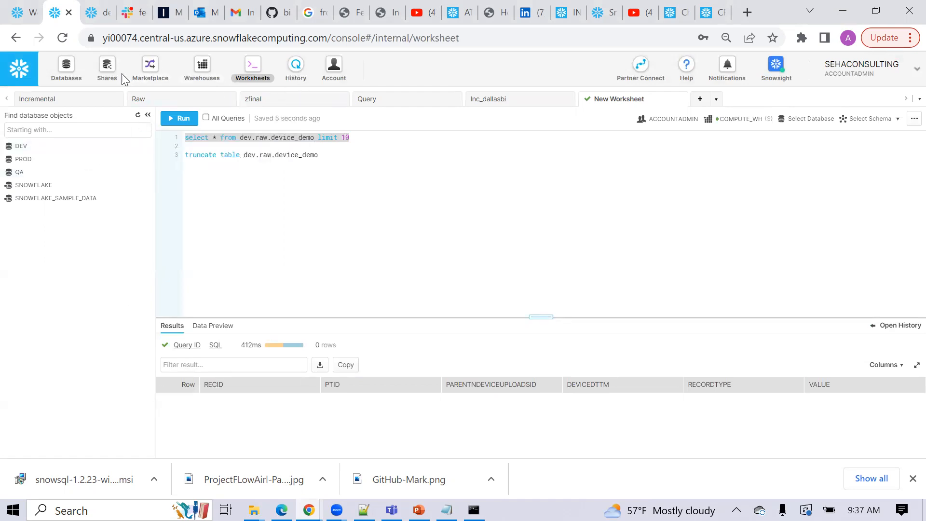
- Inspect DEMOCSV's settings in DEV's file formats, then cancel without changes
left_click(66, 67)
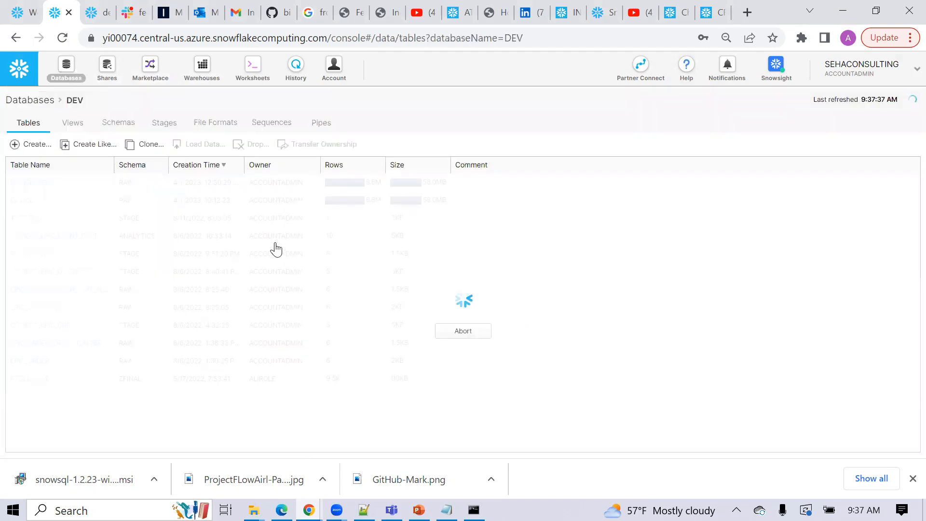
left_click(214, 122)
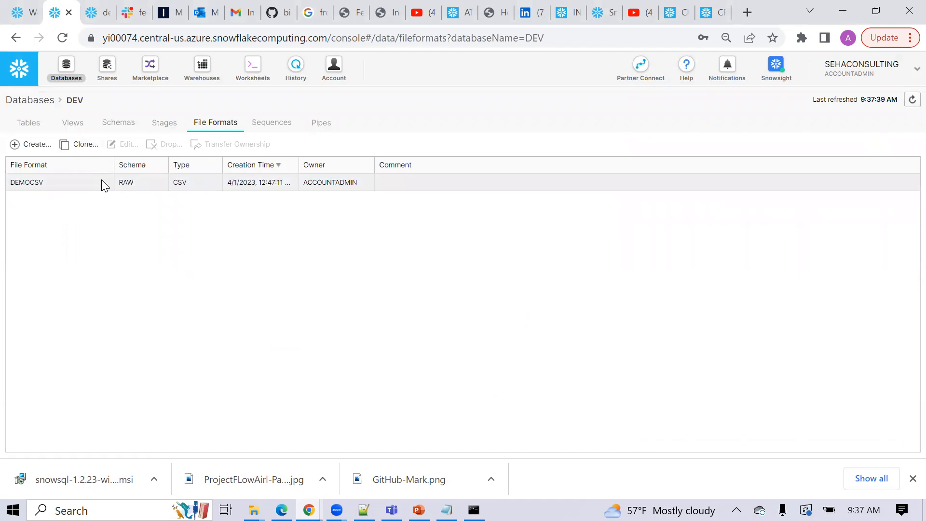
left_click(127, 144)
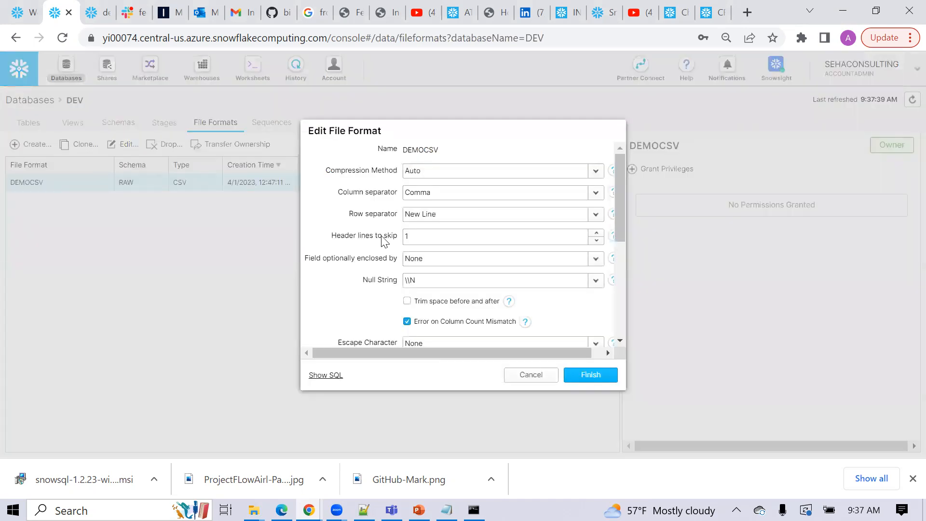
mouse_move(446, 206)
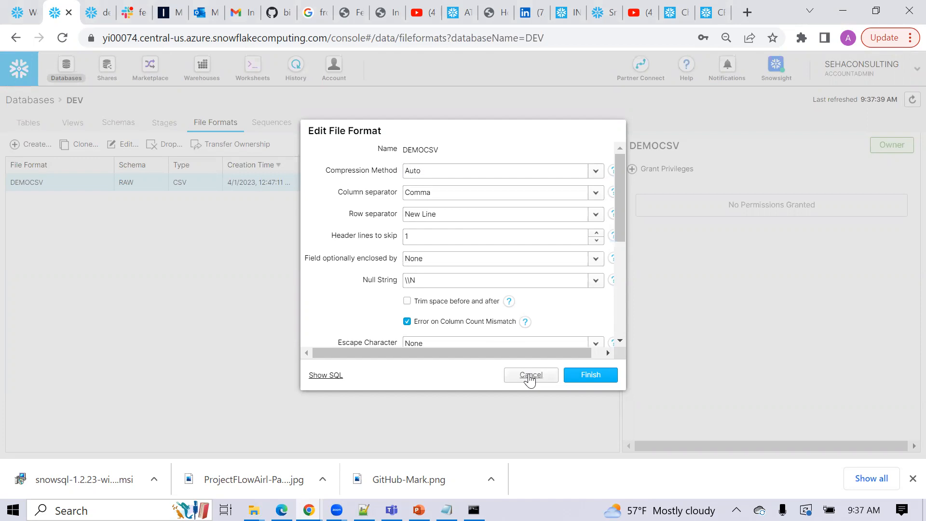
left_click(530, 374)
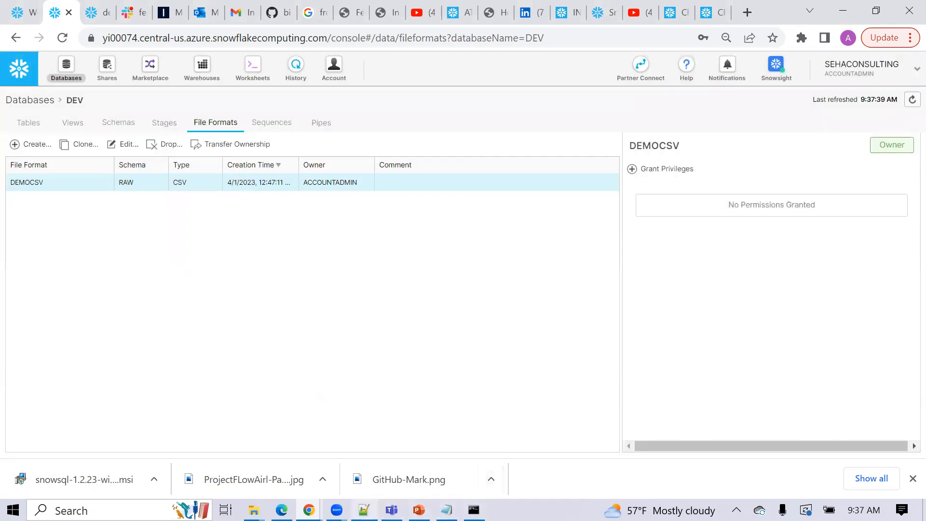
left_click(364, 511)
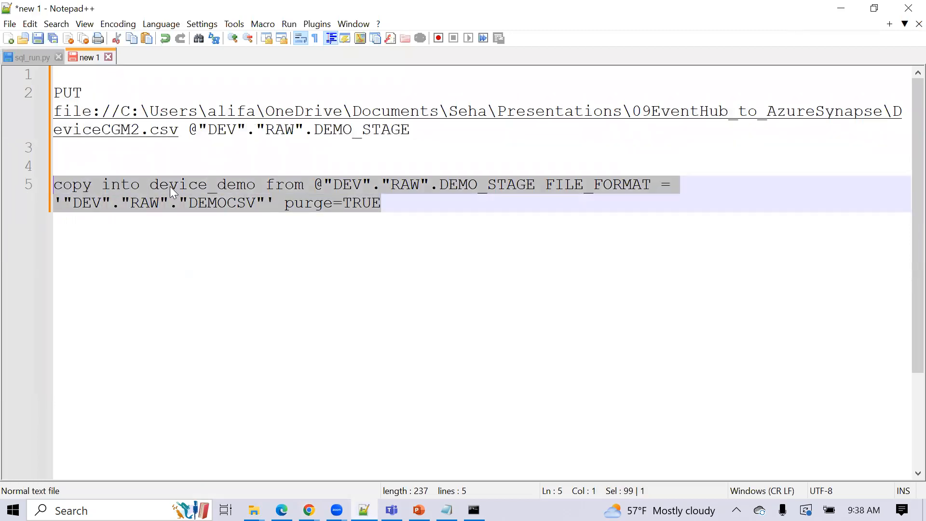
mouse_move(319, 194)
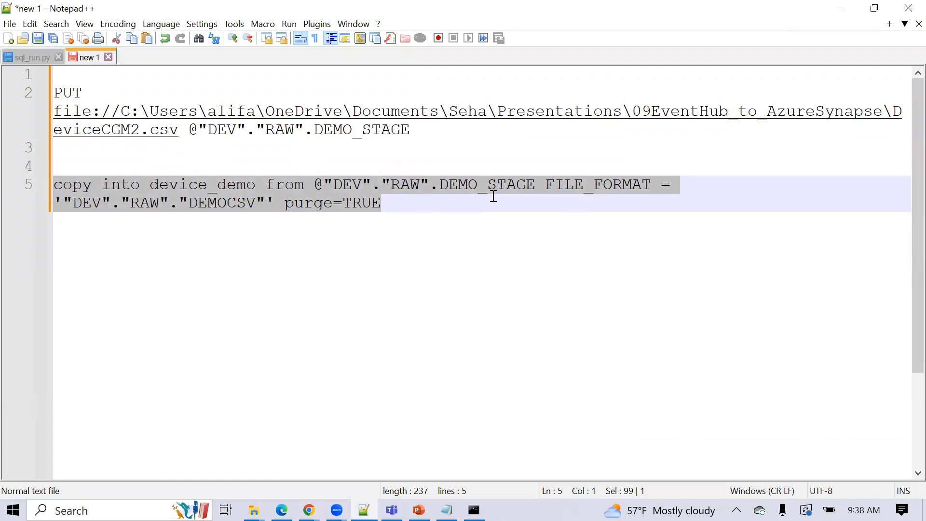
mouse_move(487, 193)
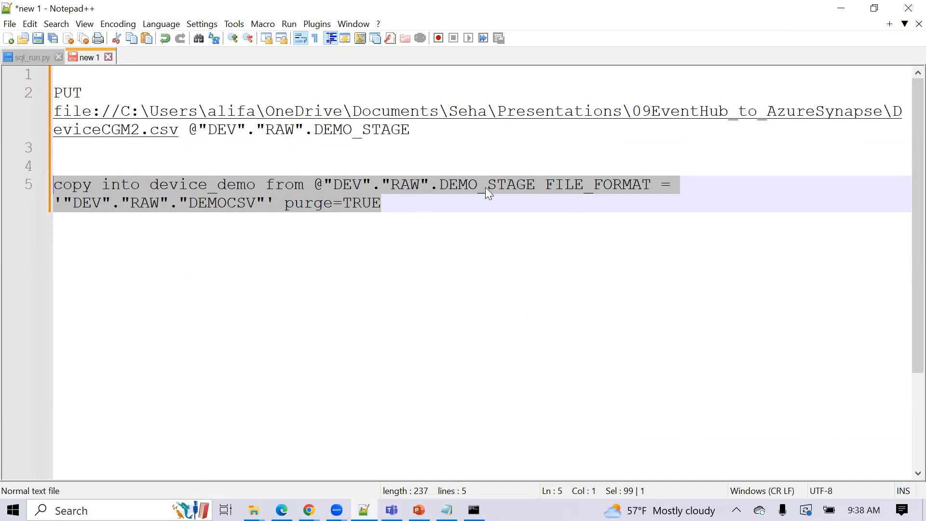
mouse_move(685, 188)
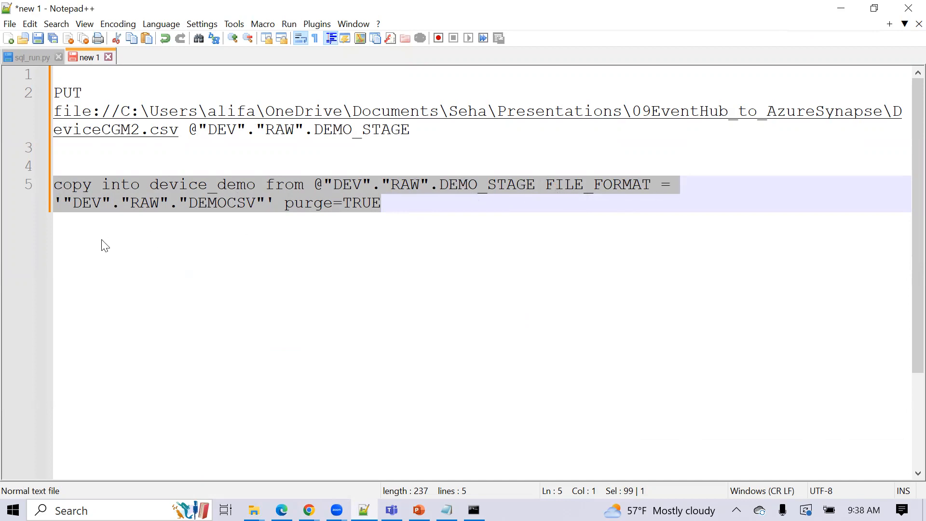
mouse_move(275, 204)
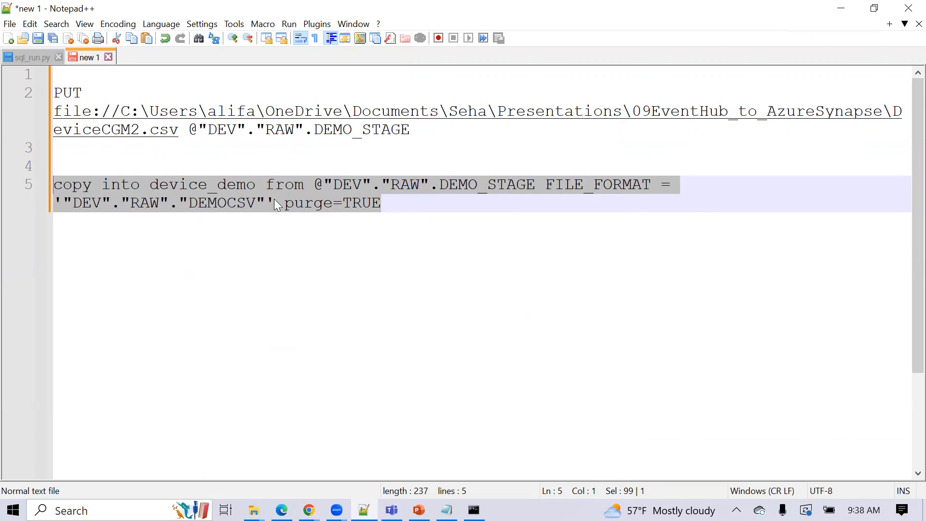
mouse_move(412, 202)
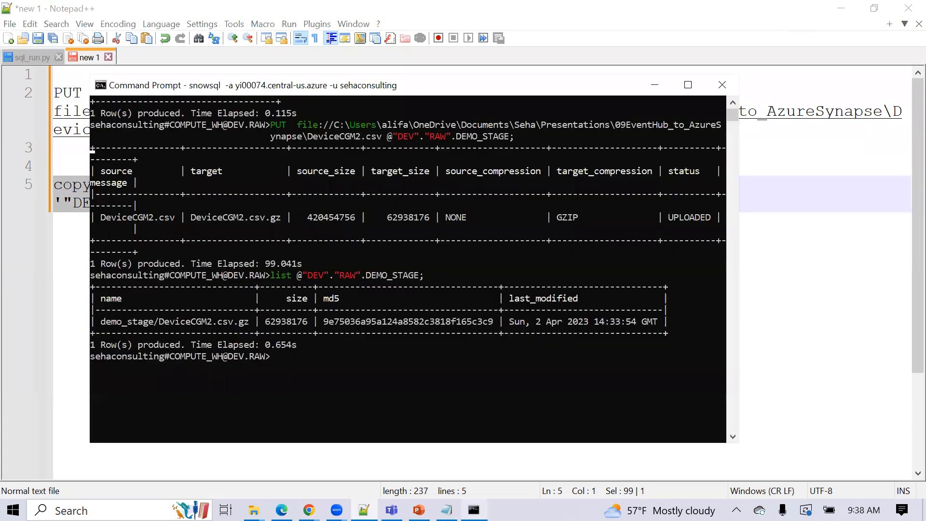
type("copy into device_demo from @\"DEV\".\"RAW\".DEMO_STAGE FILE_FORMAT = '\"DEV\".\"RAW\".\"DEMOCSV\"' purge=TRUE;")
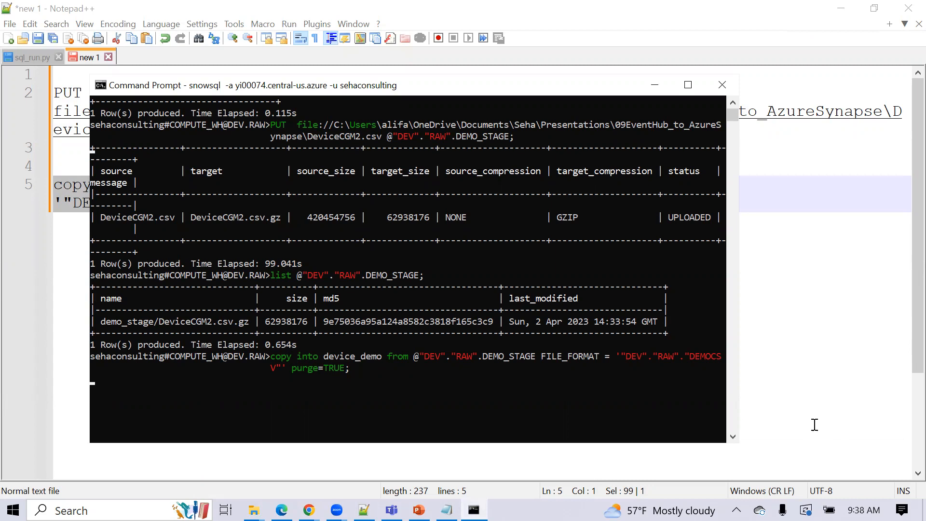
mouse_move(573, 37)
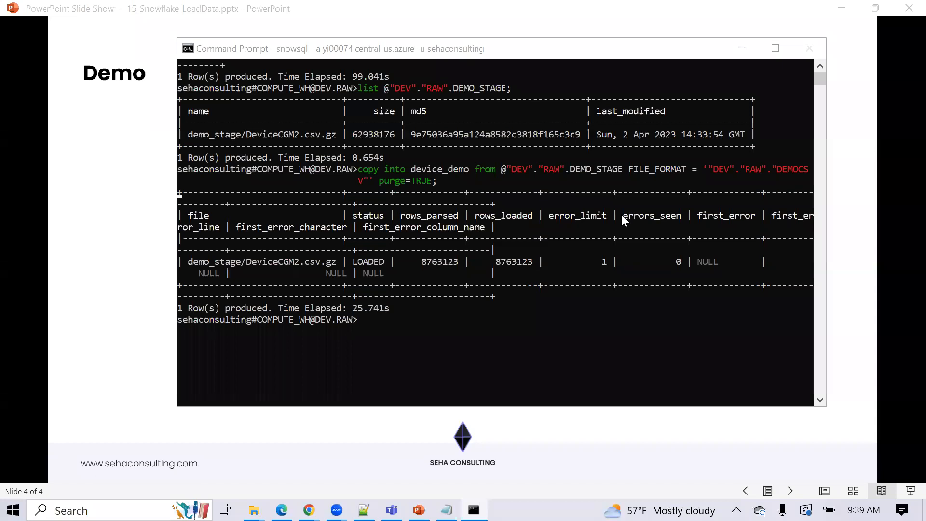
mouse_move(368, 312)
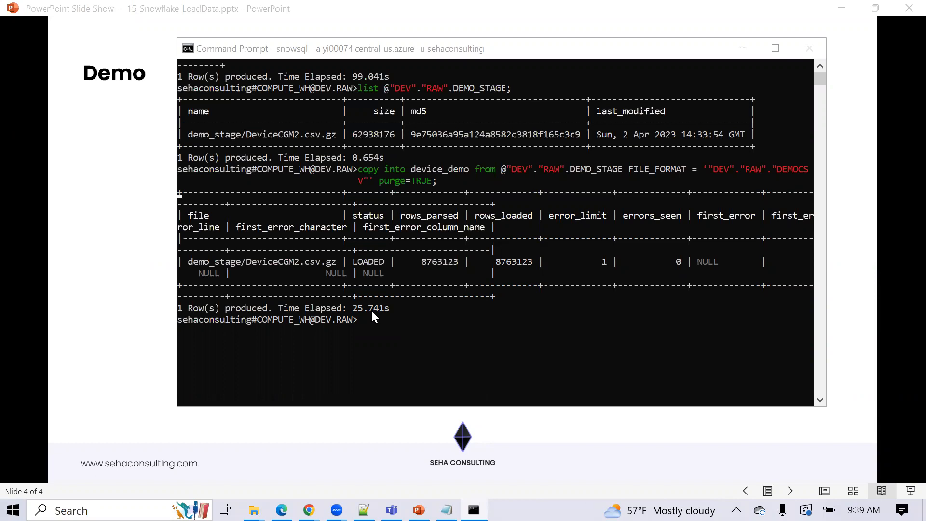
mouse_move(360, 316)
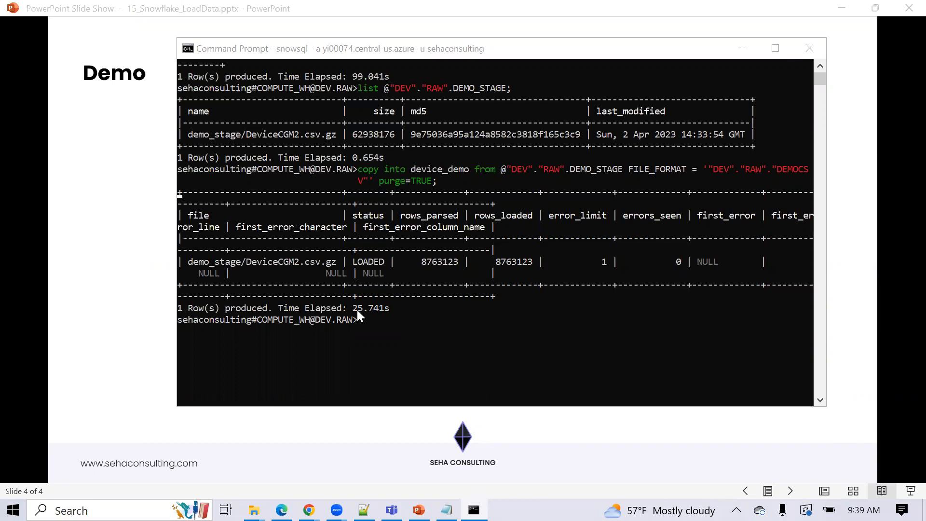
mouse_move(366, 316)
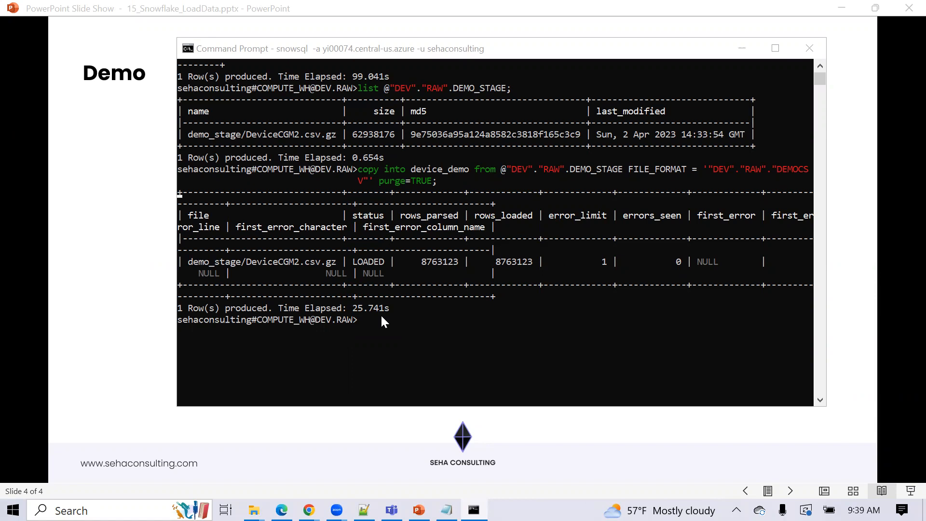
mouse_move(523, 242)
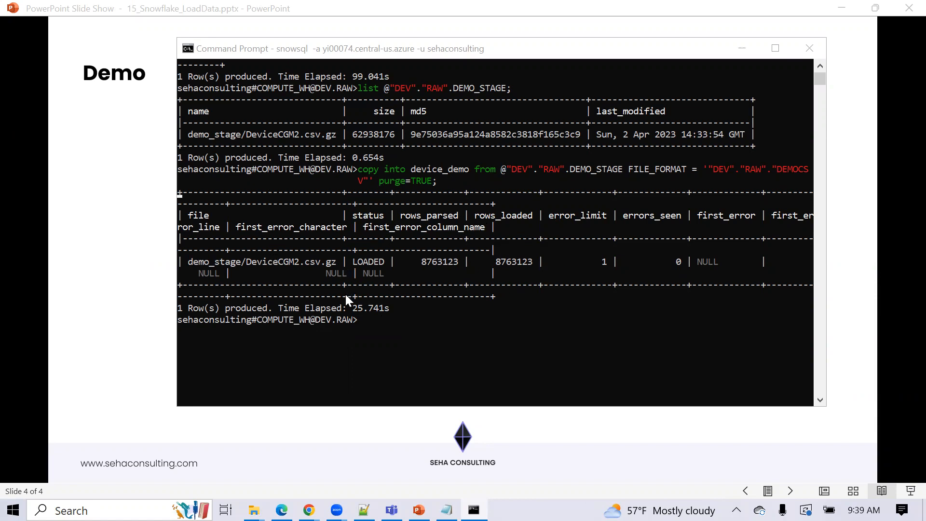
mouse_move(308, 510)
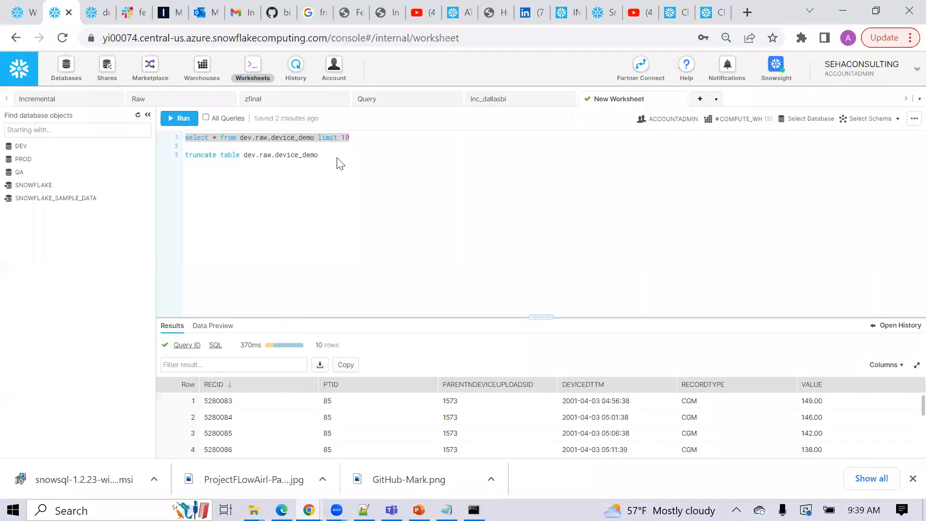
- Run 'select count(*) from dev.raw.device_demo', returning about 8.76 million rows
left_click(179, 118)
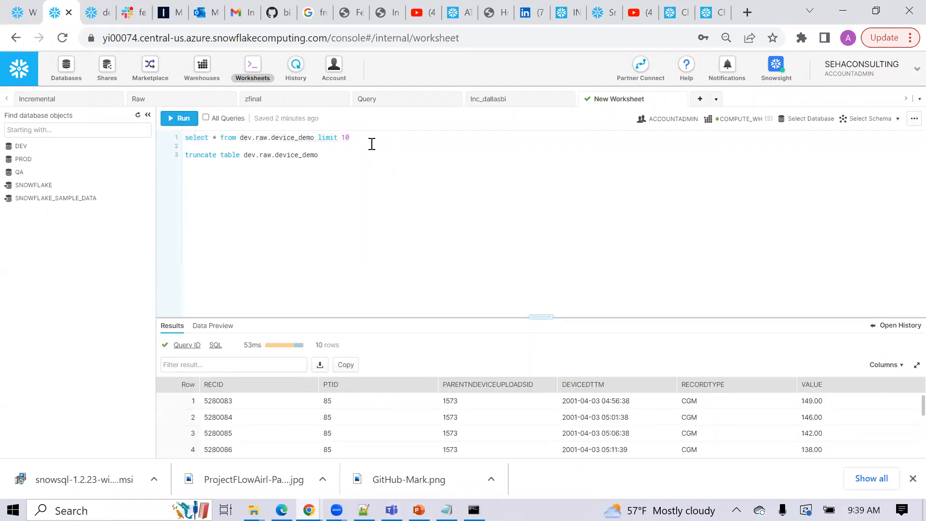
type("selectc")
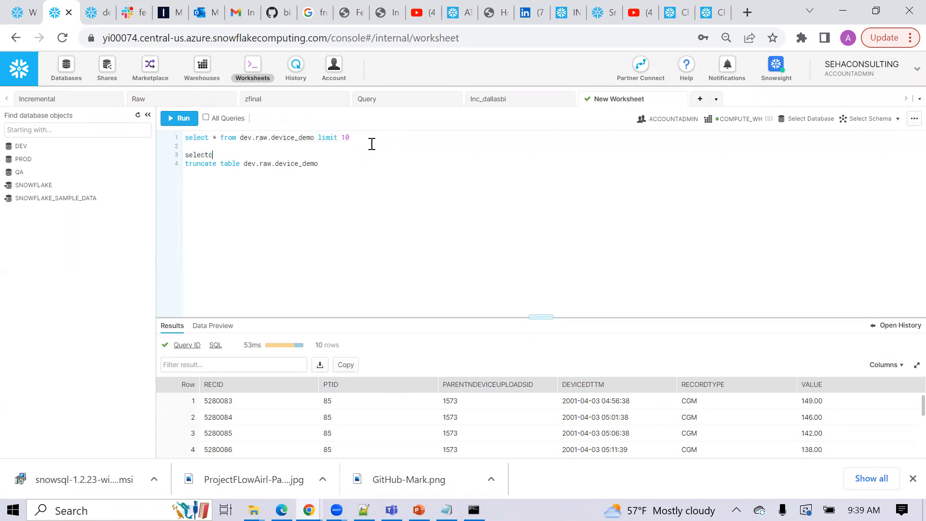
type("ount(*) f")
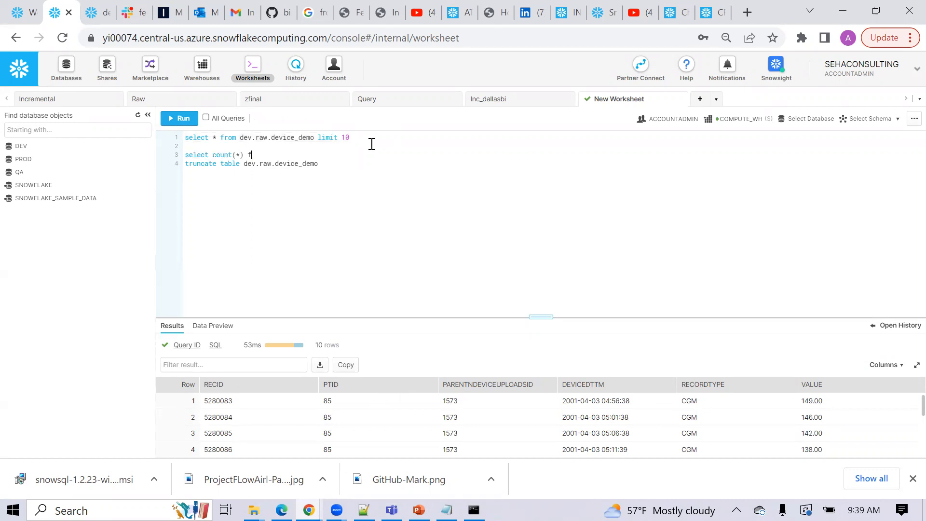
type("rom dev.raw")
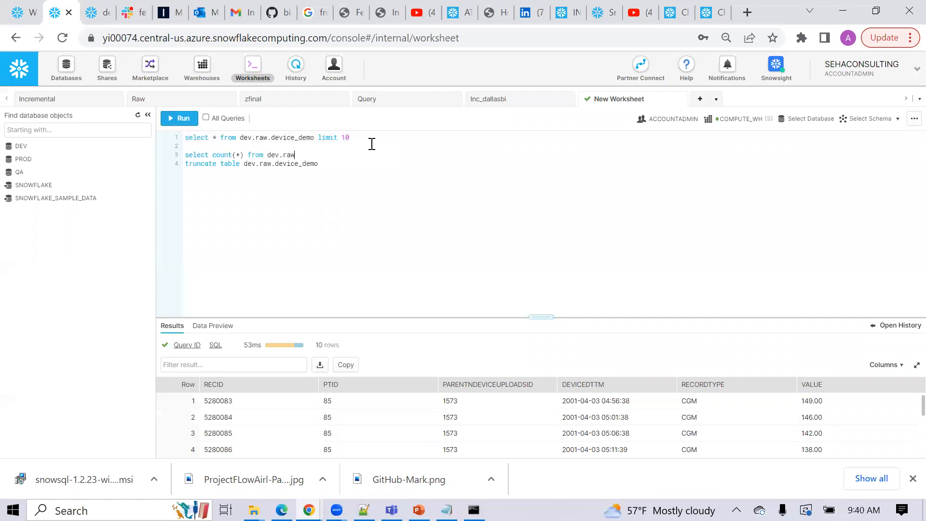
type(".device_demo")
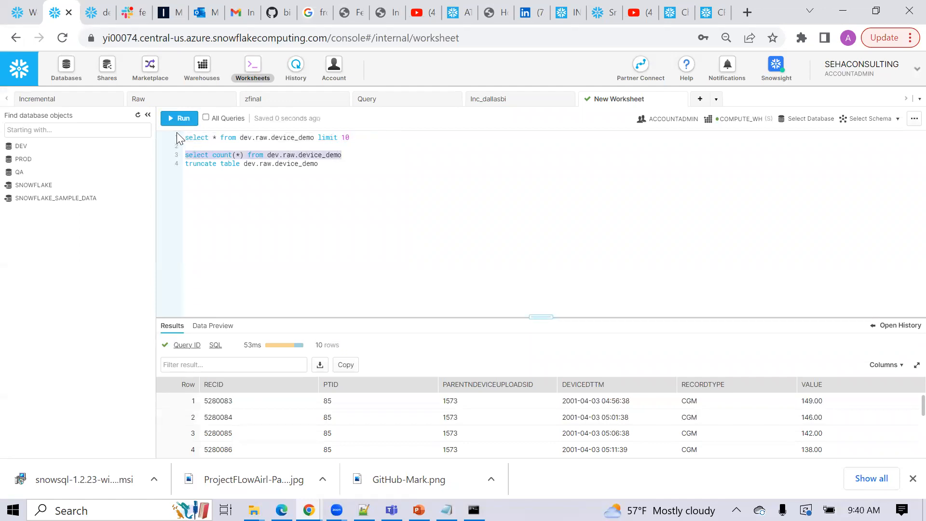
left_click(178, 118)
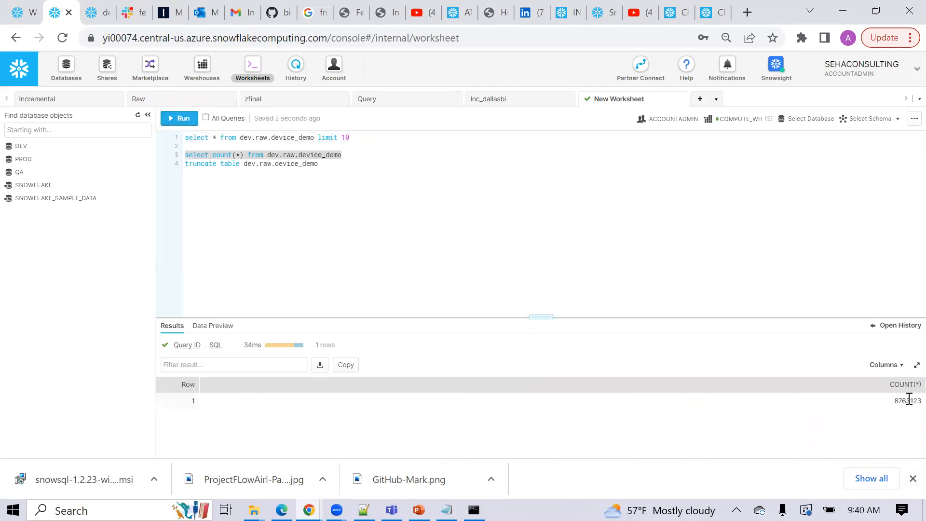
mouse_move(879, 352)
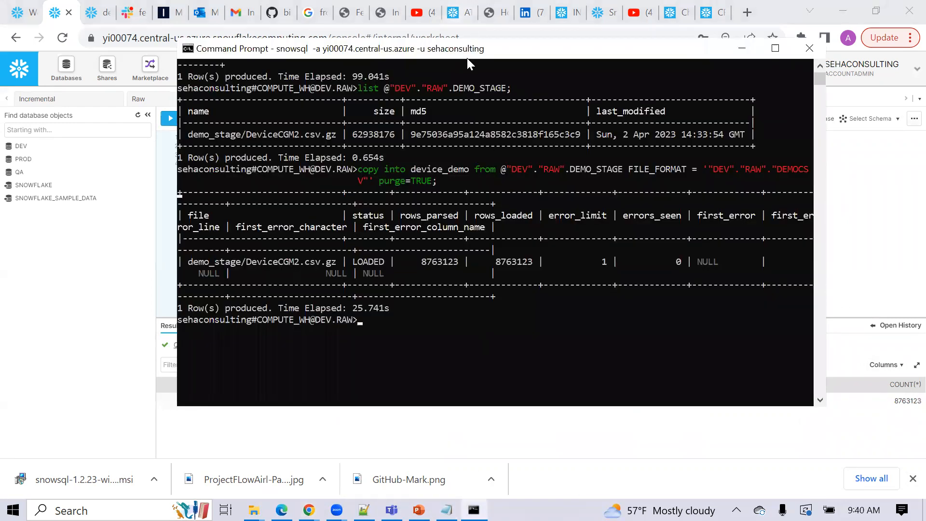
left_click_drag(467, 48, 413, 55)
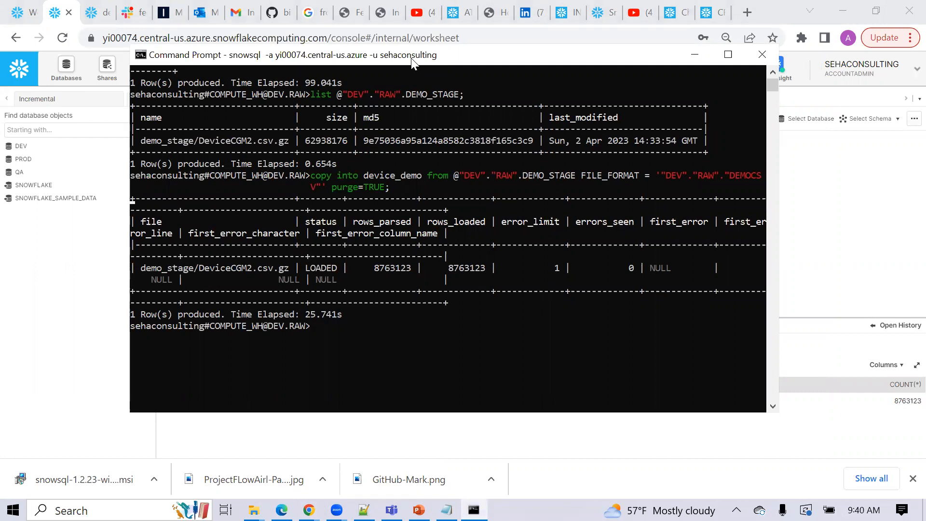
mouse_move(619, 62)
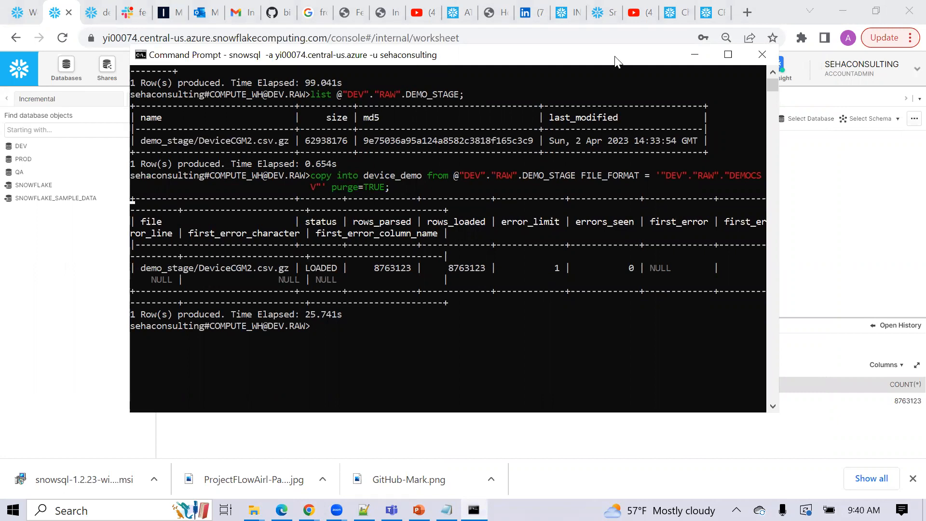